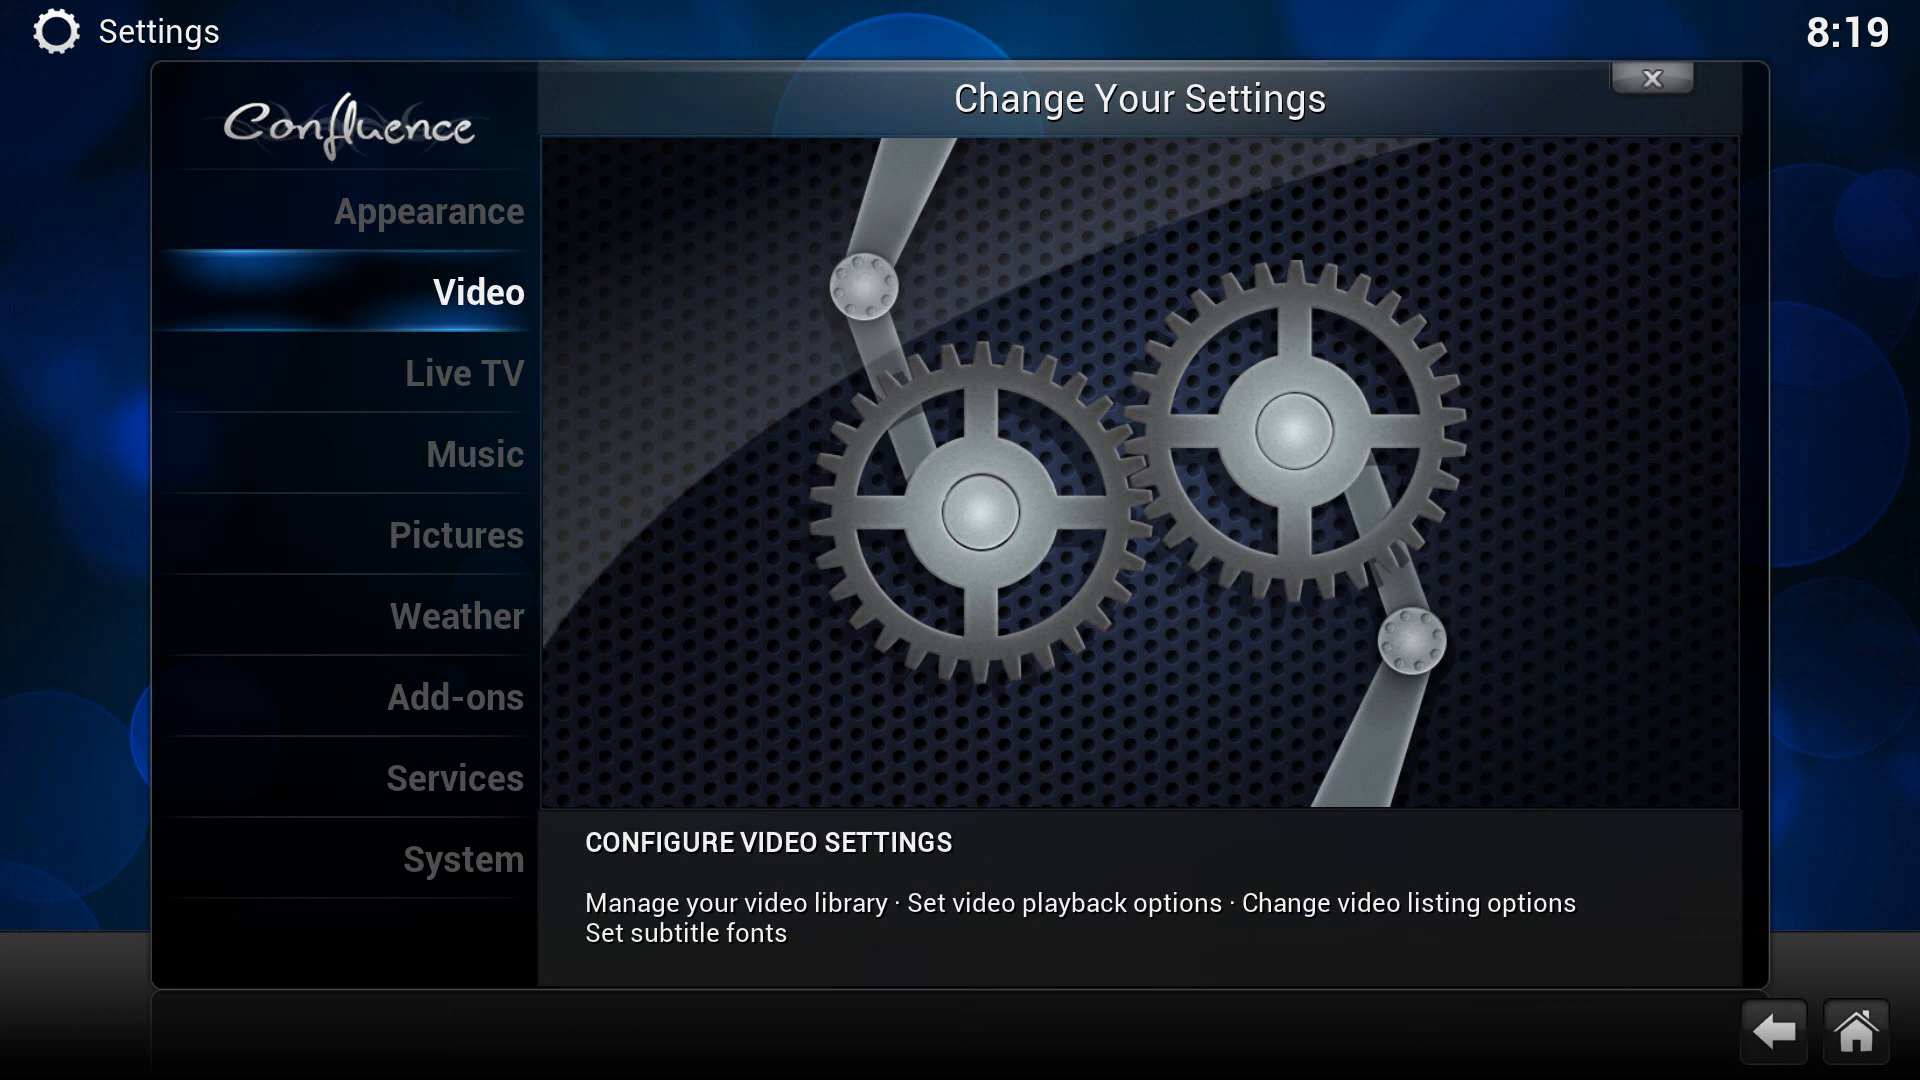
Enter the Videos section of Kodi's Settings to reach the Library page
click(476, 292)
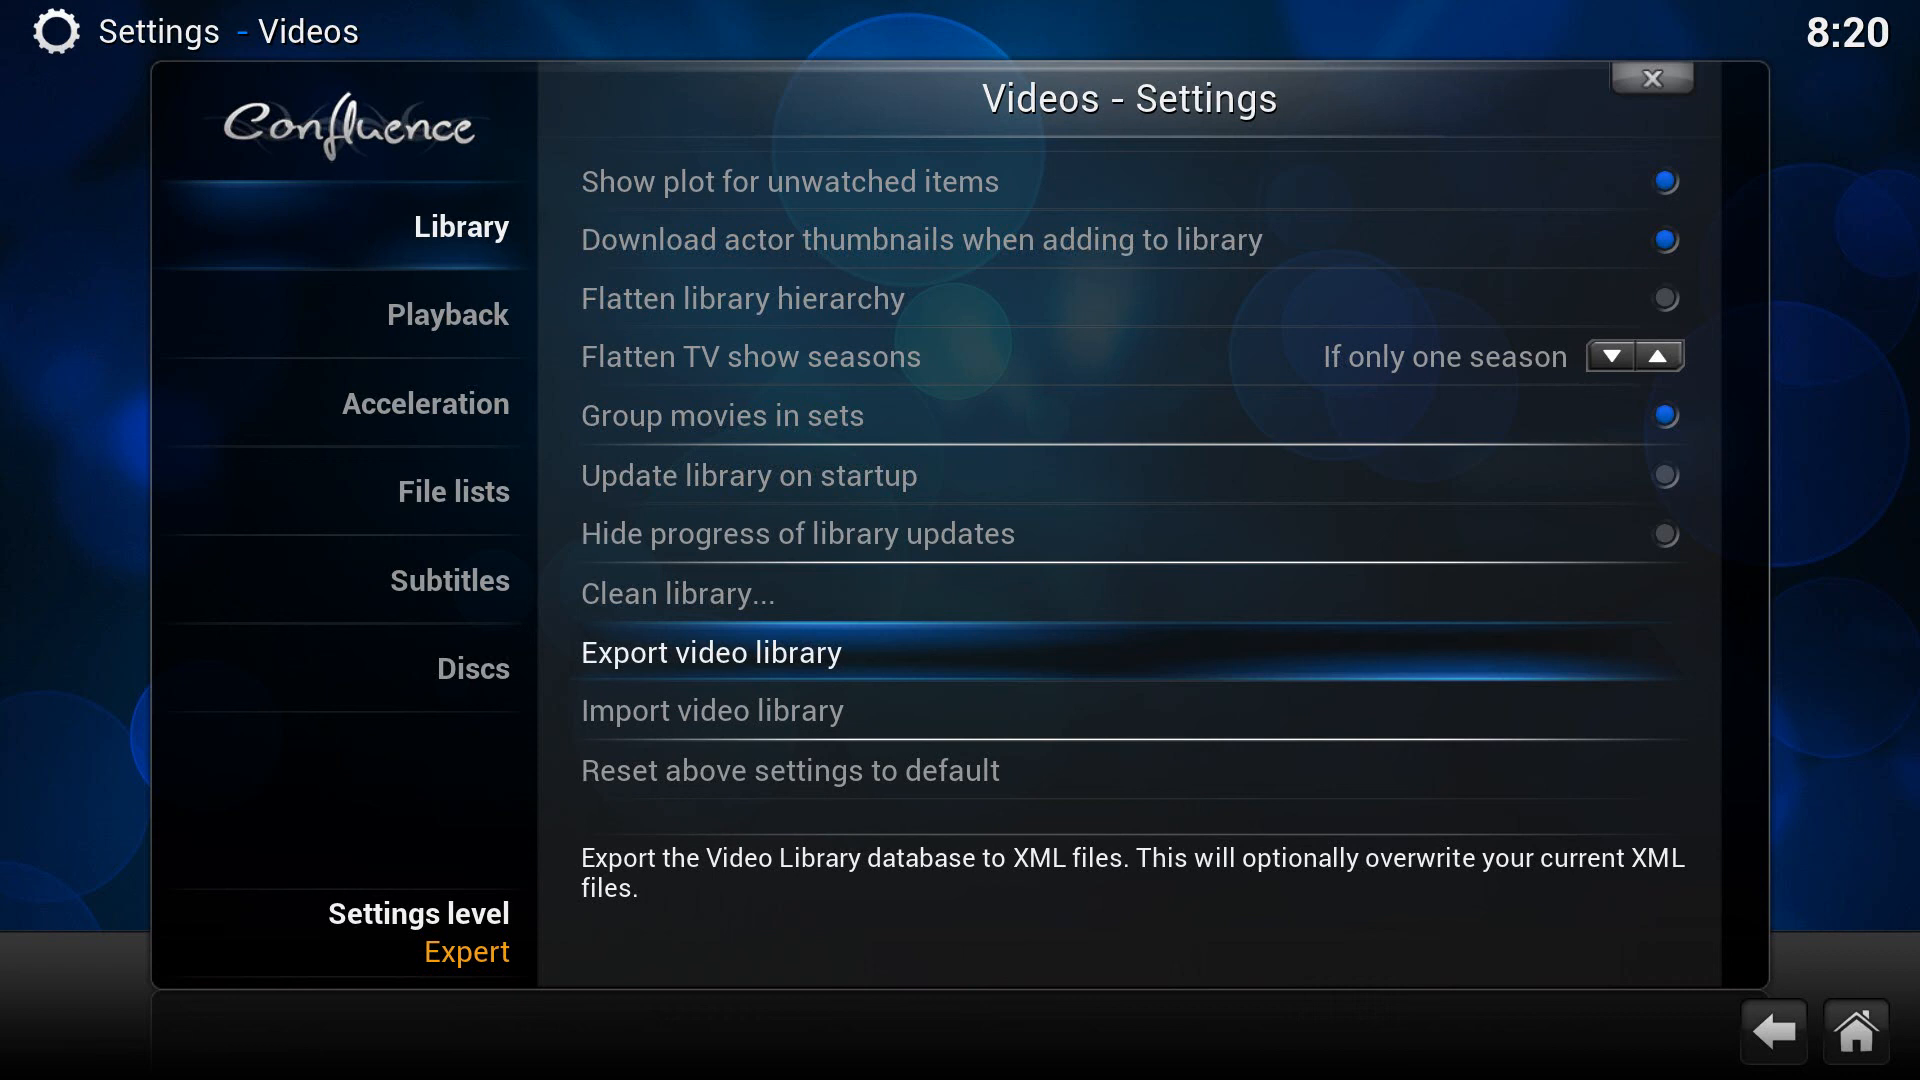
Launch 'Export video library', bringing up the single-file vs separate-files prompt
click(708, 652)
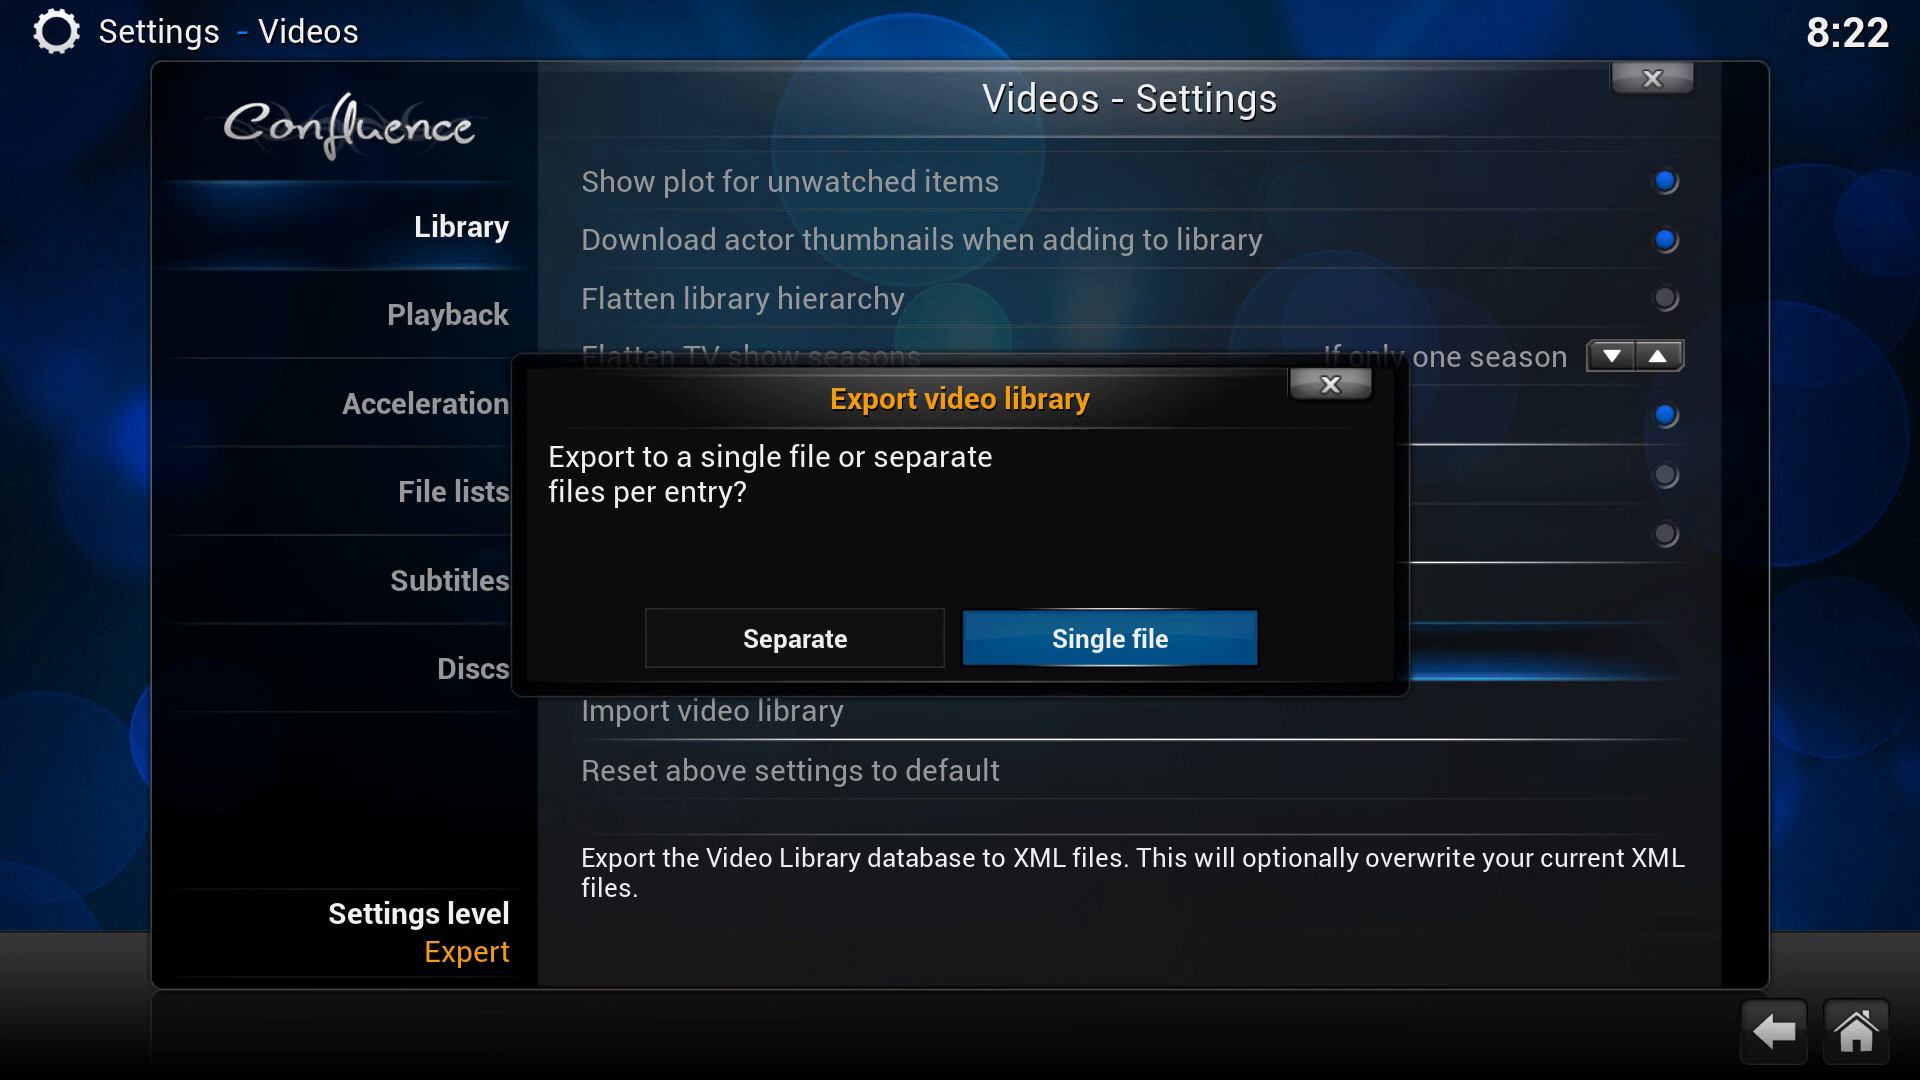
Choose the export type and create a backup_library folder on drive H: as destination
click(1108, 638)
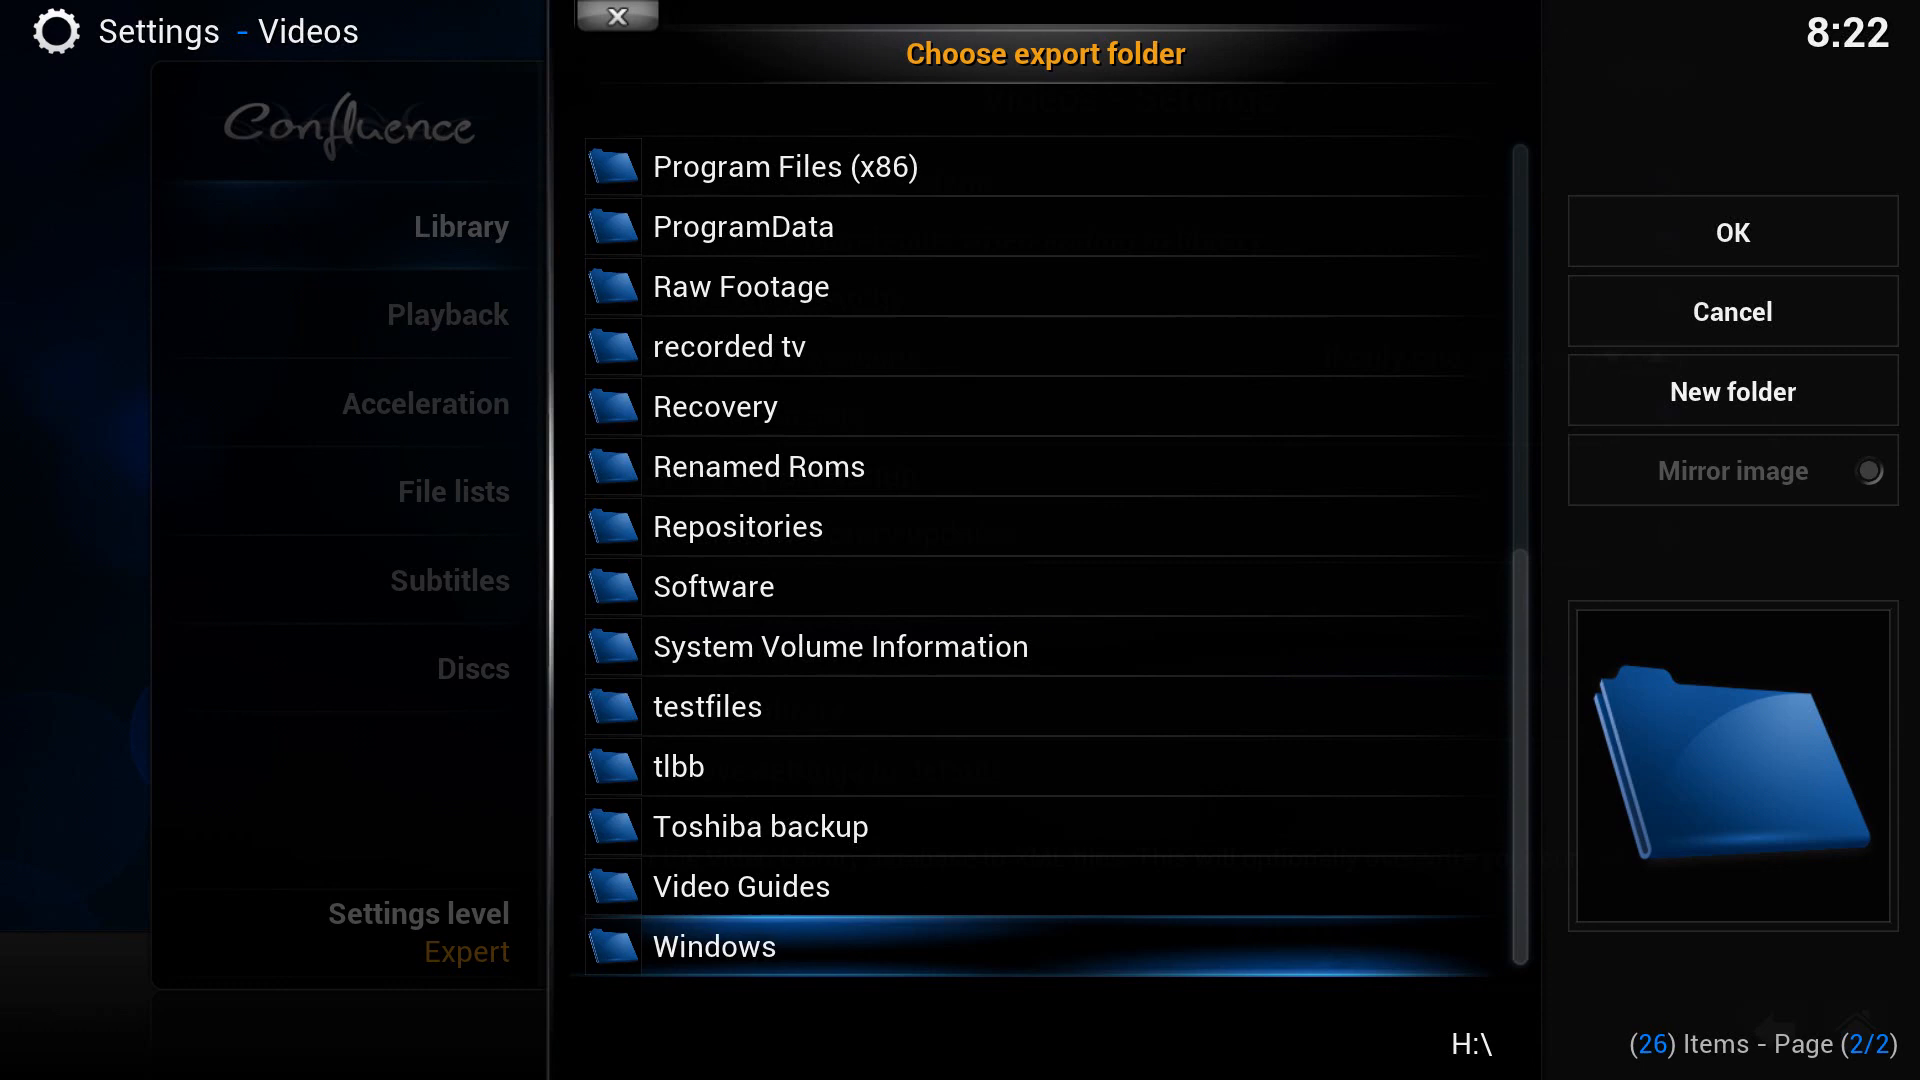
click(1732, 390)
text(backup_li)
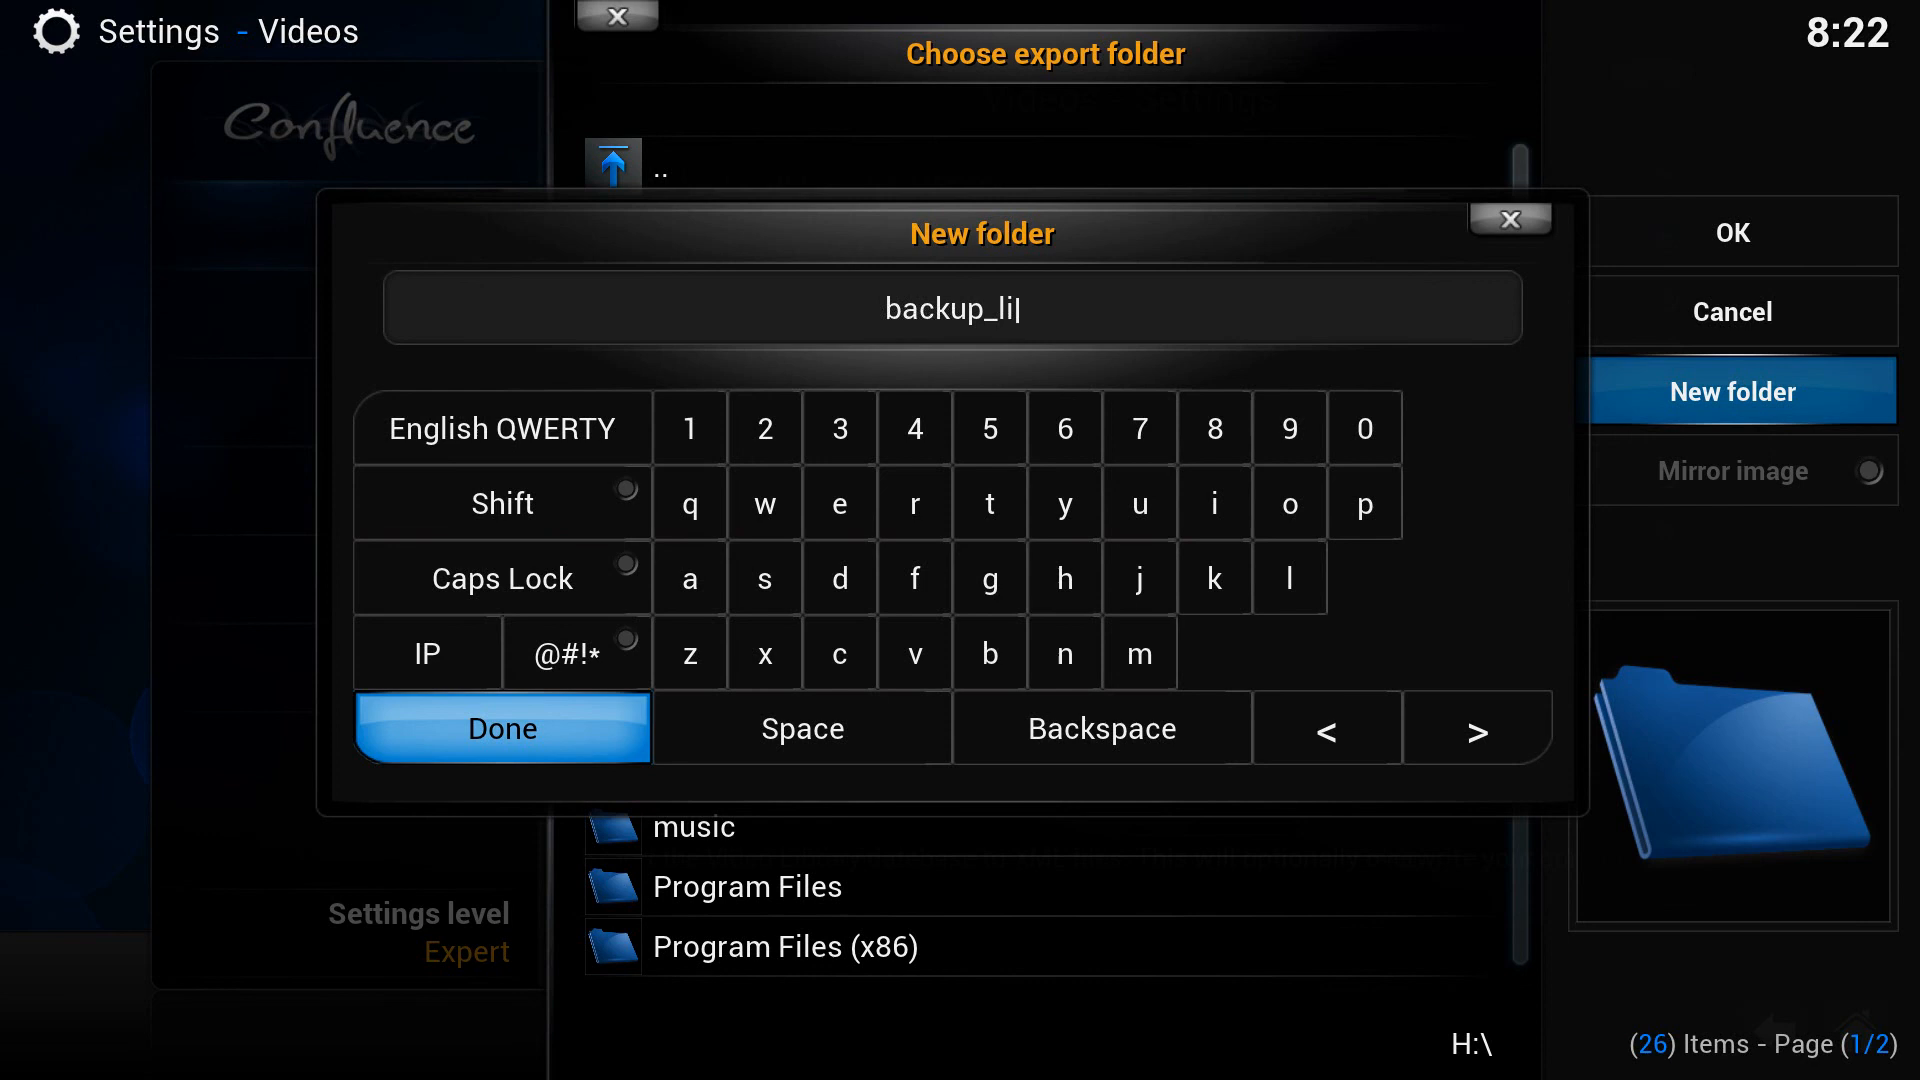
click(500, 728)
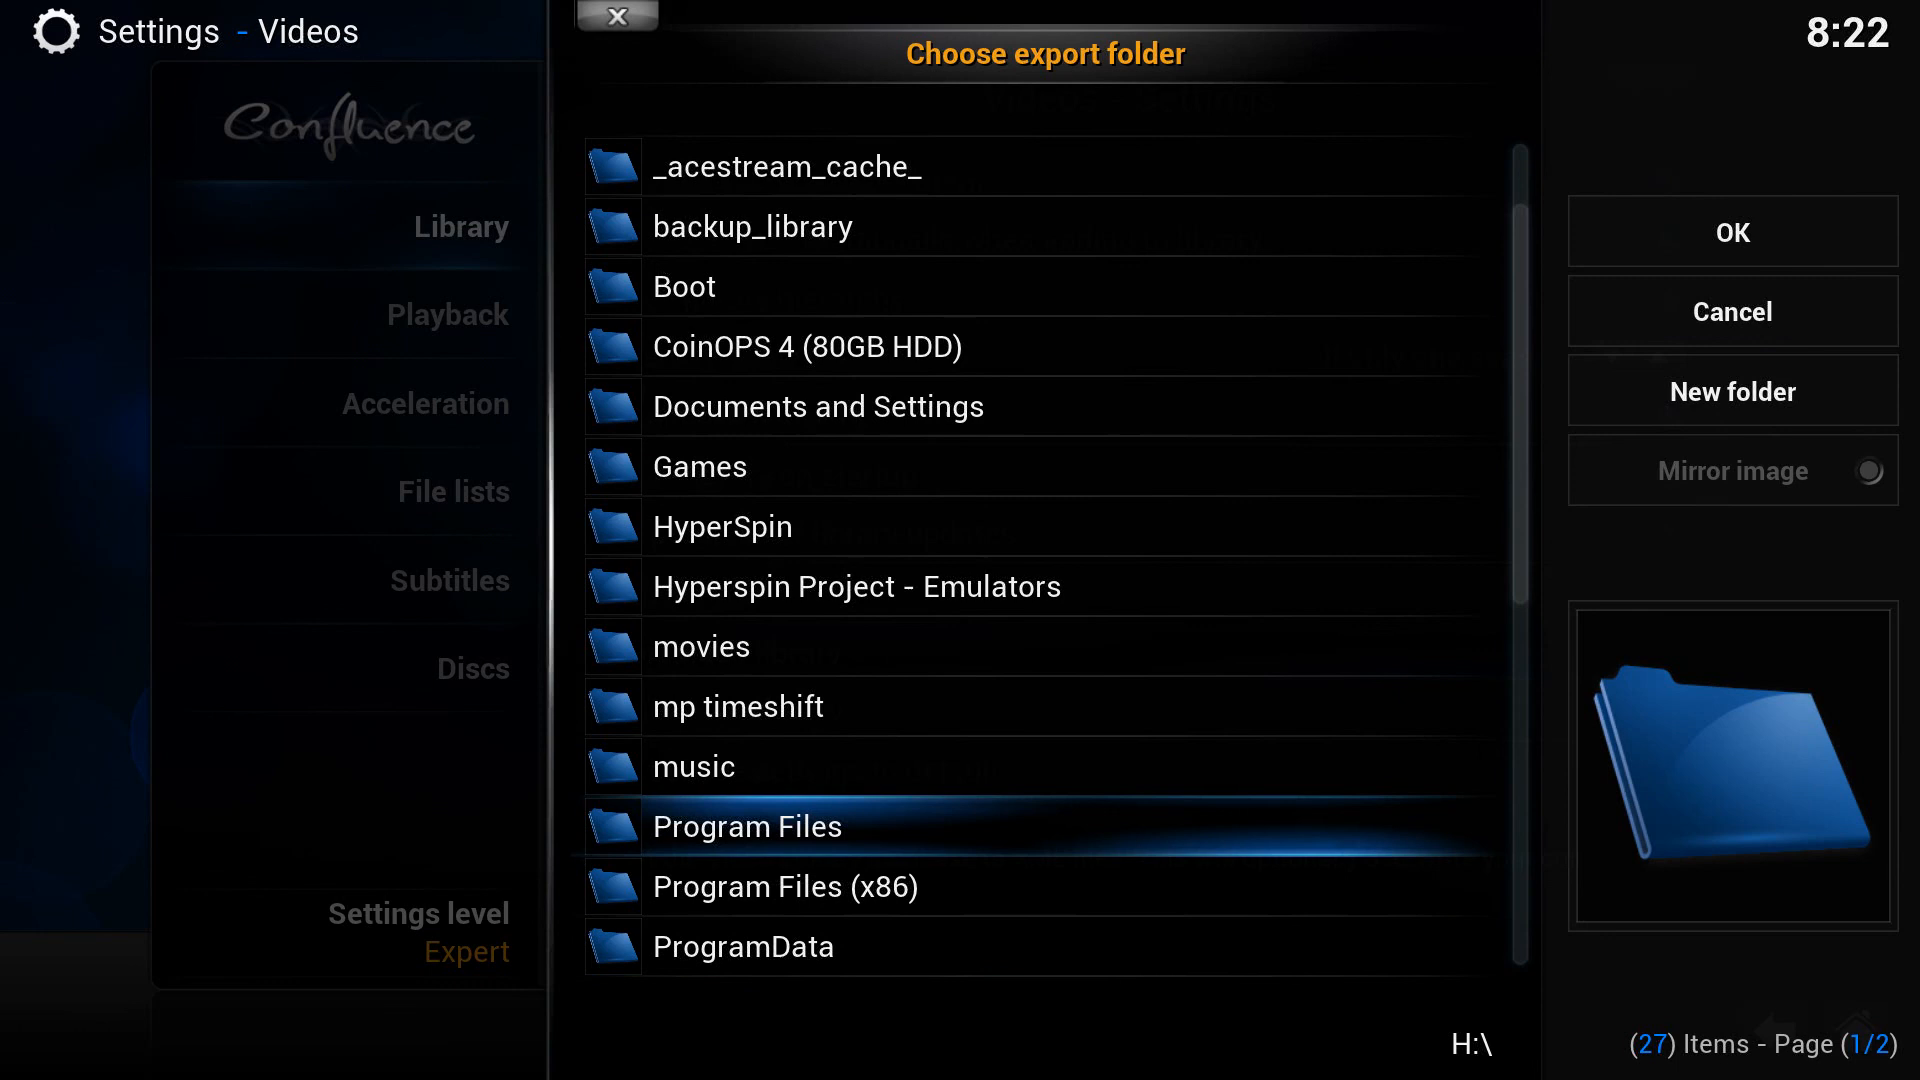
click(1730, 232)
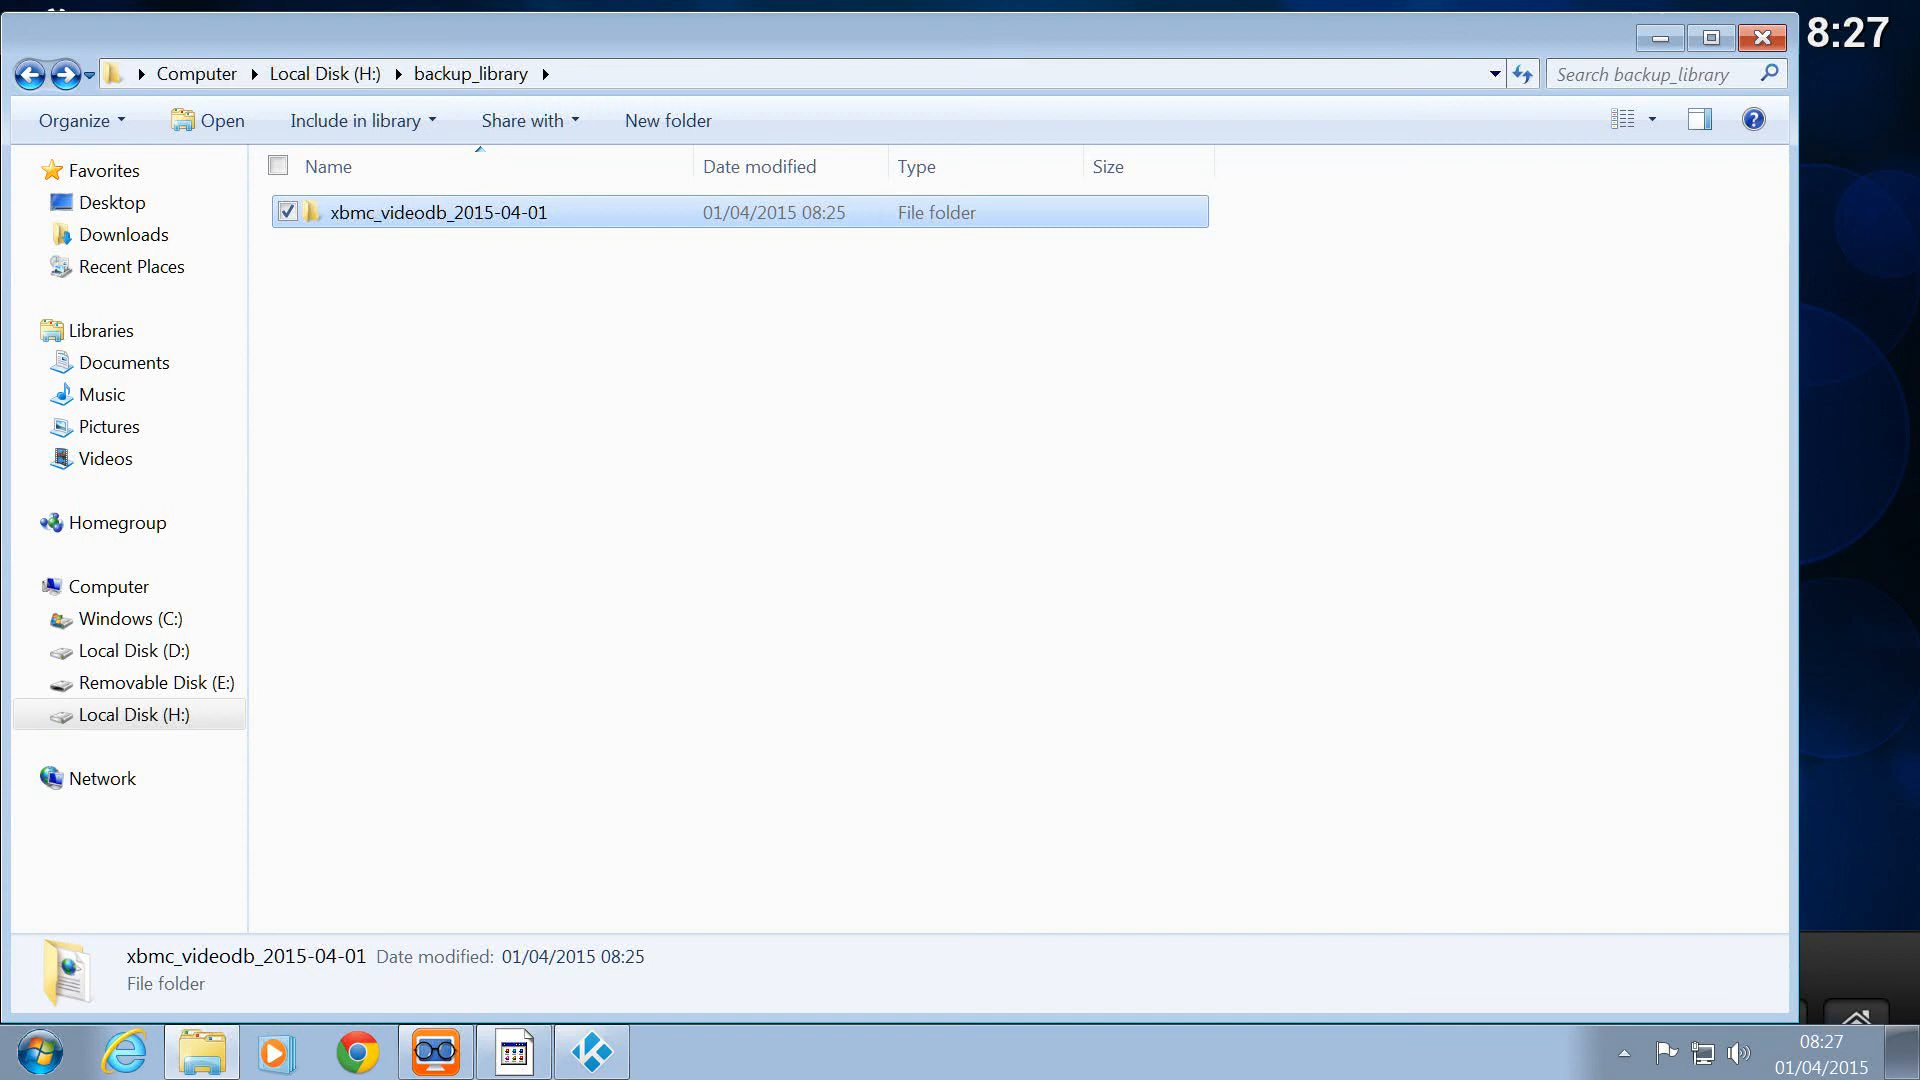
Browse the dated xbmc_videodb export folder, its videodb XML and movies folder, then head back to Kodi
double_click(438, 212)
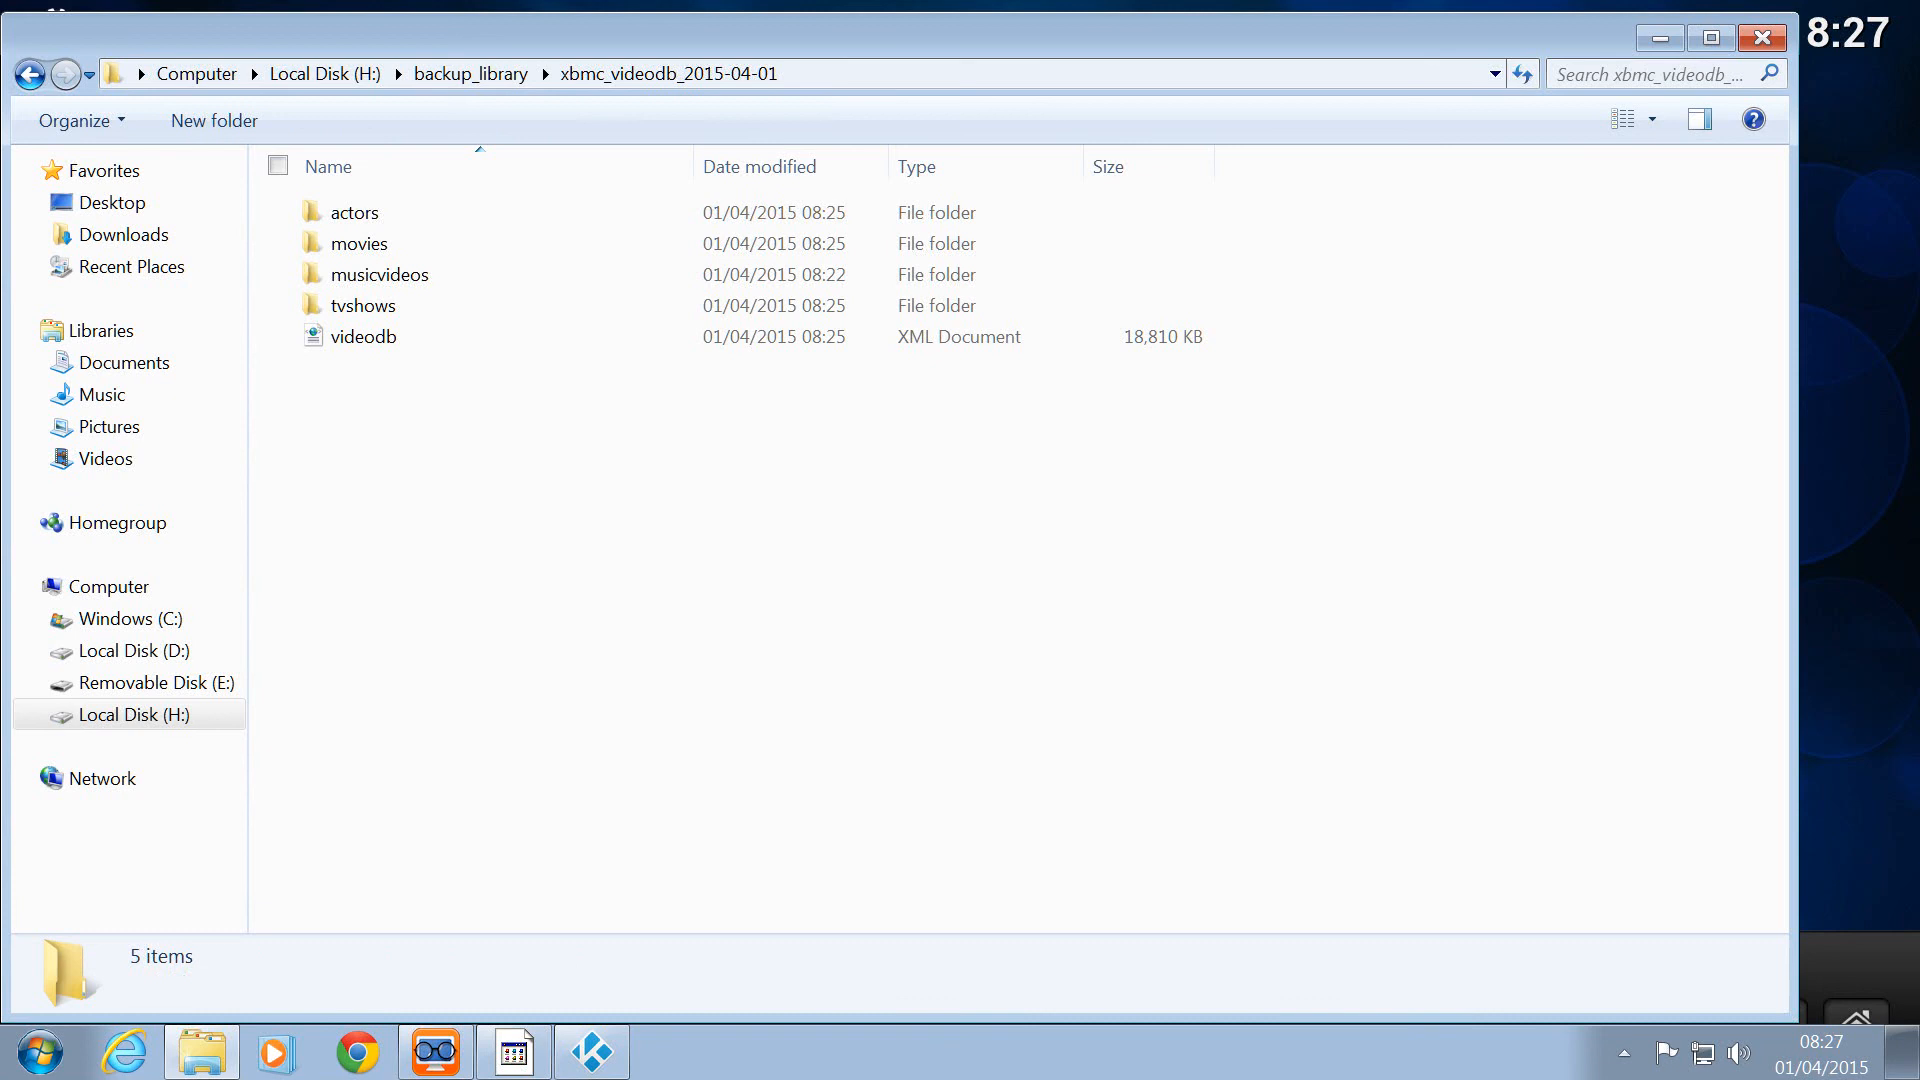
click(362, 336)
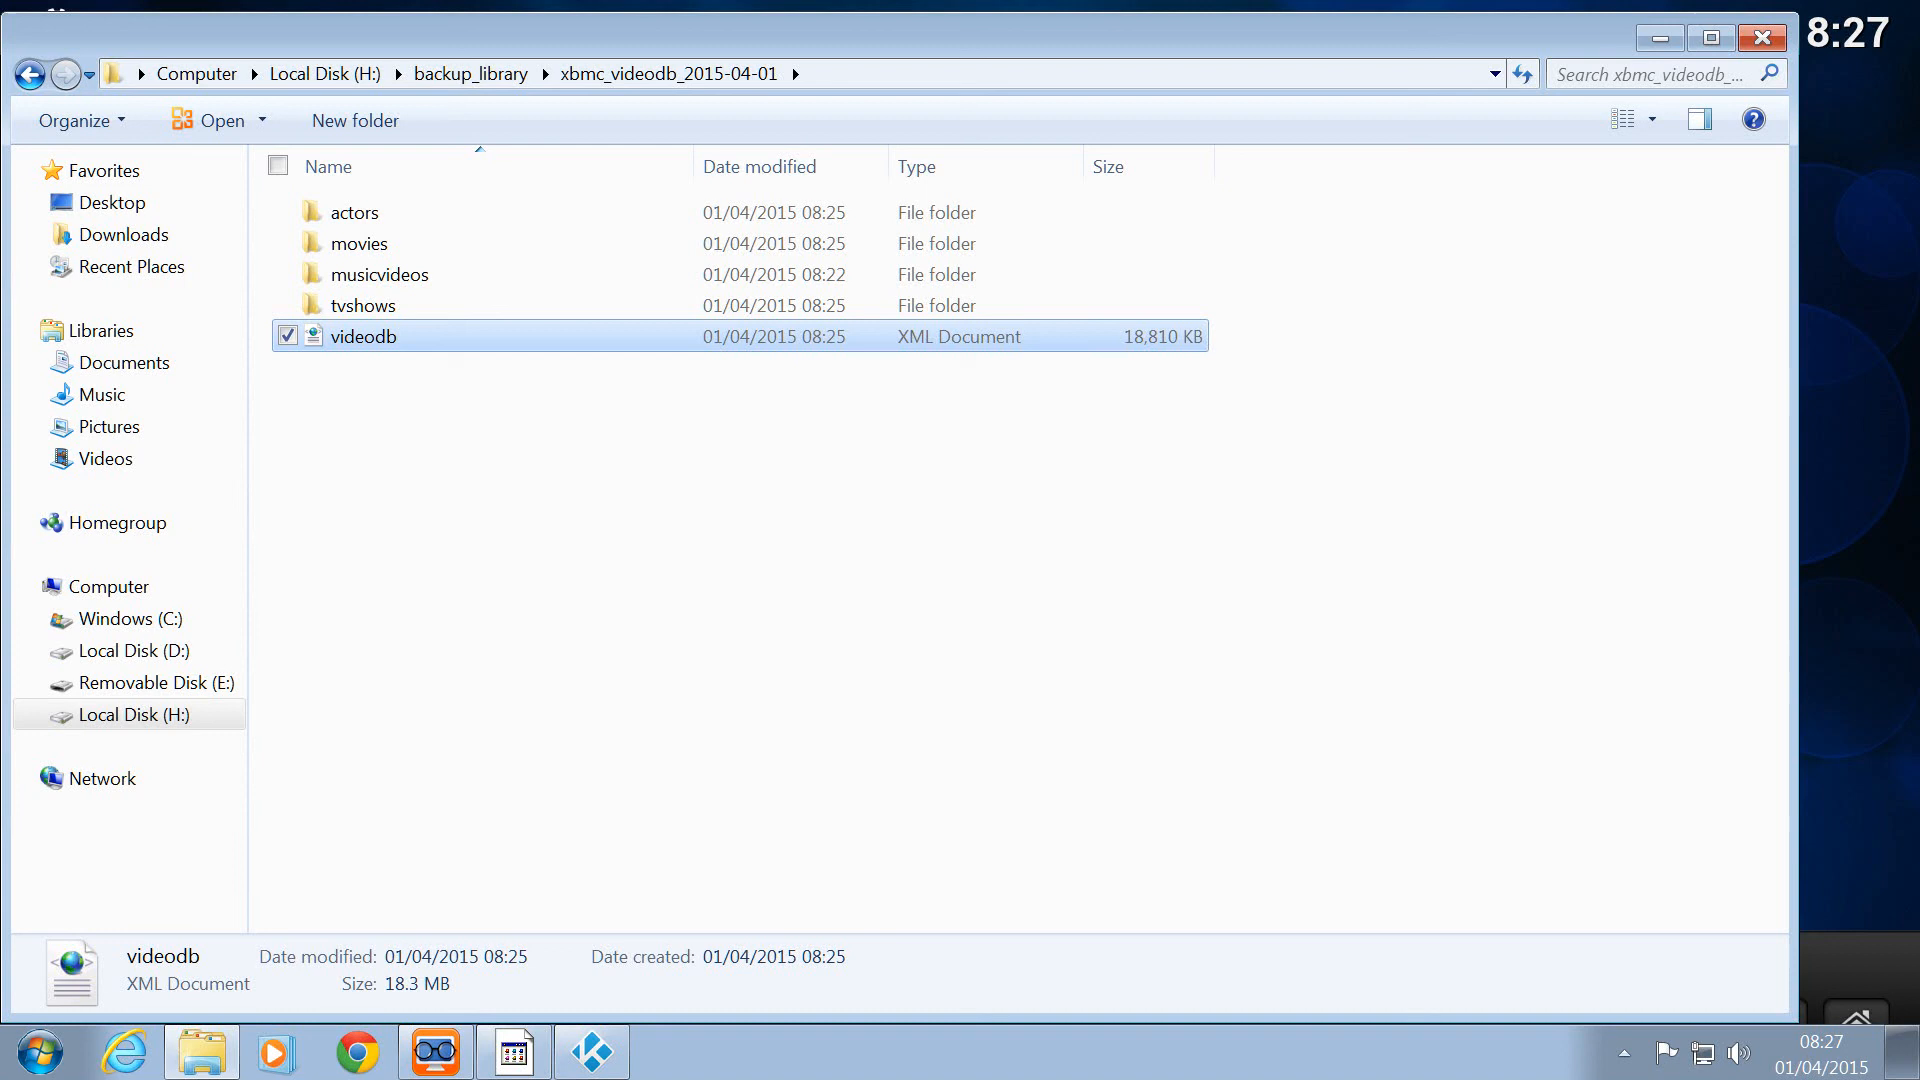
double_click(362, 304)
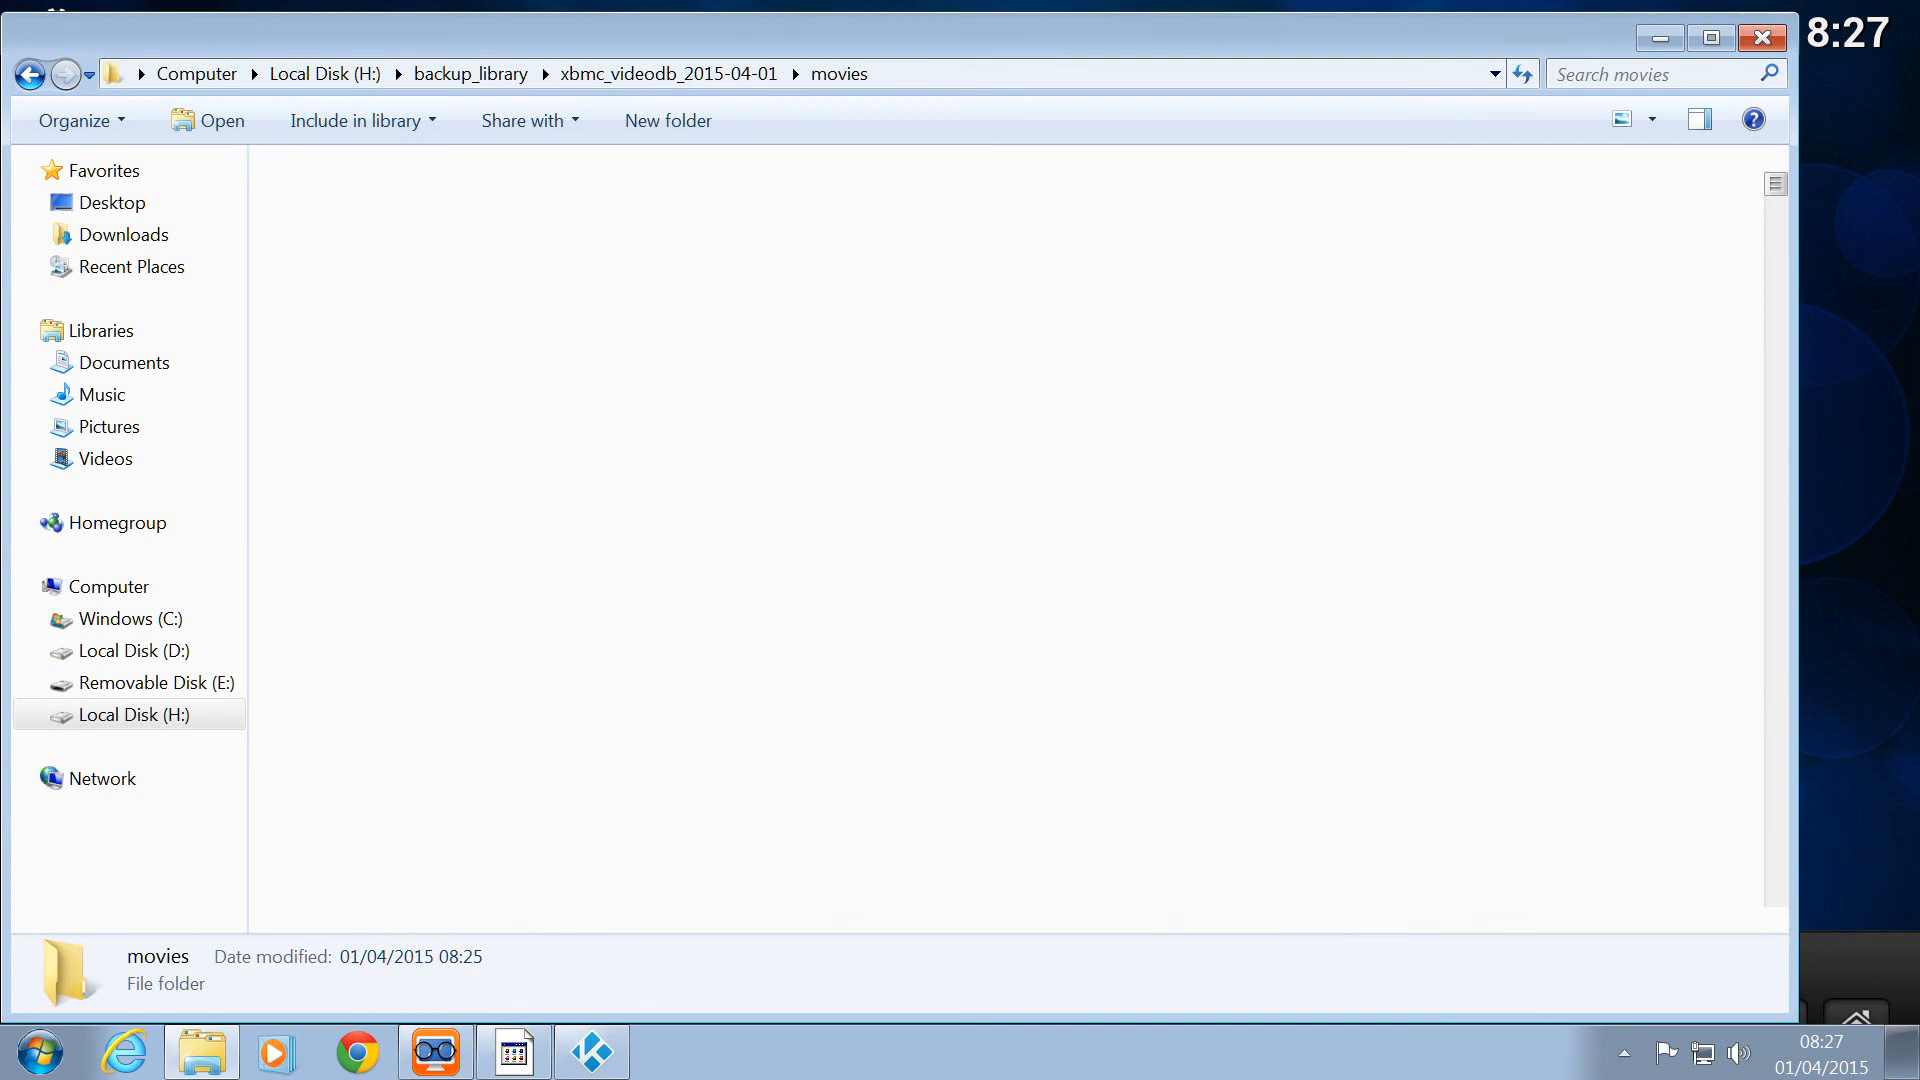
click(30, 74)
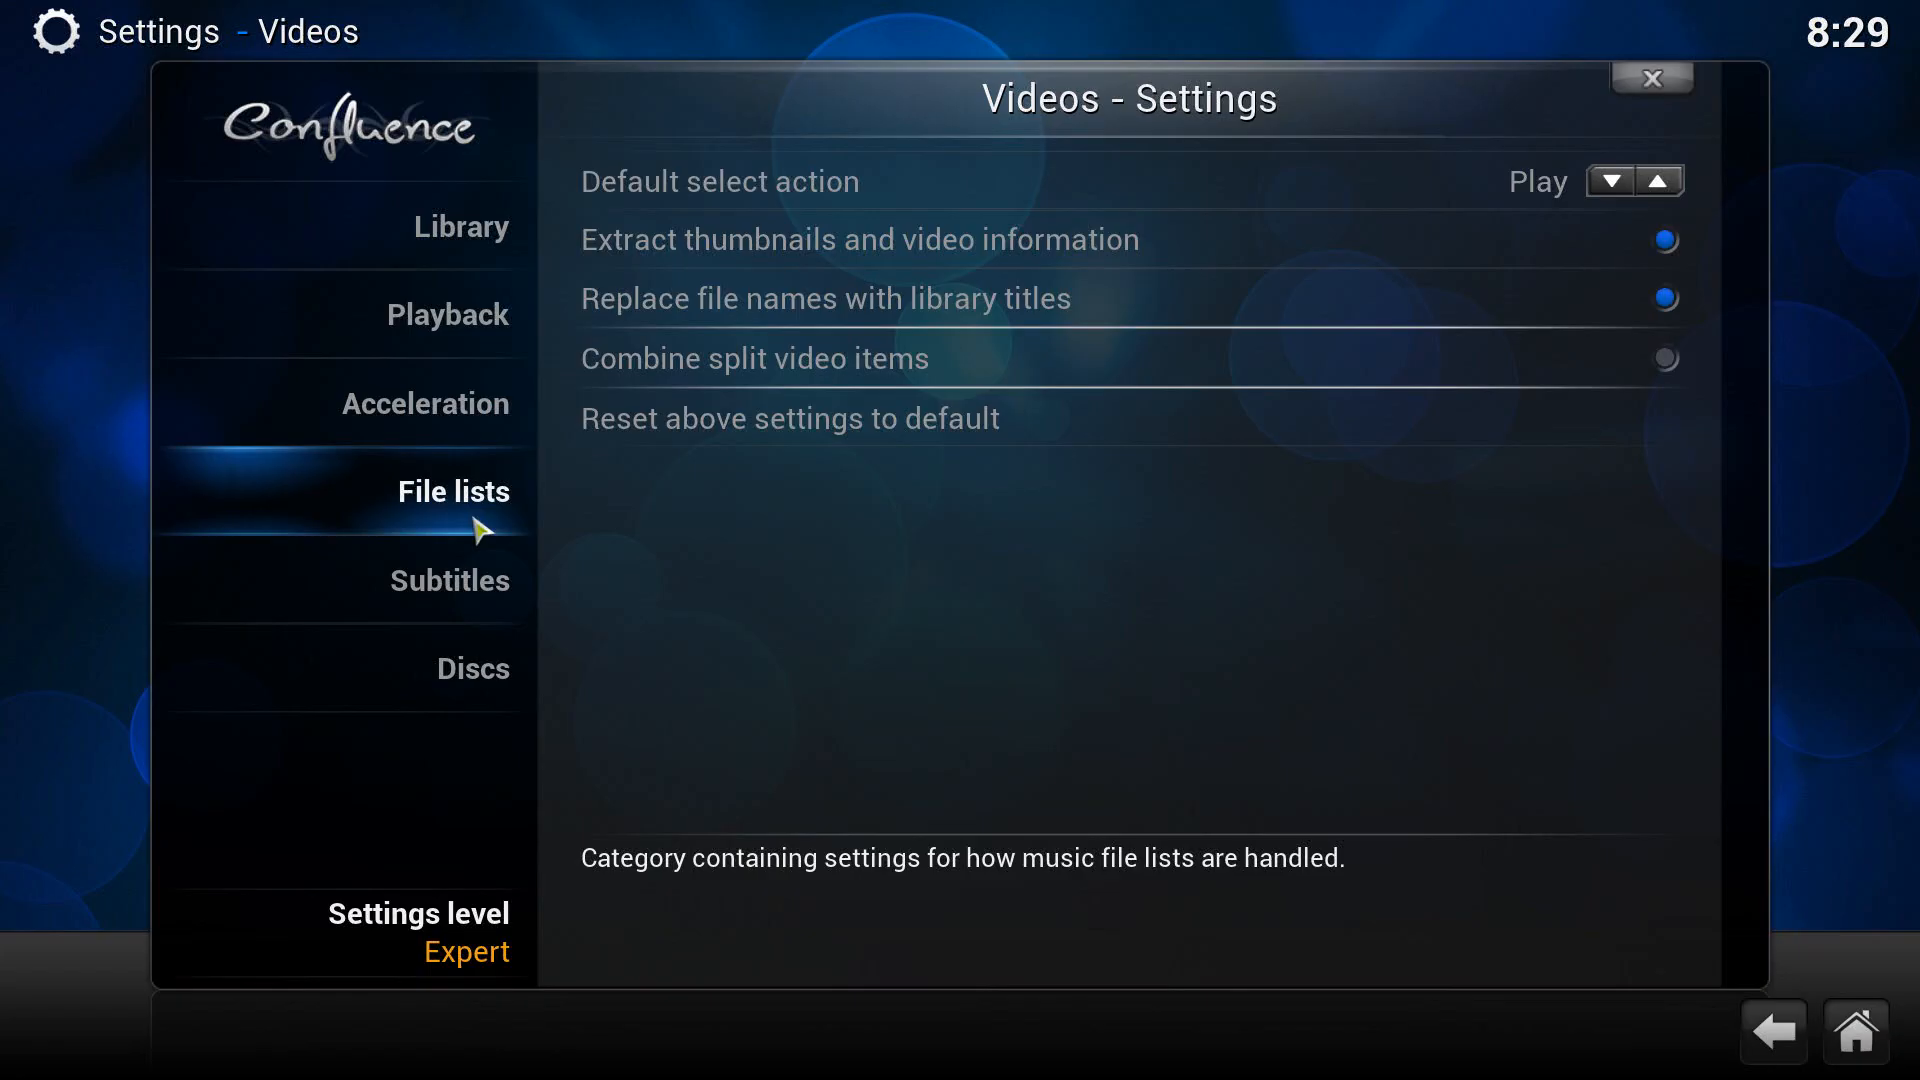
From Videos > Library, inspect backup_library\xbmc_videodb_2015-04-01 in the export chooser, cancel, and relaunch the export
click(462, 226)
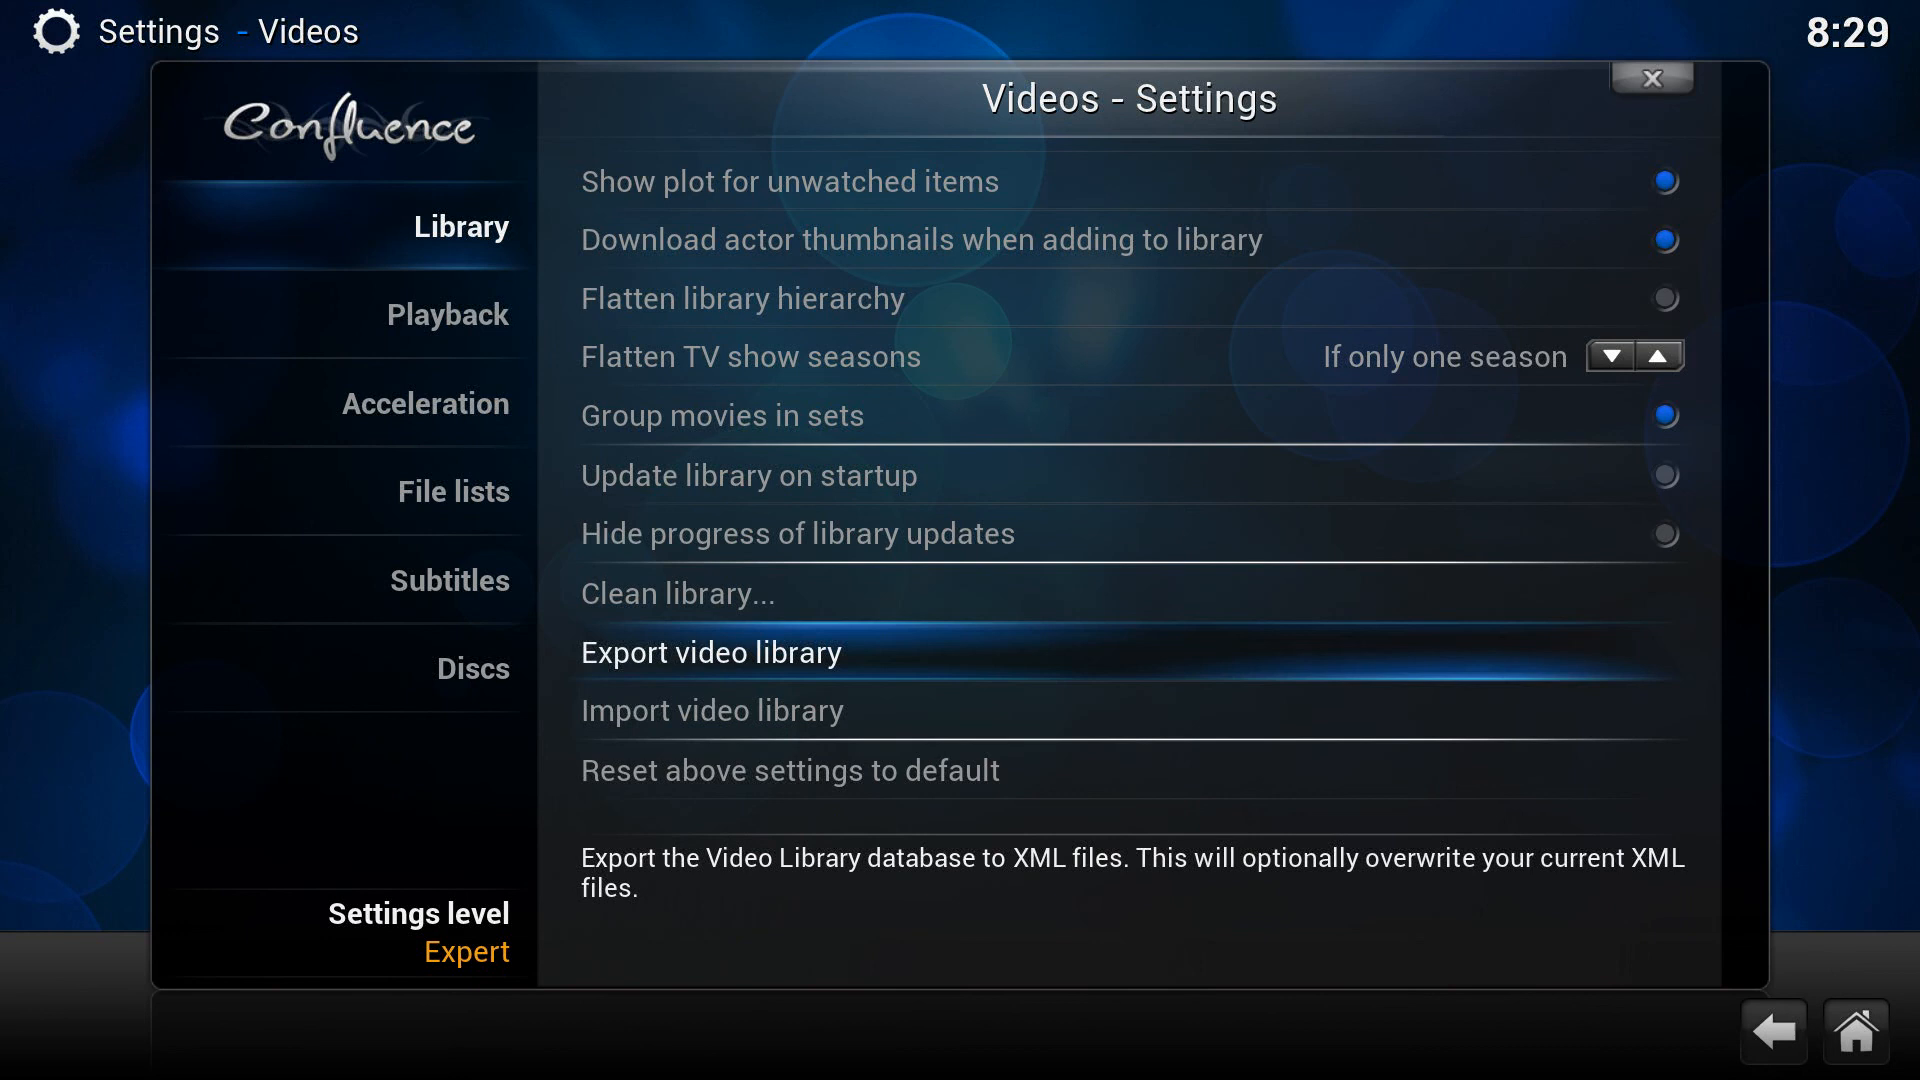
click(710, 652)
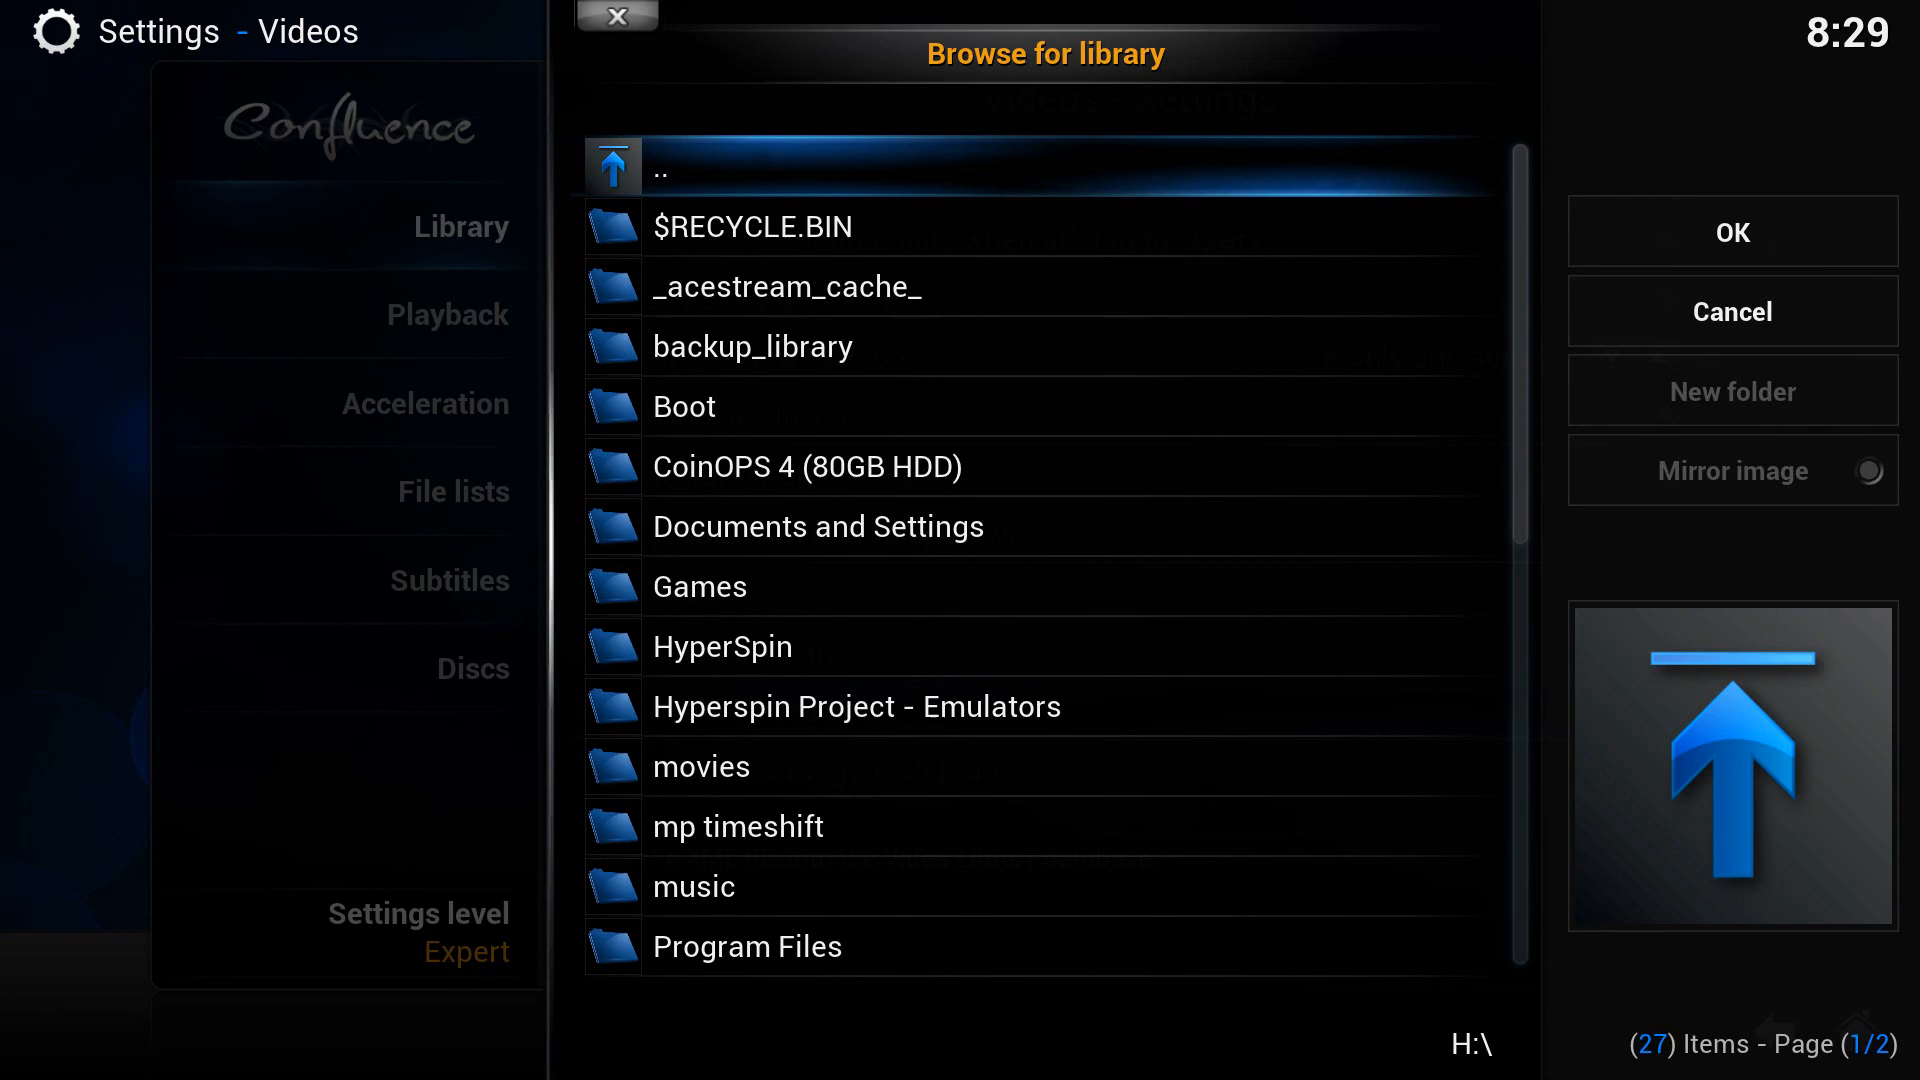
double_click(754, 346)
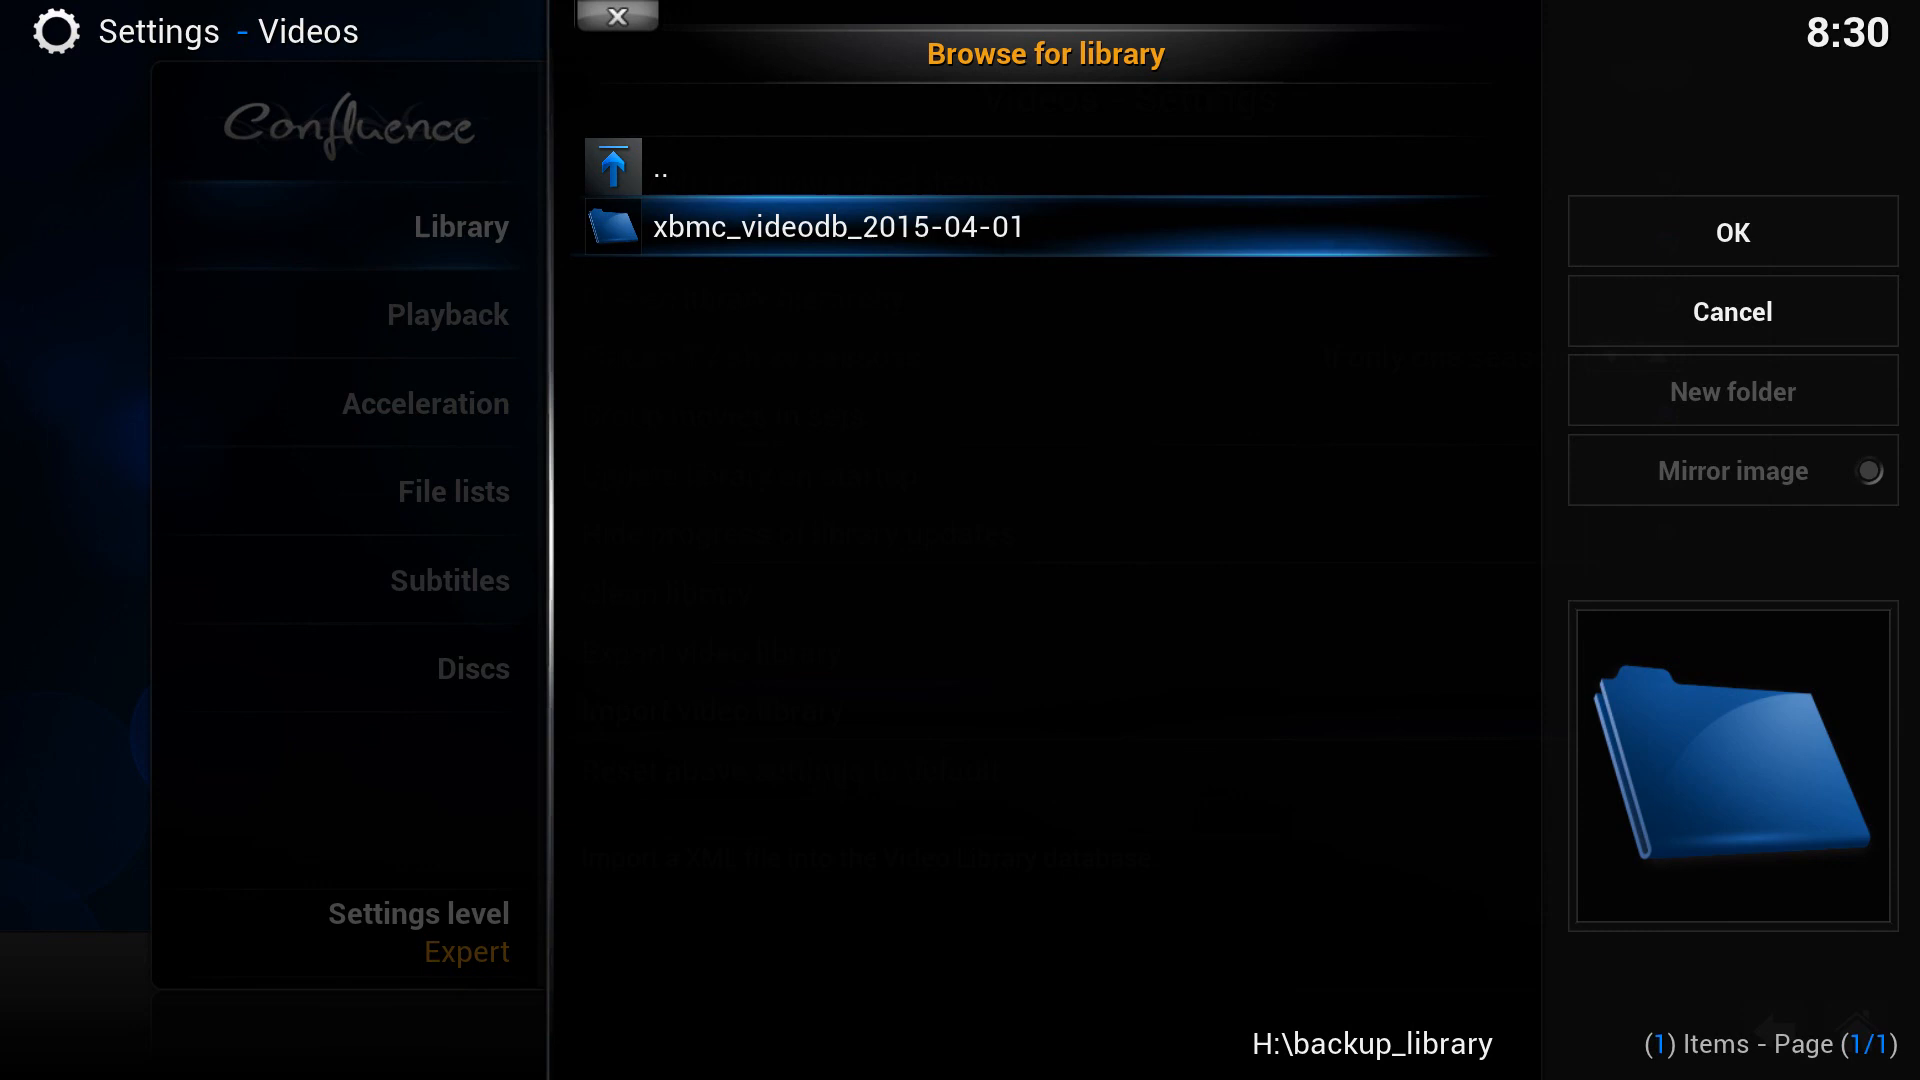
double_click(836, 226)
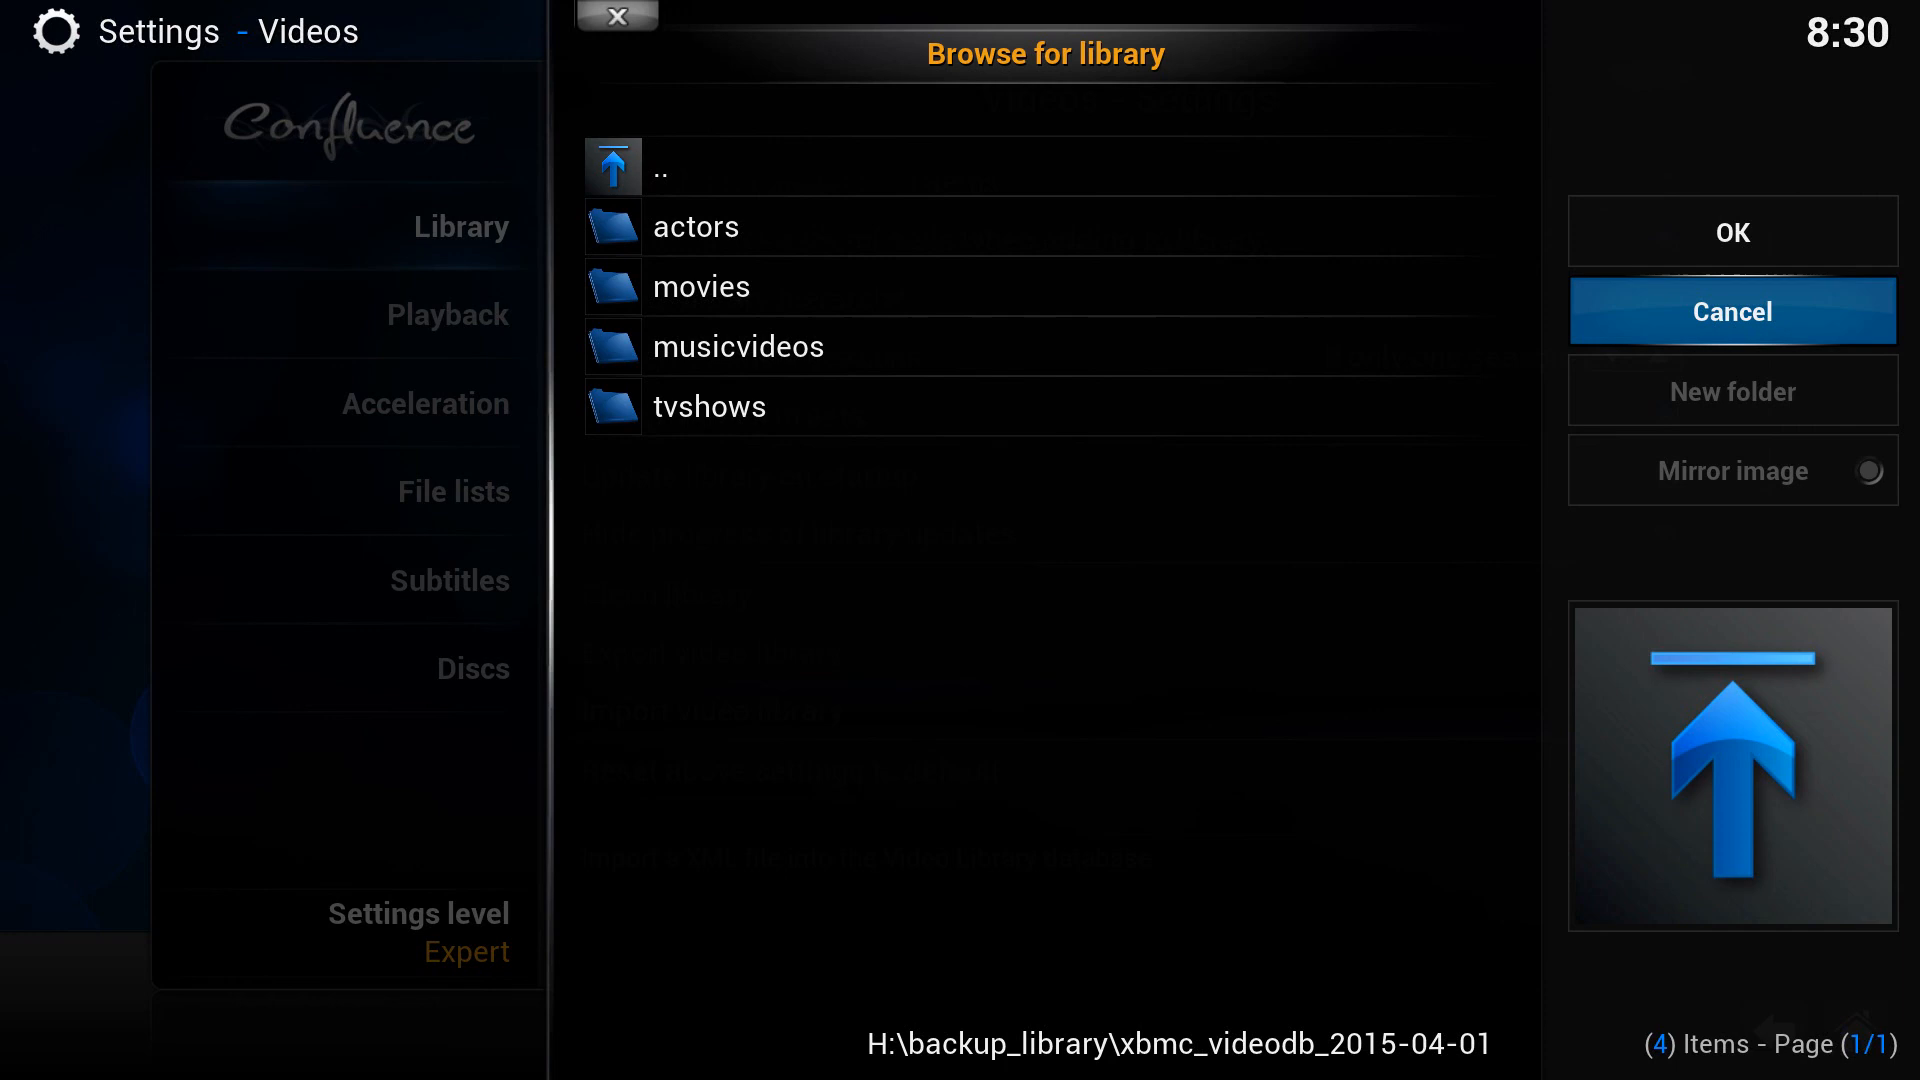
click(1729, 311)
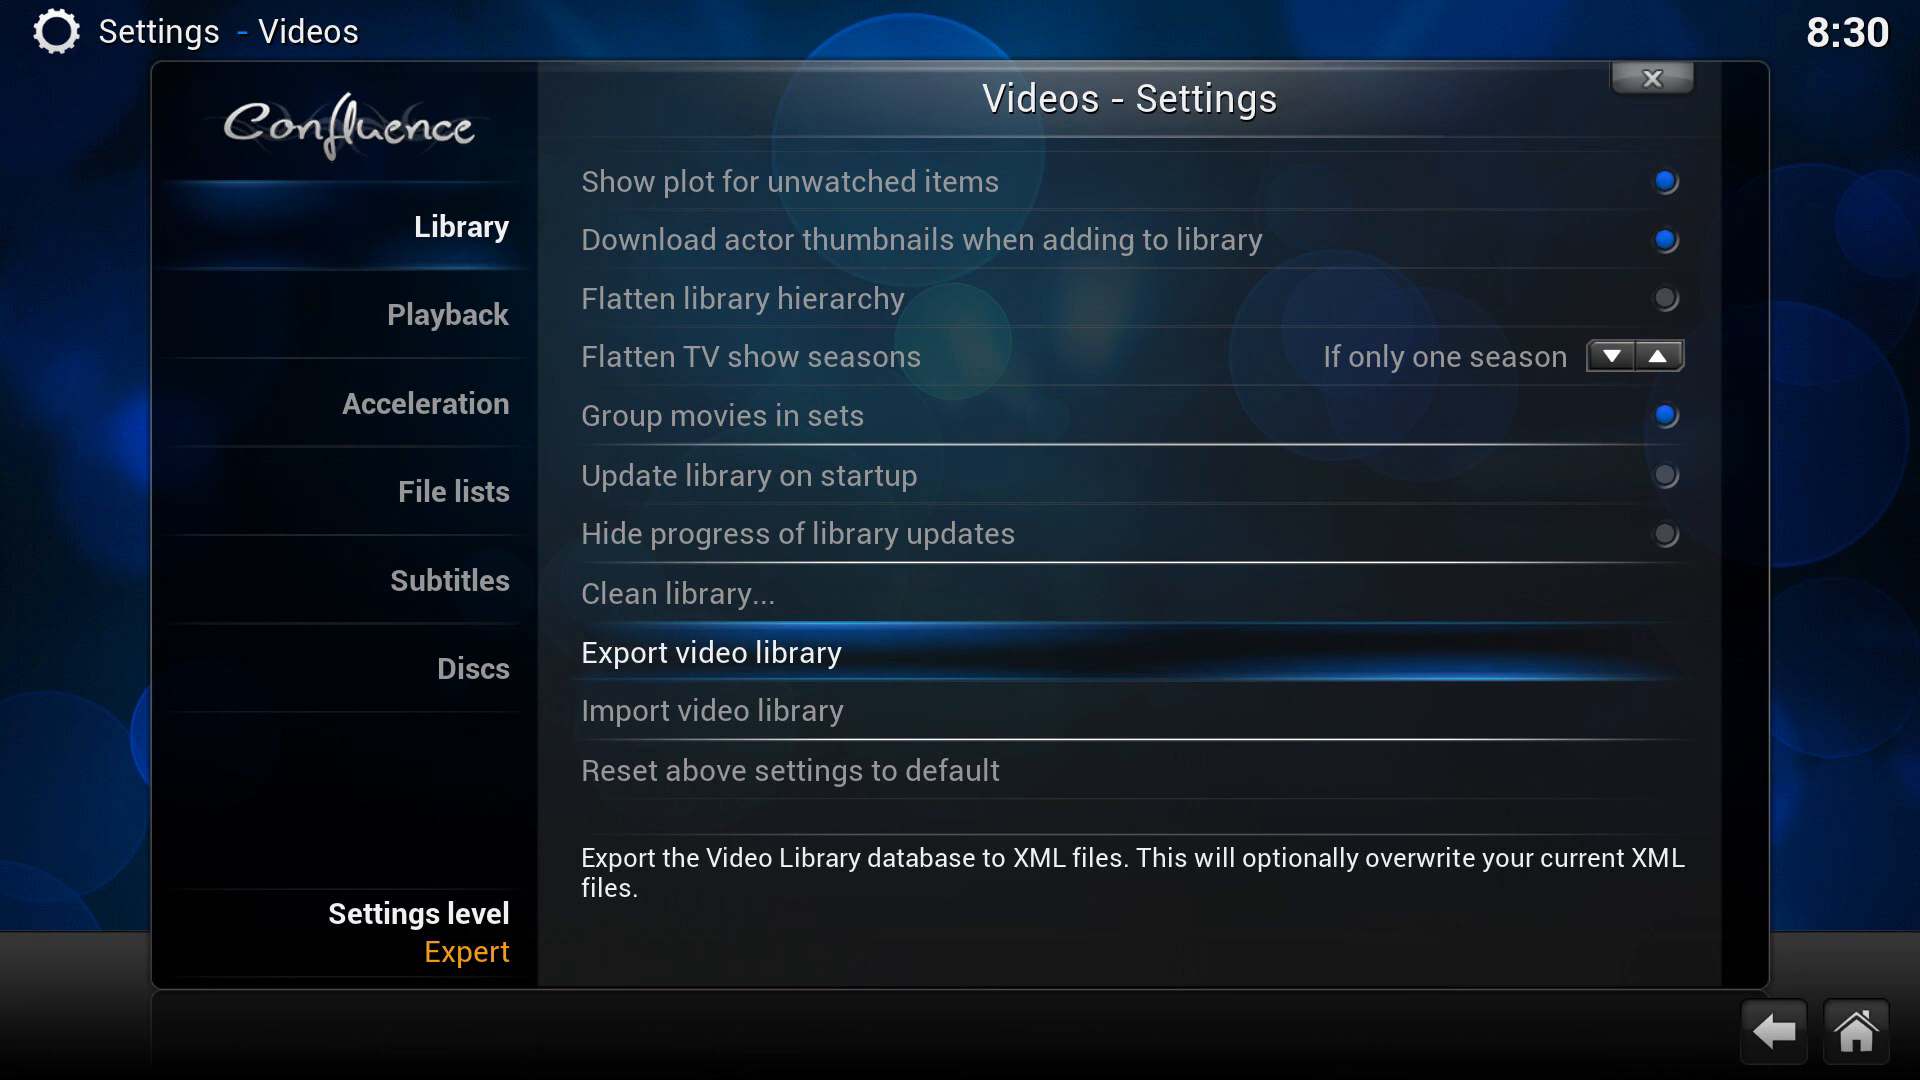
click(710, 652)
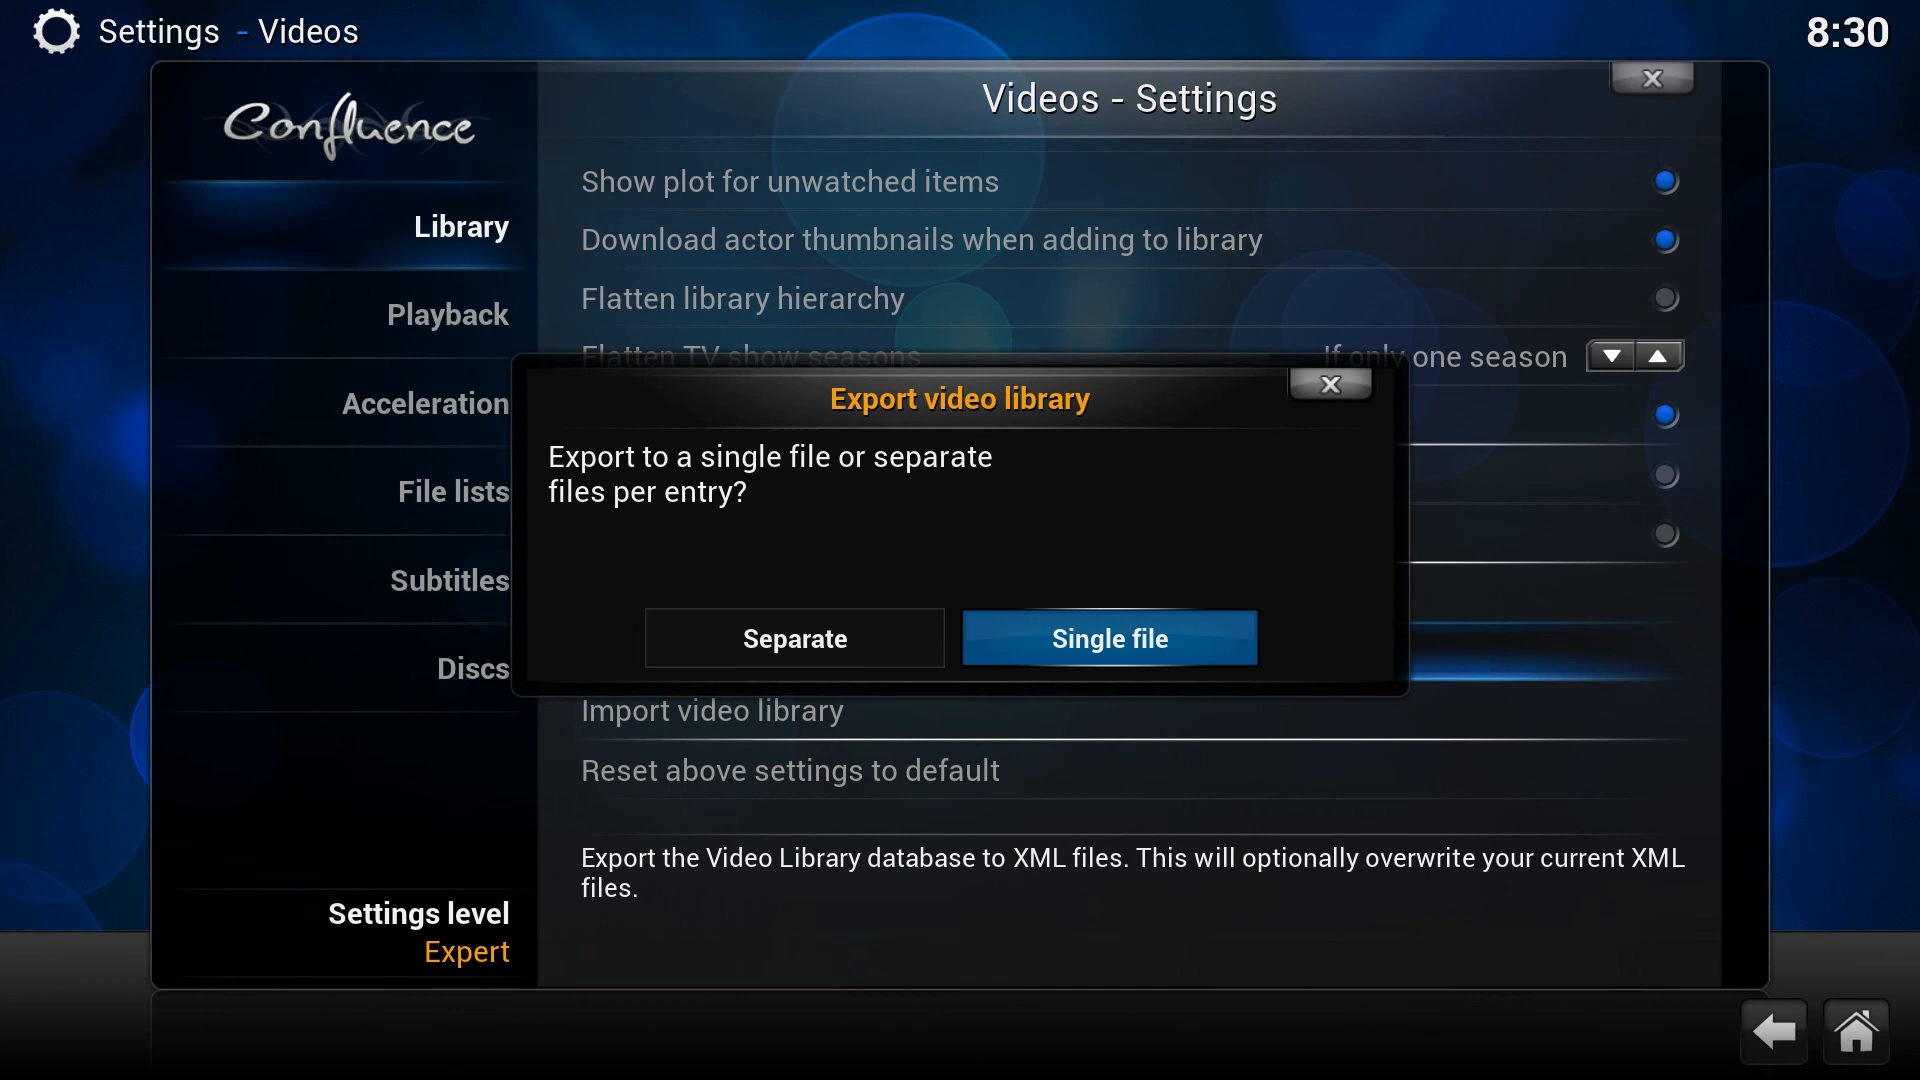
Export to a single file without thumbnails/fanart, with actor thumbs, overwriting old files
click(1106, 638)
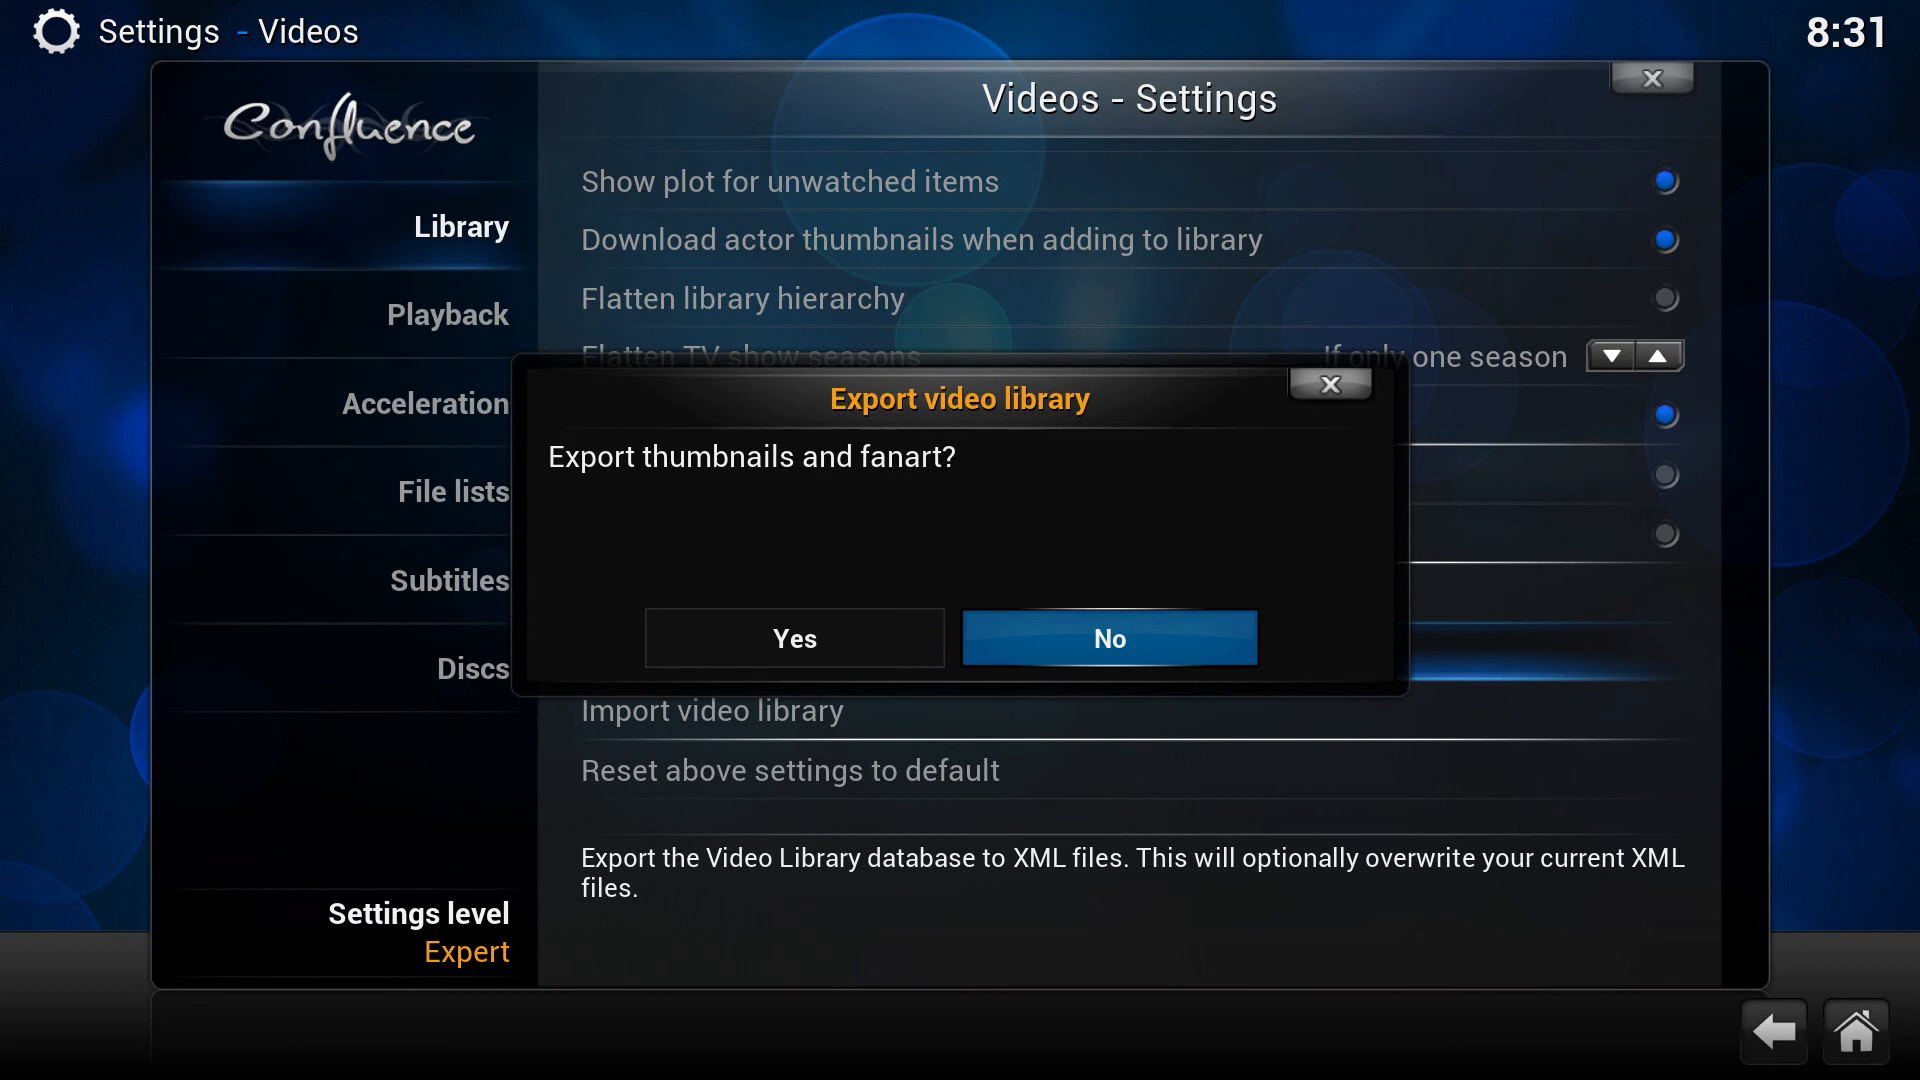
click(1108, 636)
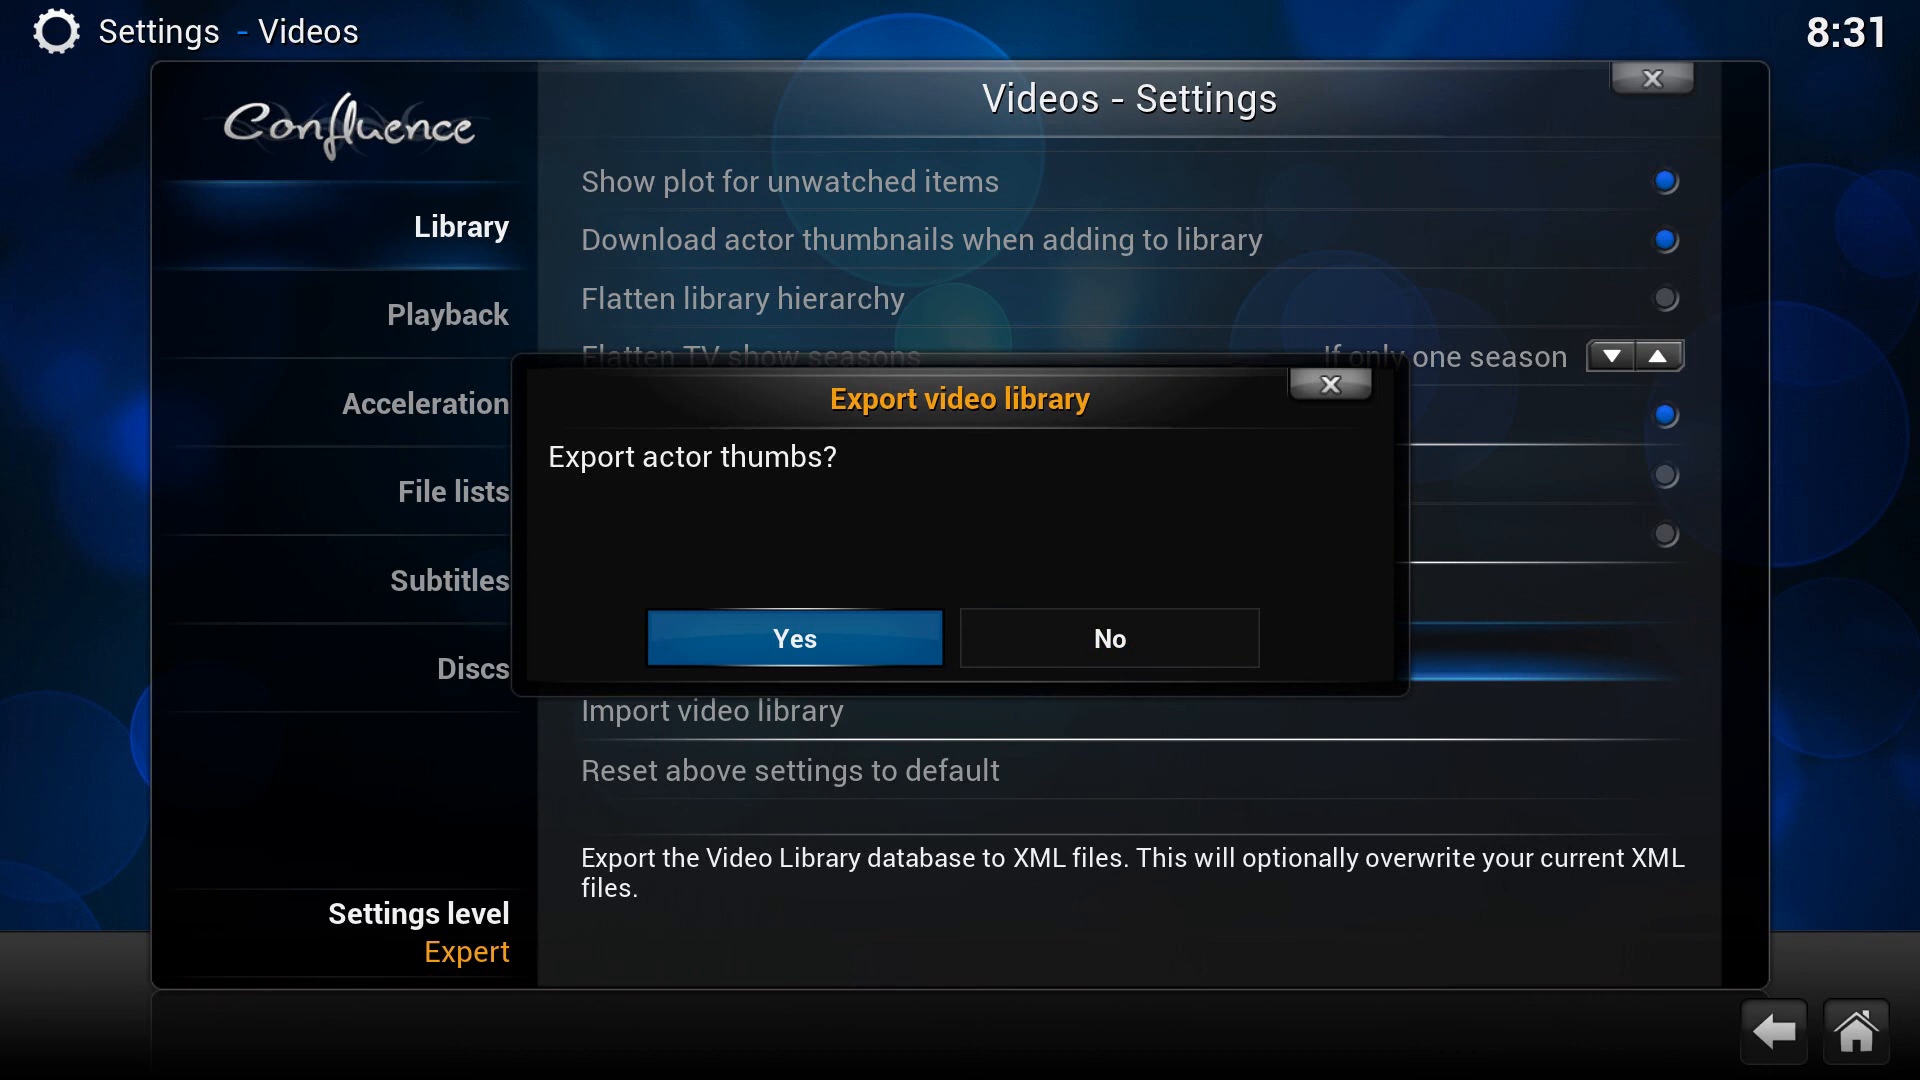
click(794, 635)
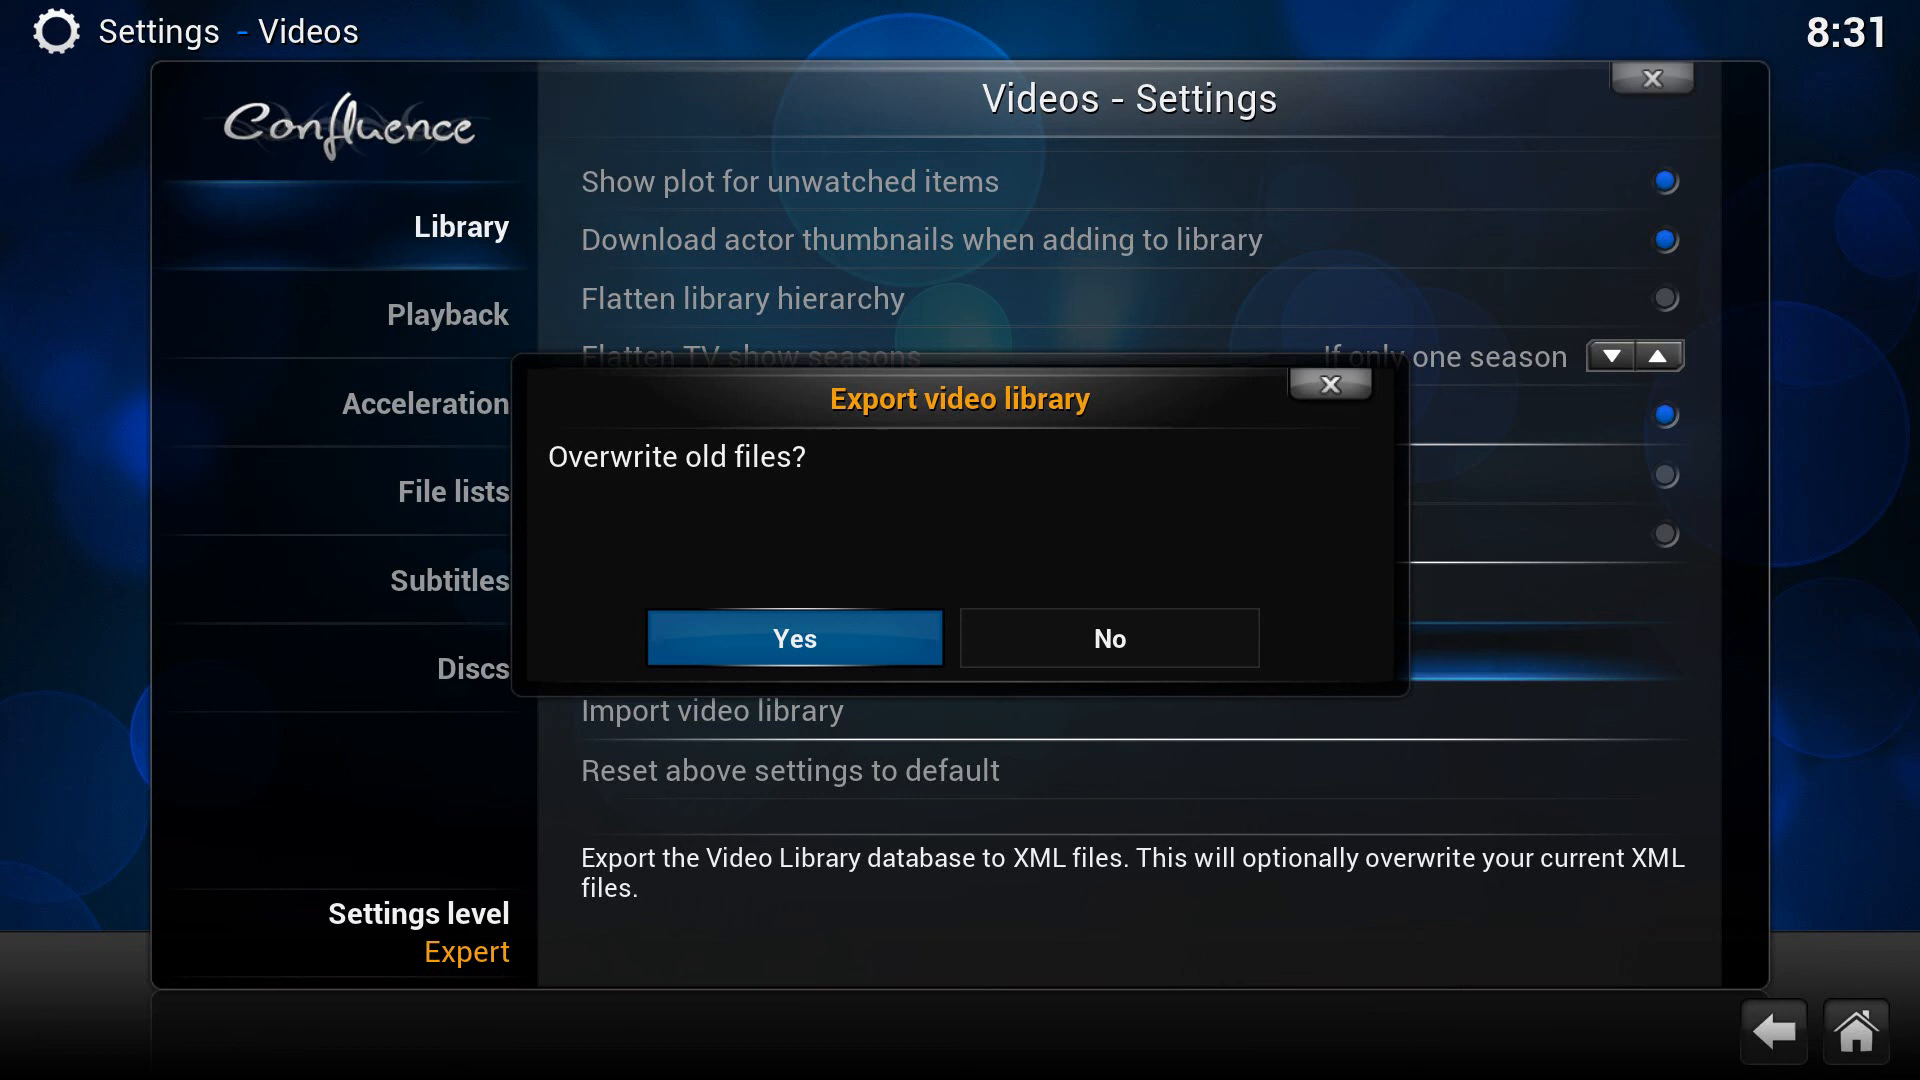
click(794, 638)
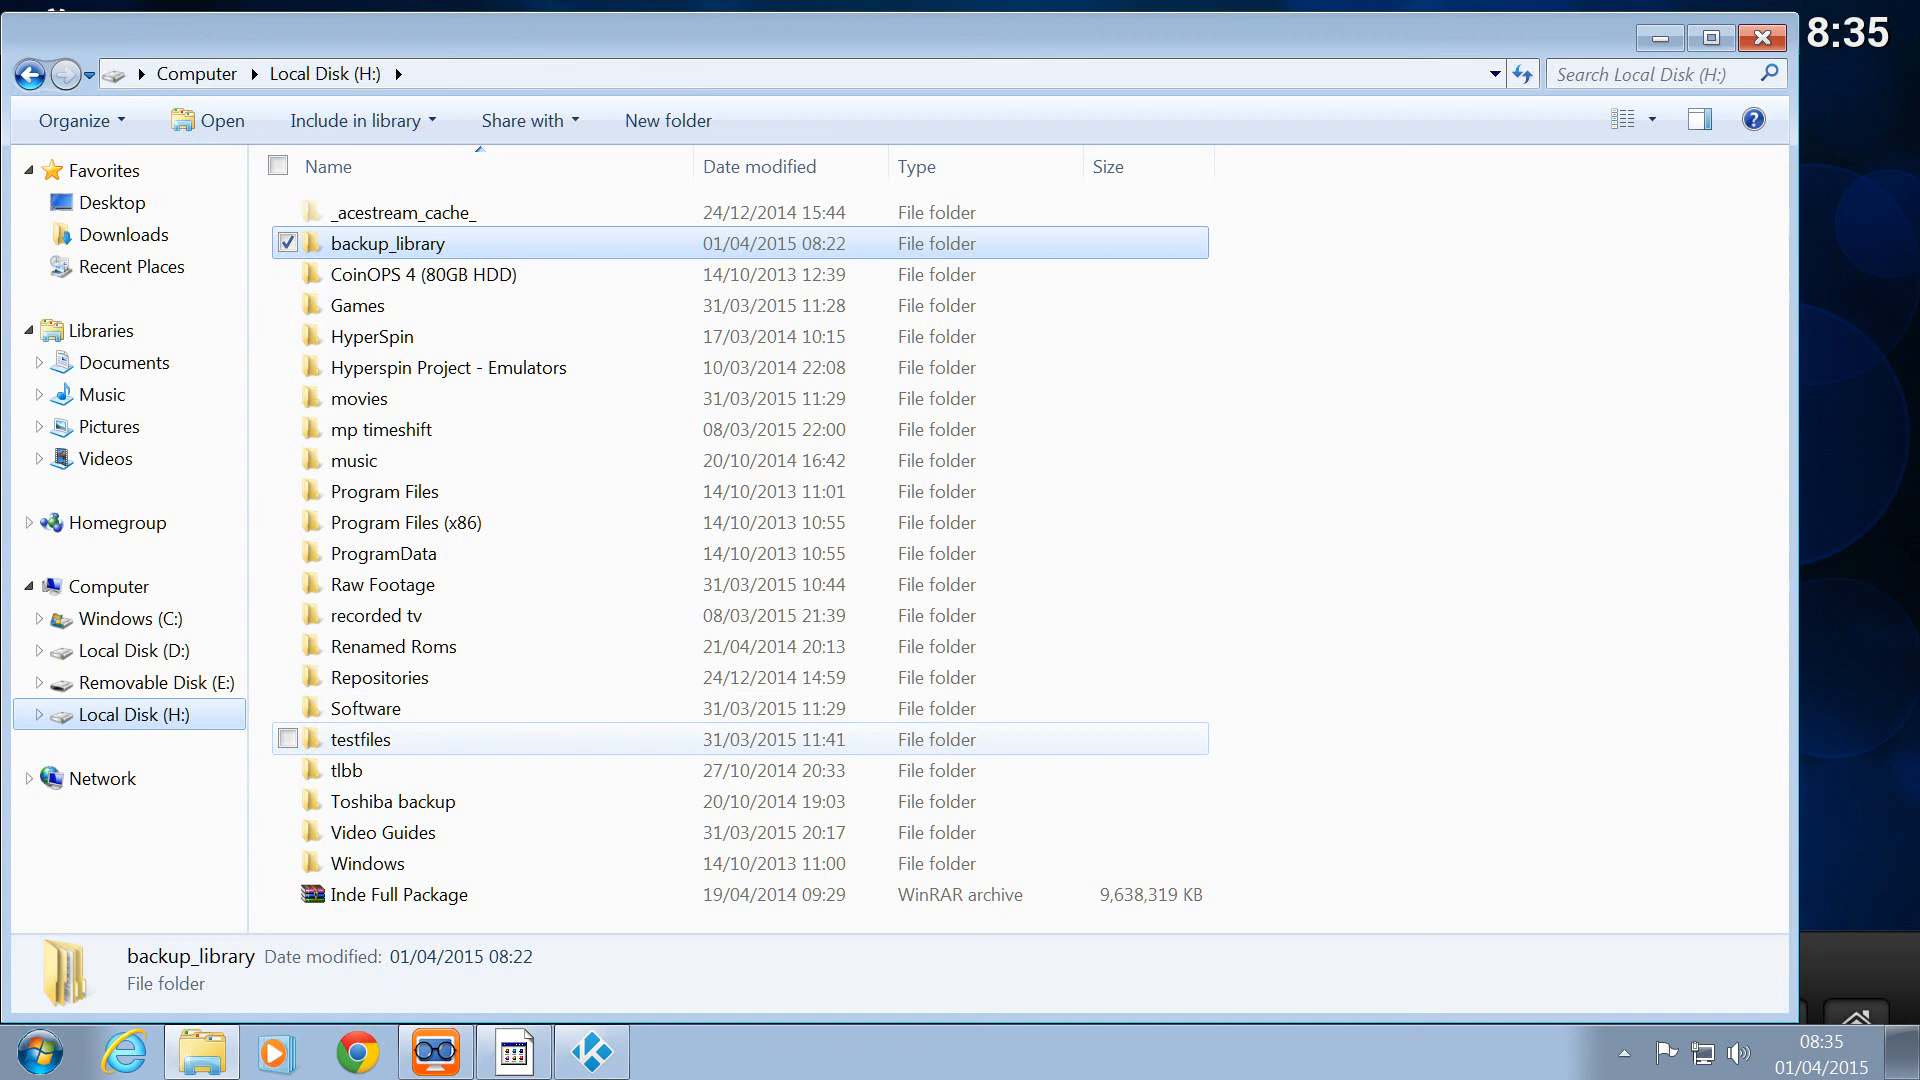
Navigate into H:\testfiles\Movies, listing each film's video, nfo, fanart and poster files
double_click(360, 738)
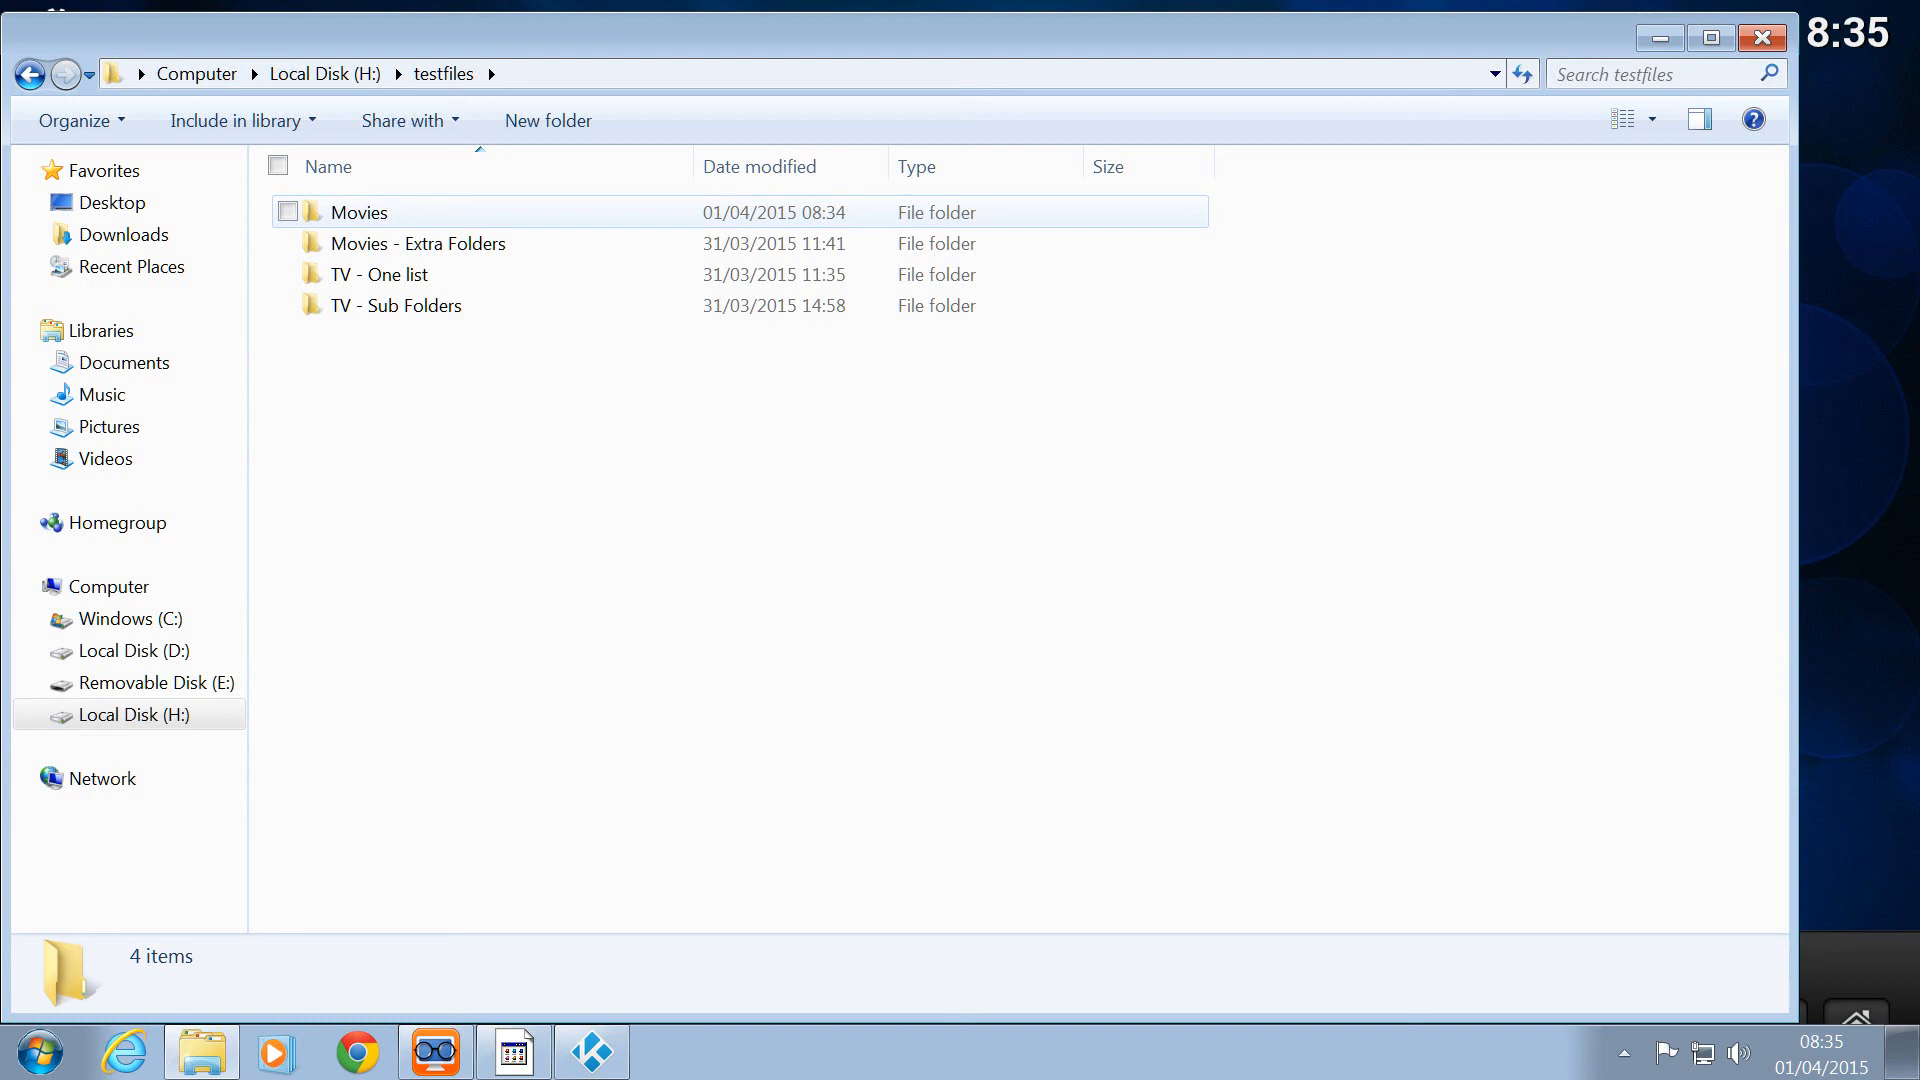
click(358, 212)
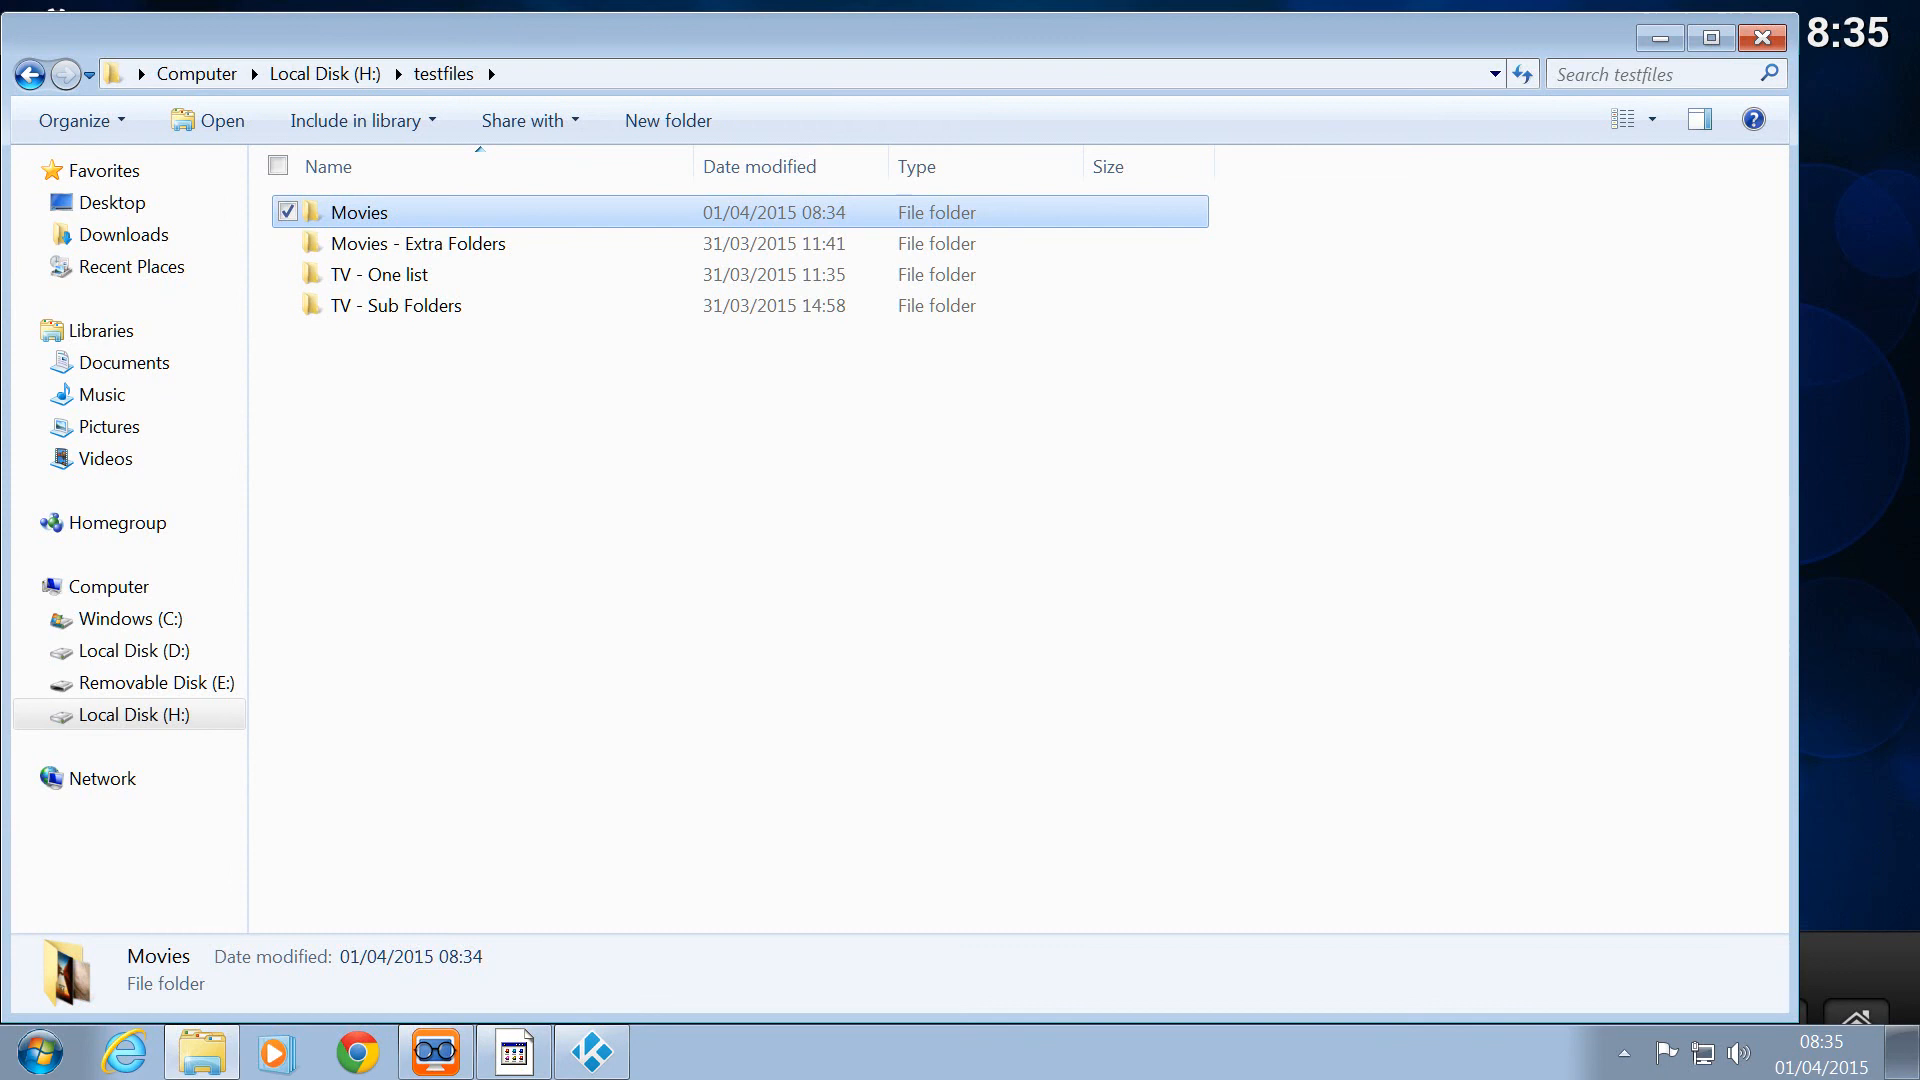
double_click(358, 212)
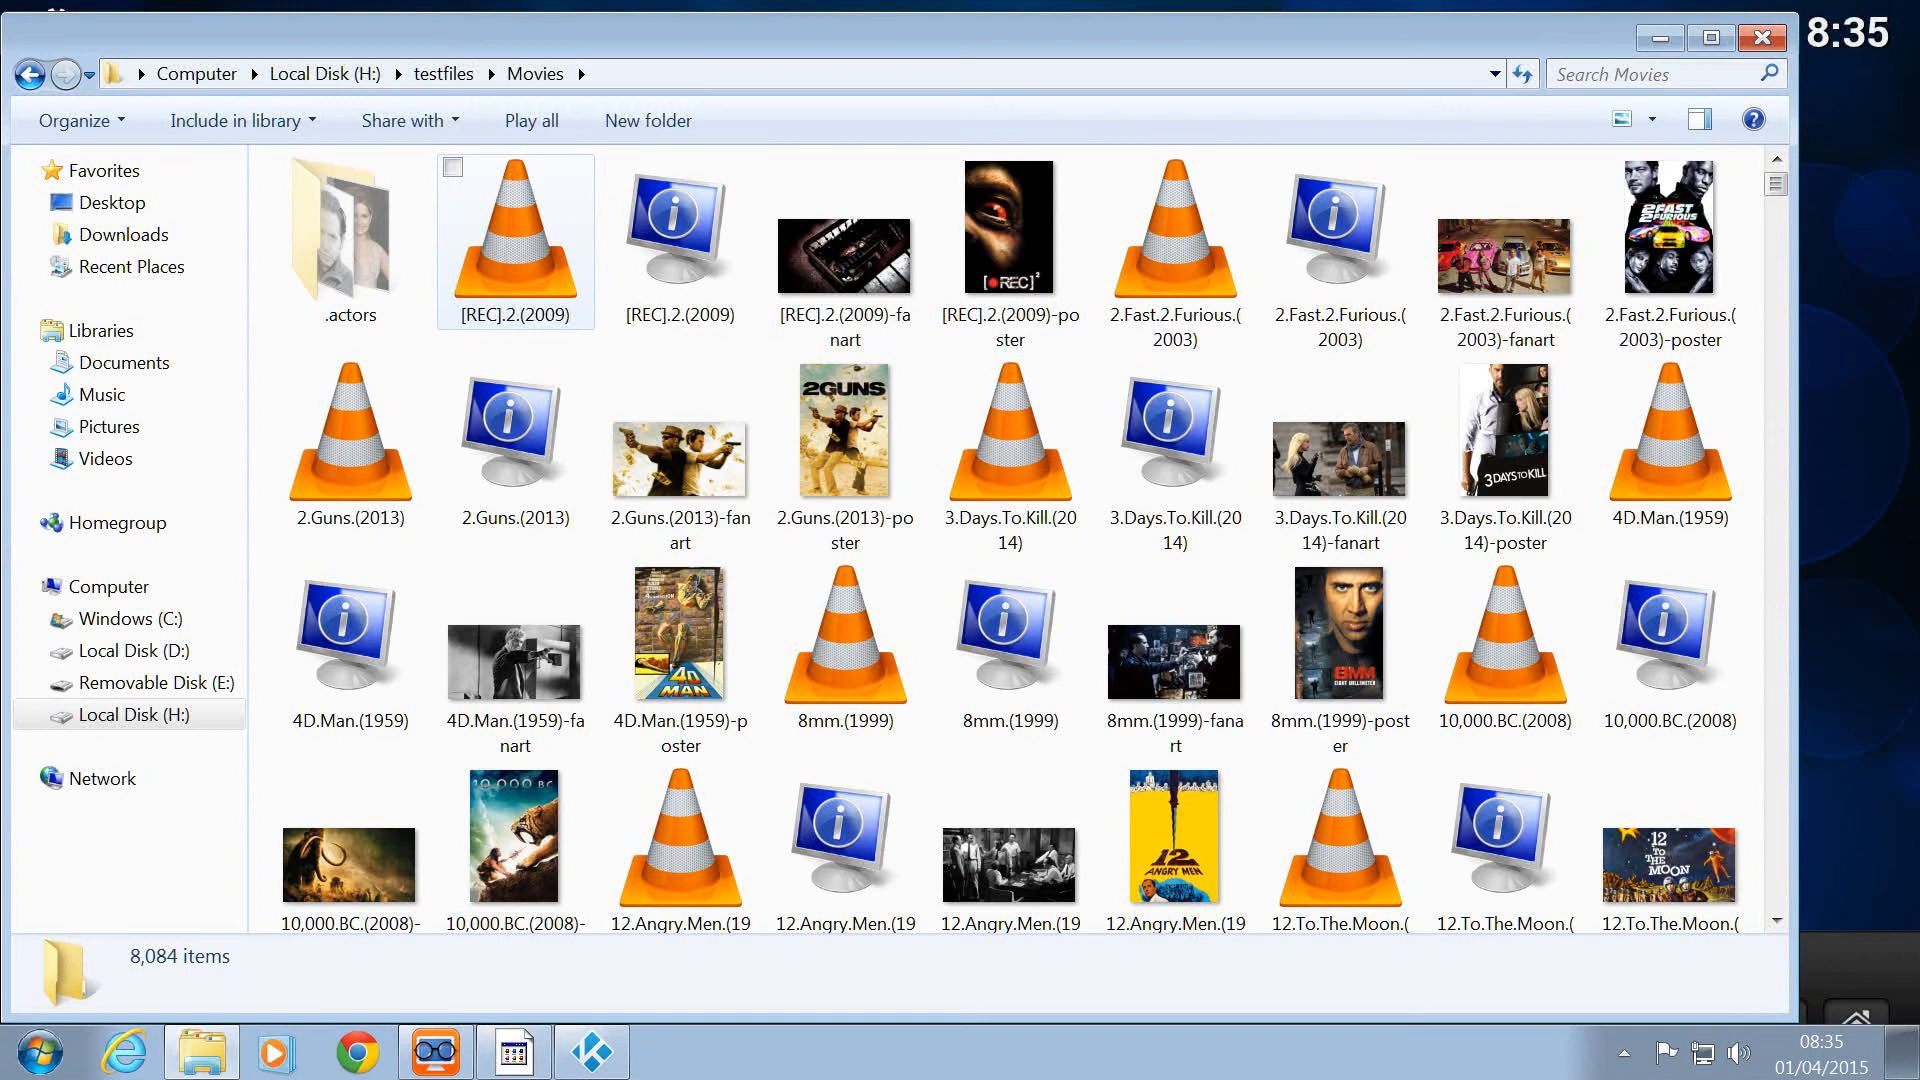
click(844, 252)
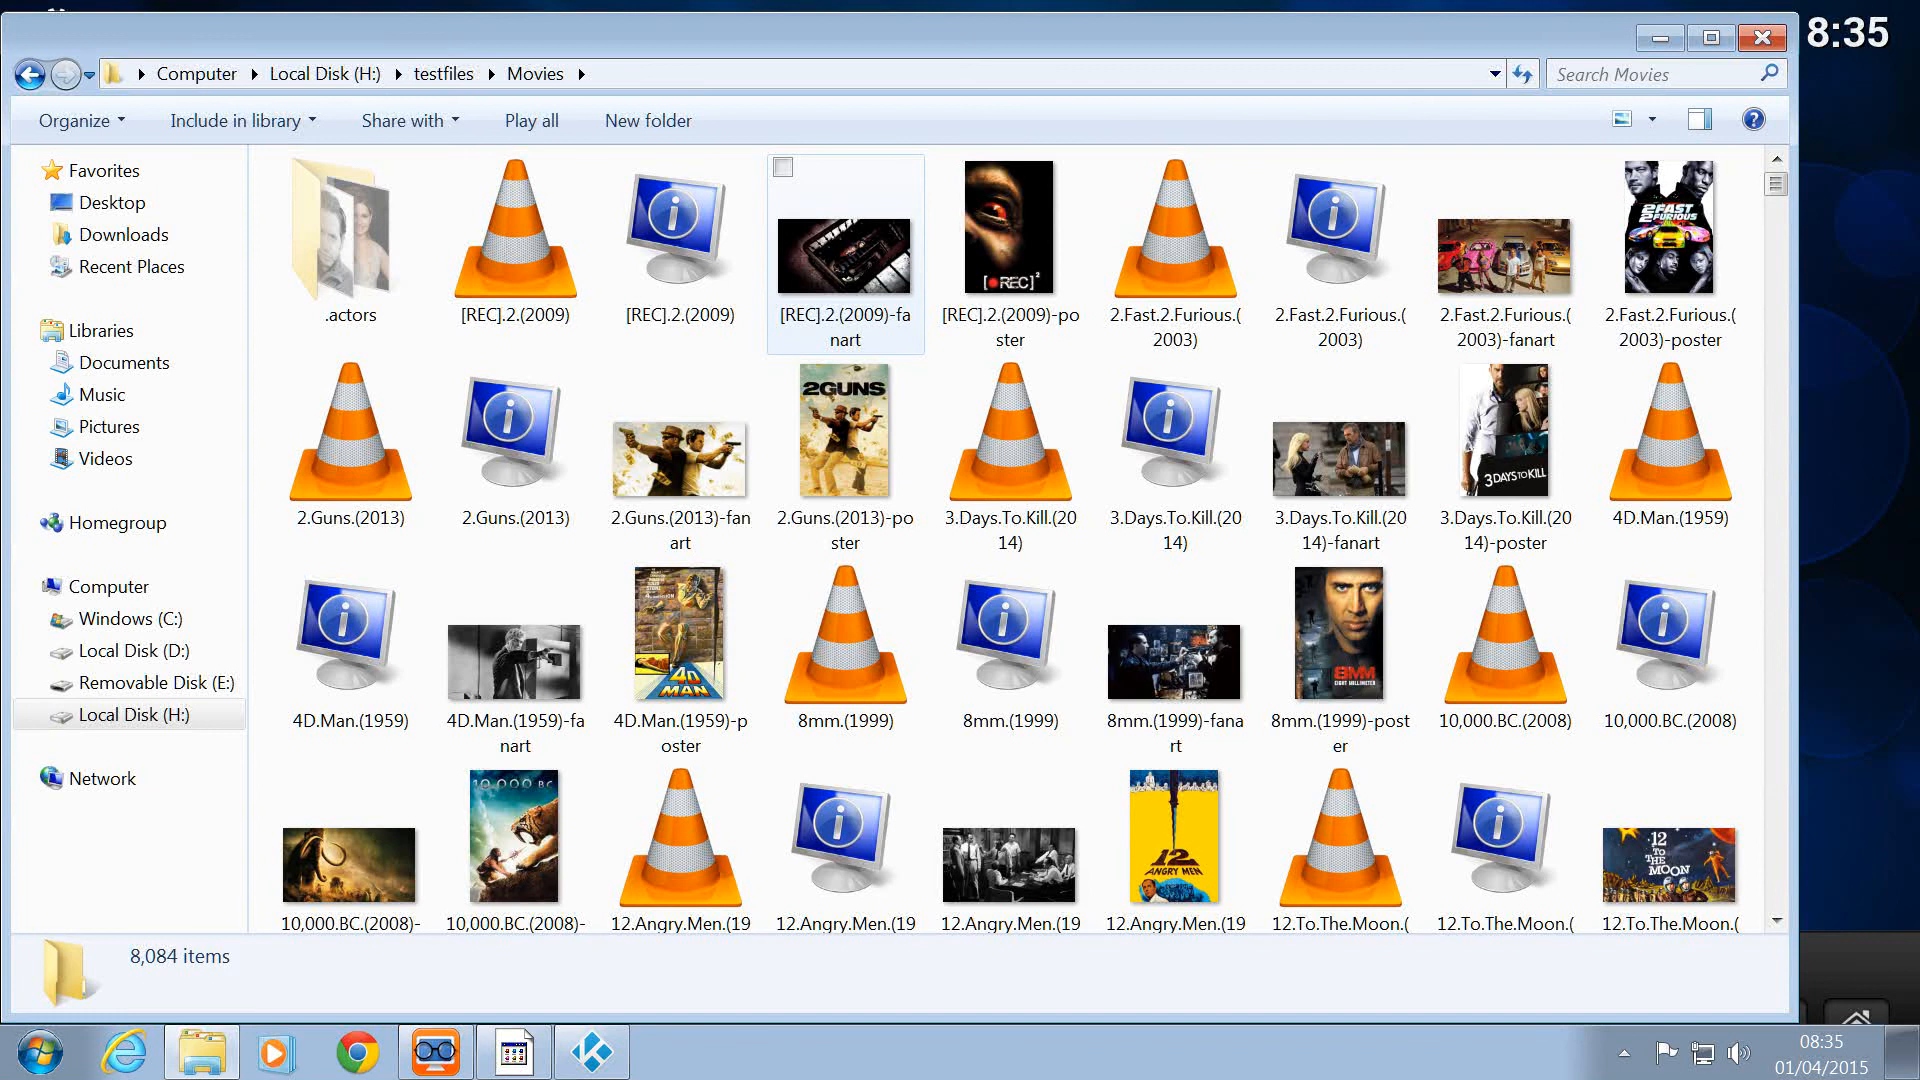
Select the [REC].2.(2009) video and .nfo files and view the .nfo contents
click(516, 226)
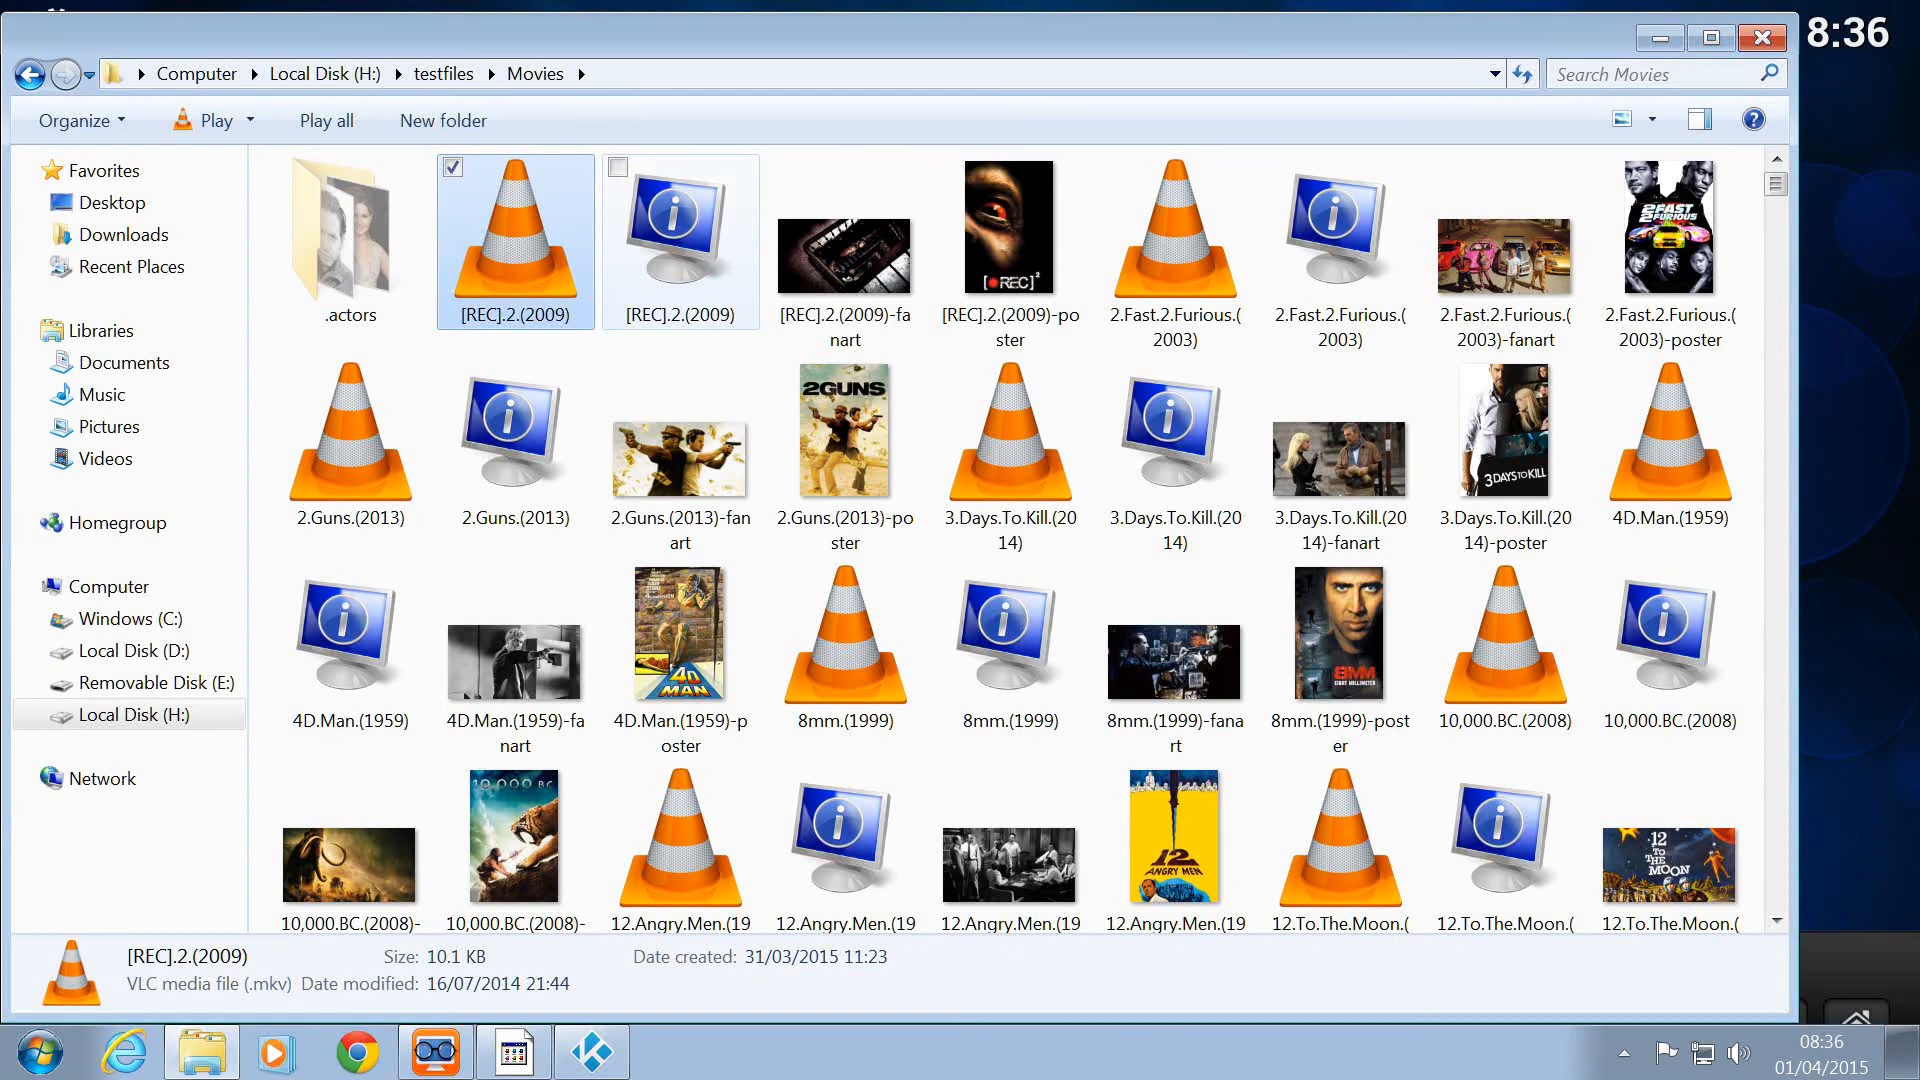
click(680, 238)
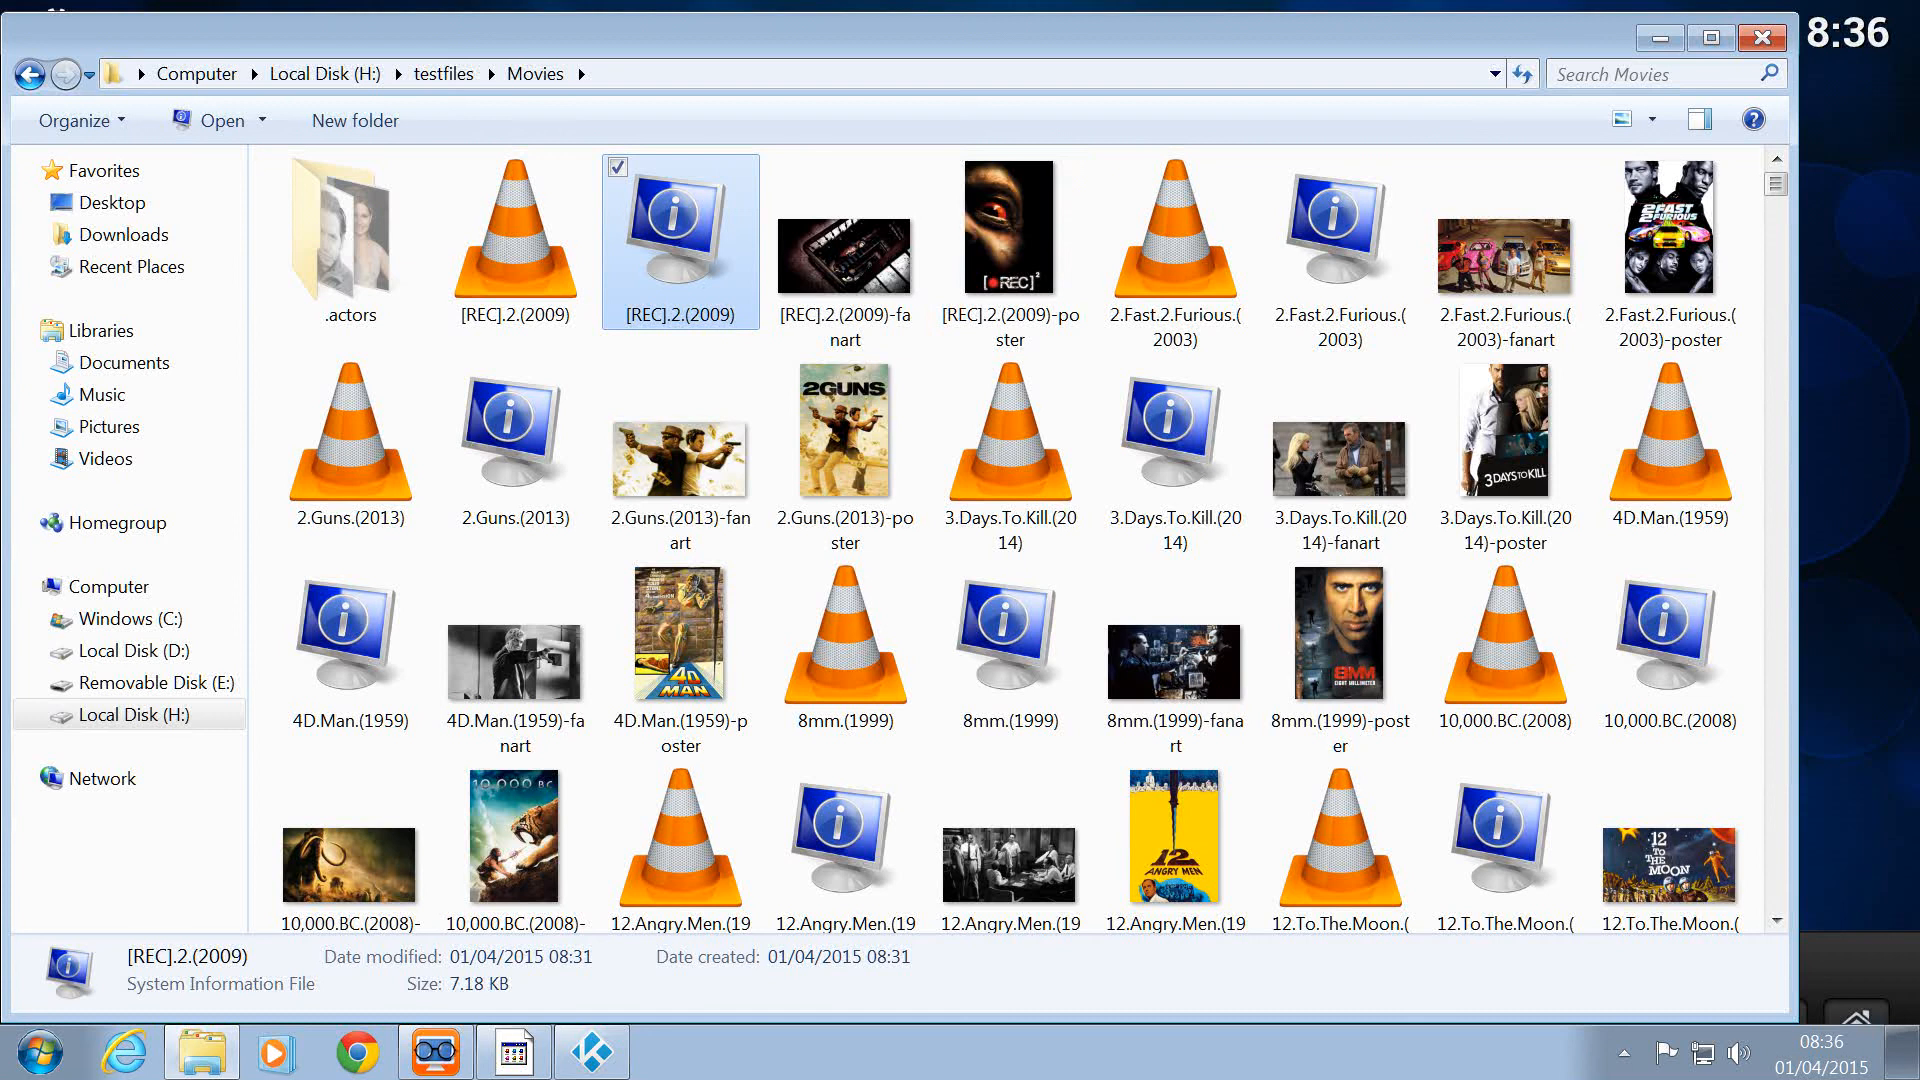
double_click(348, 226)
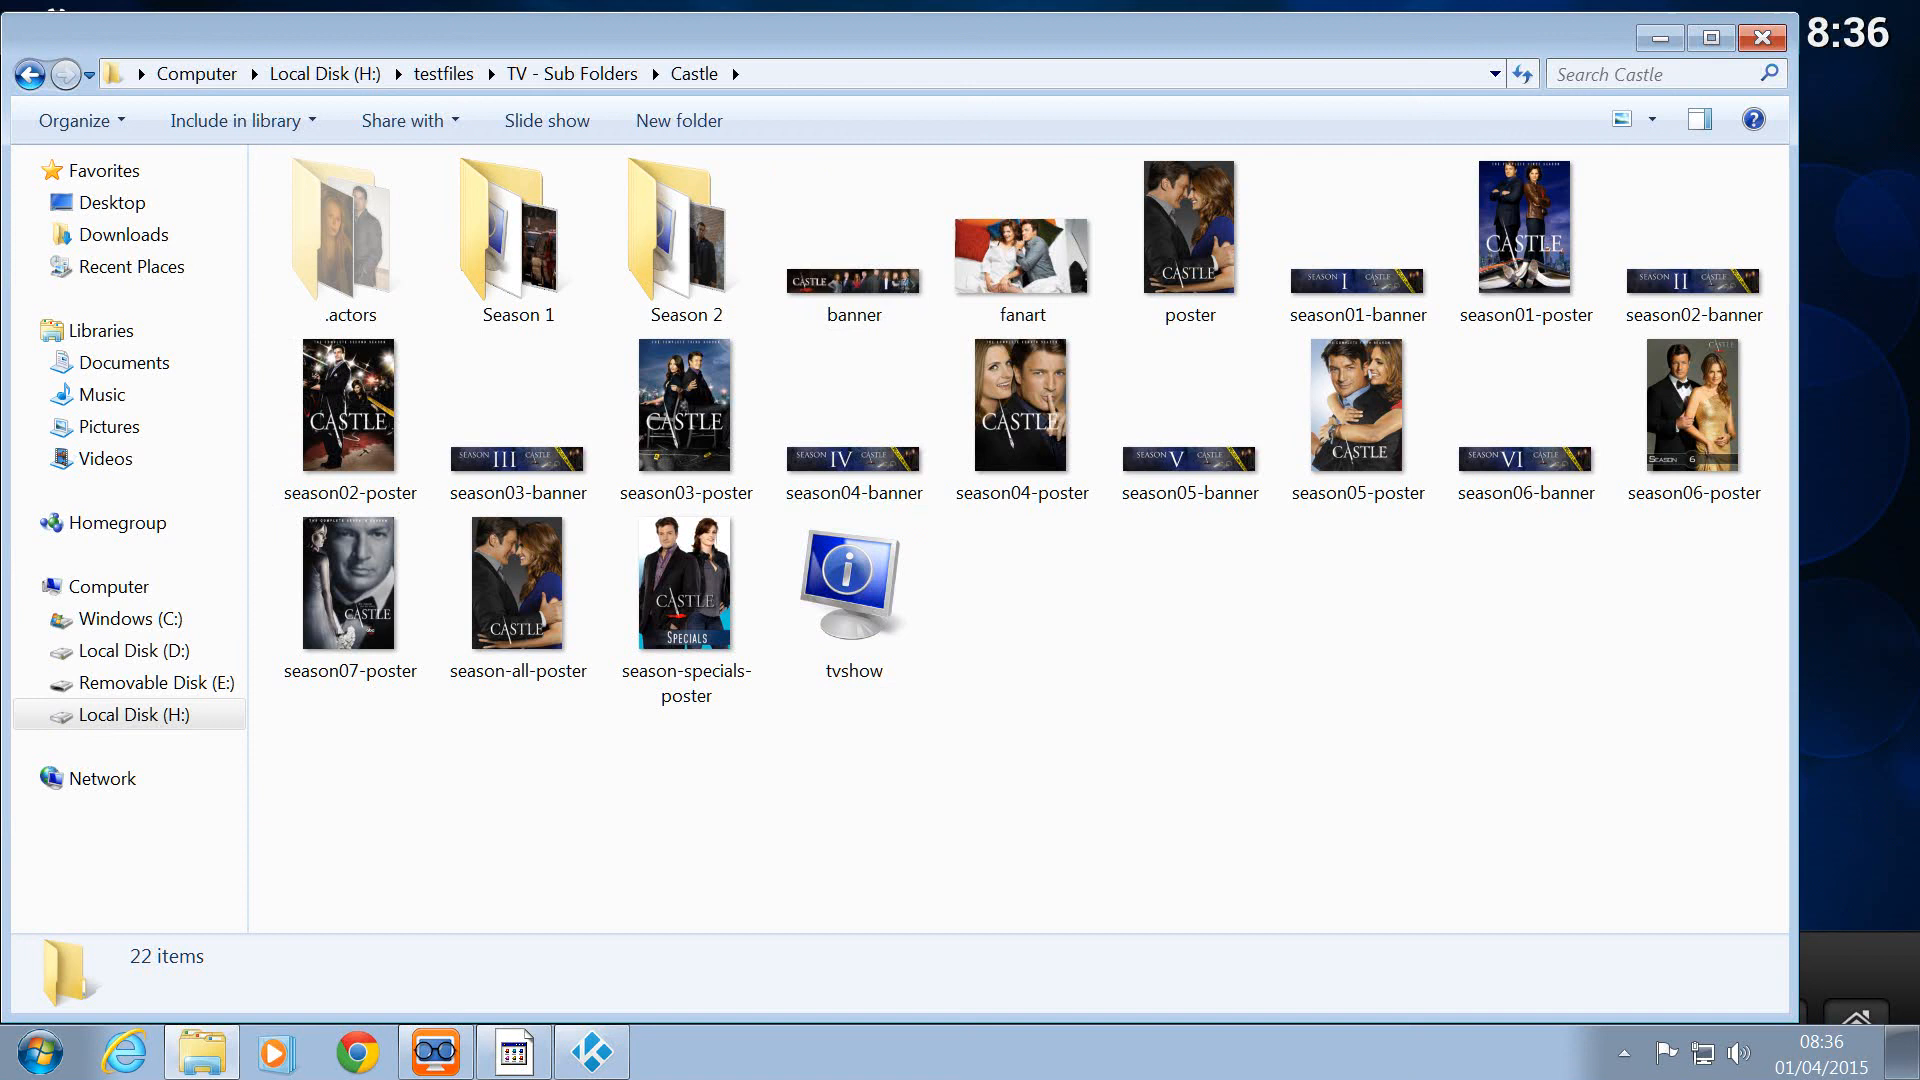
Return to the root of drive H: and browse into the movies folder's film subfolders
double_click(516, 226)
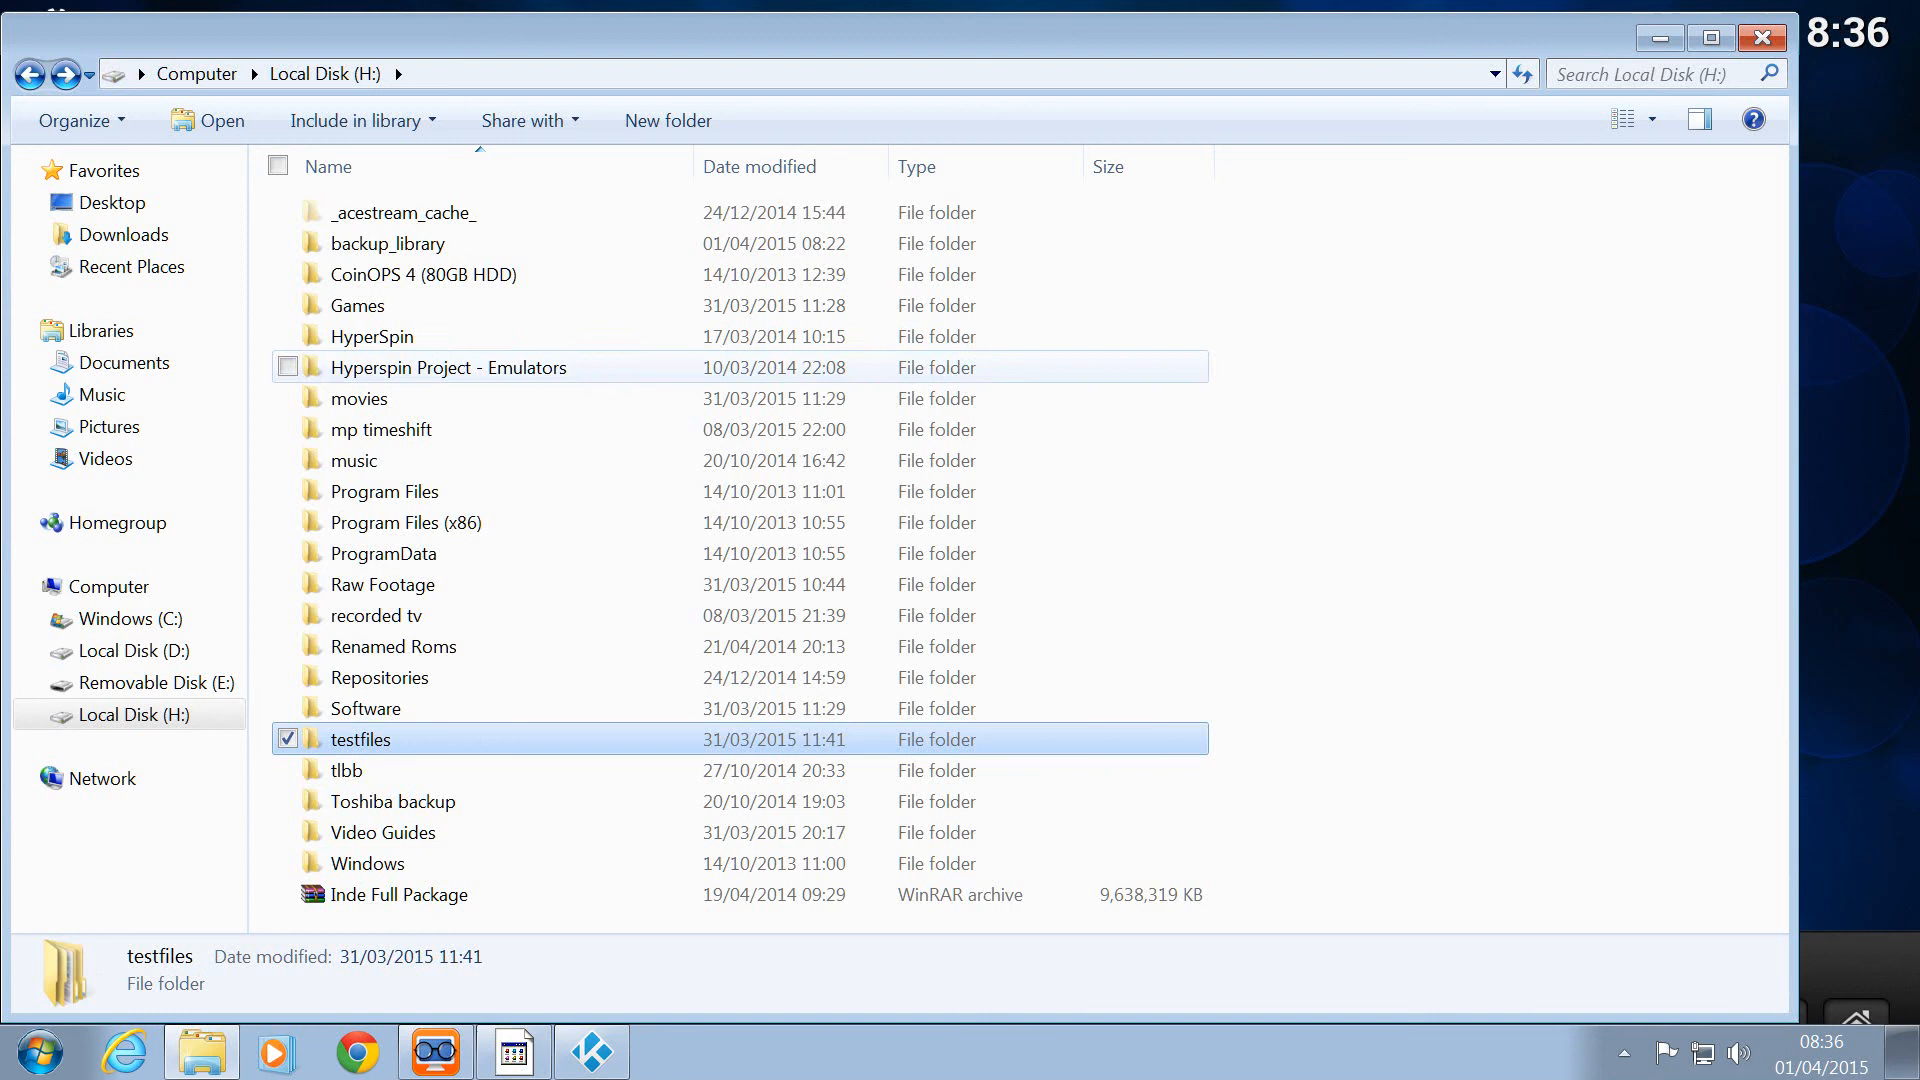
double_click(358, 398)
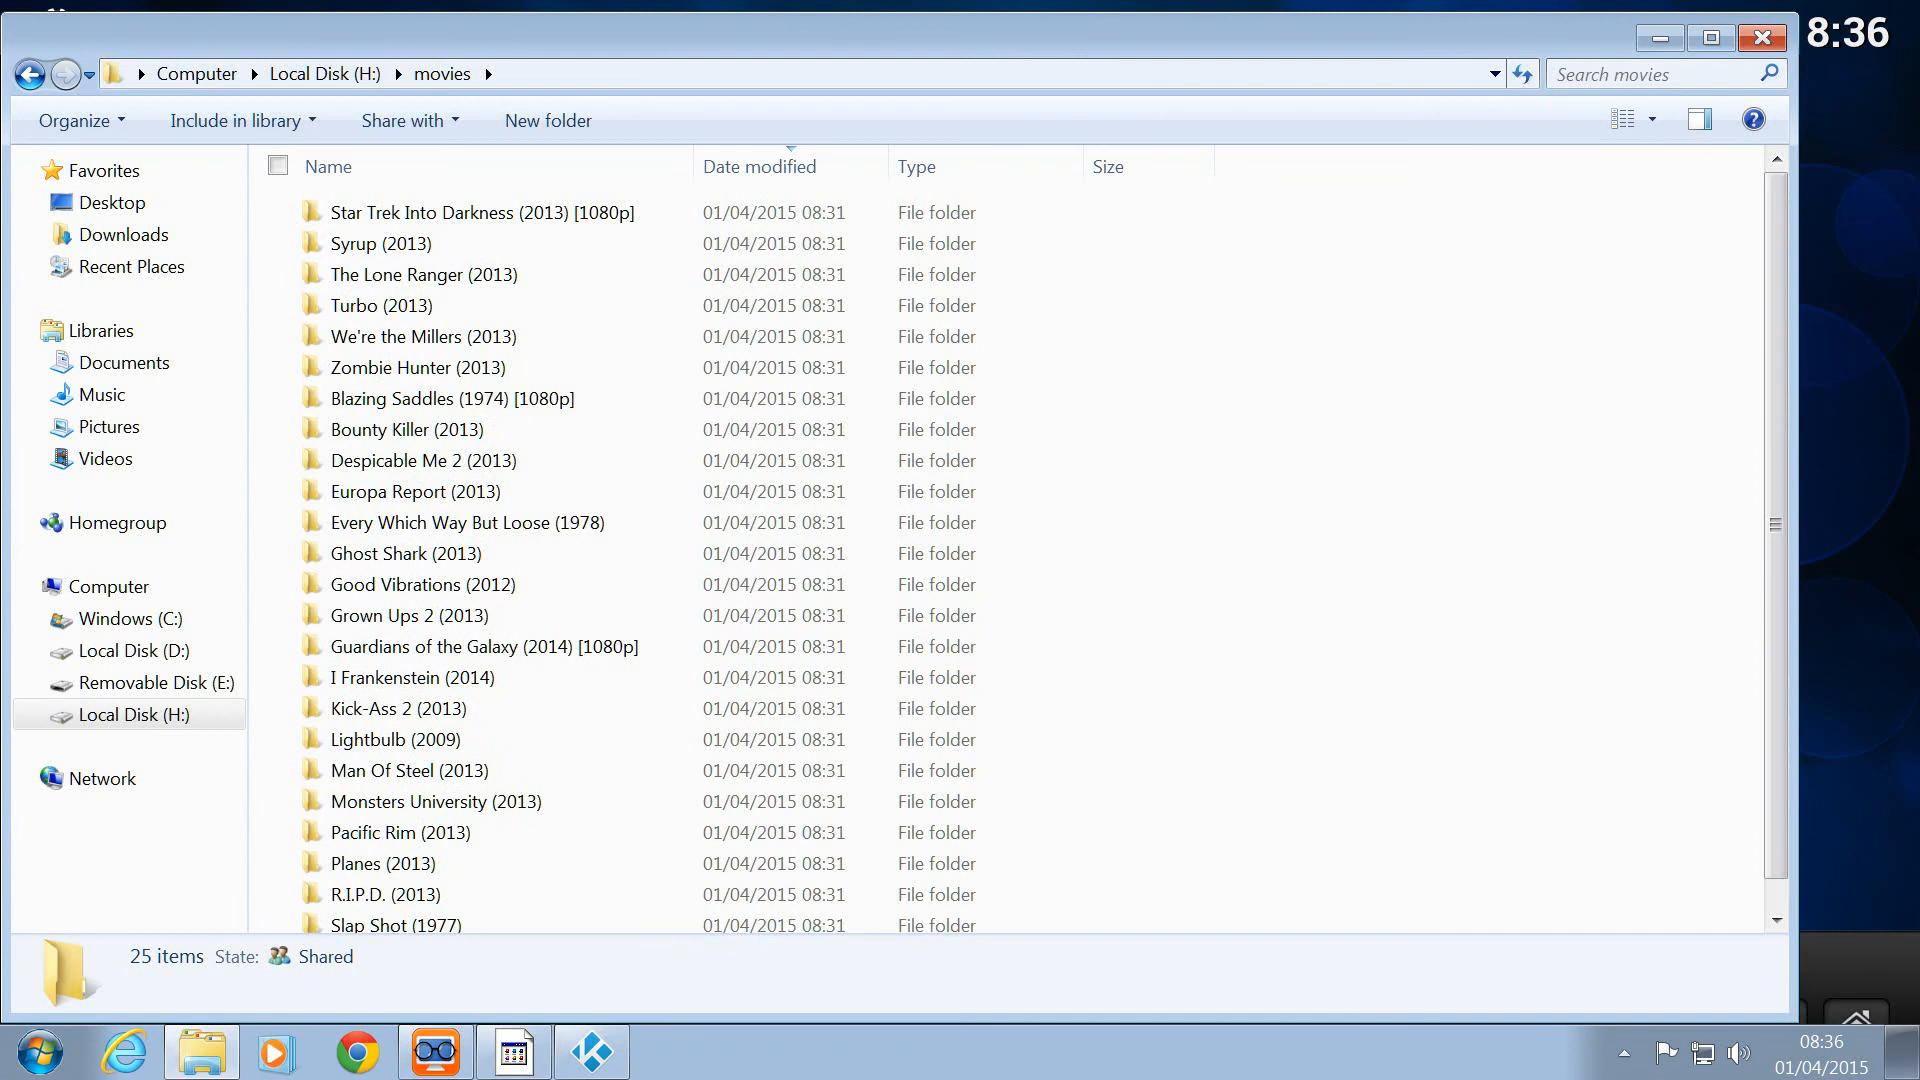
double_click(468, 212)
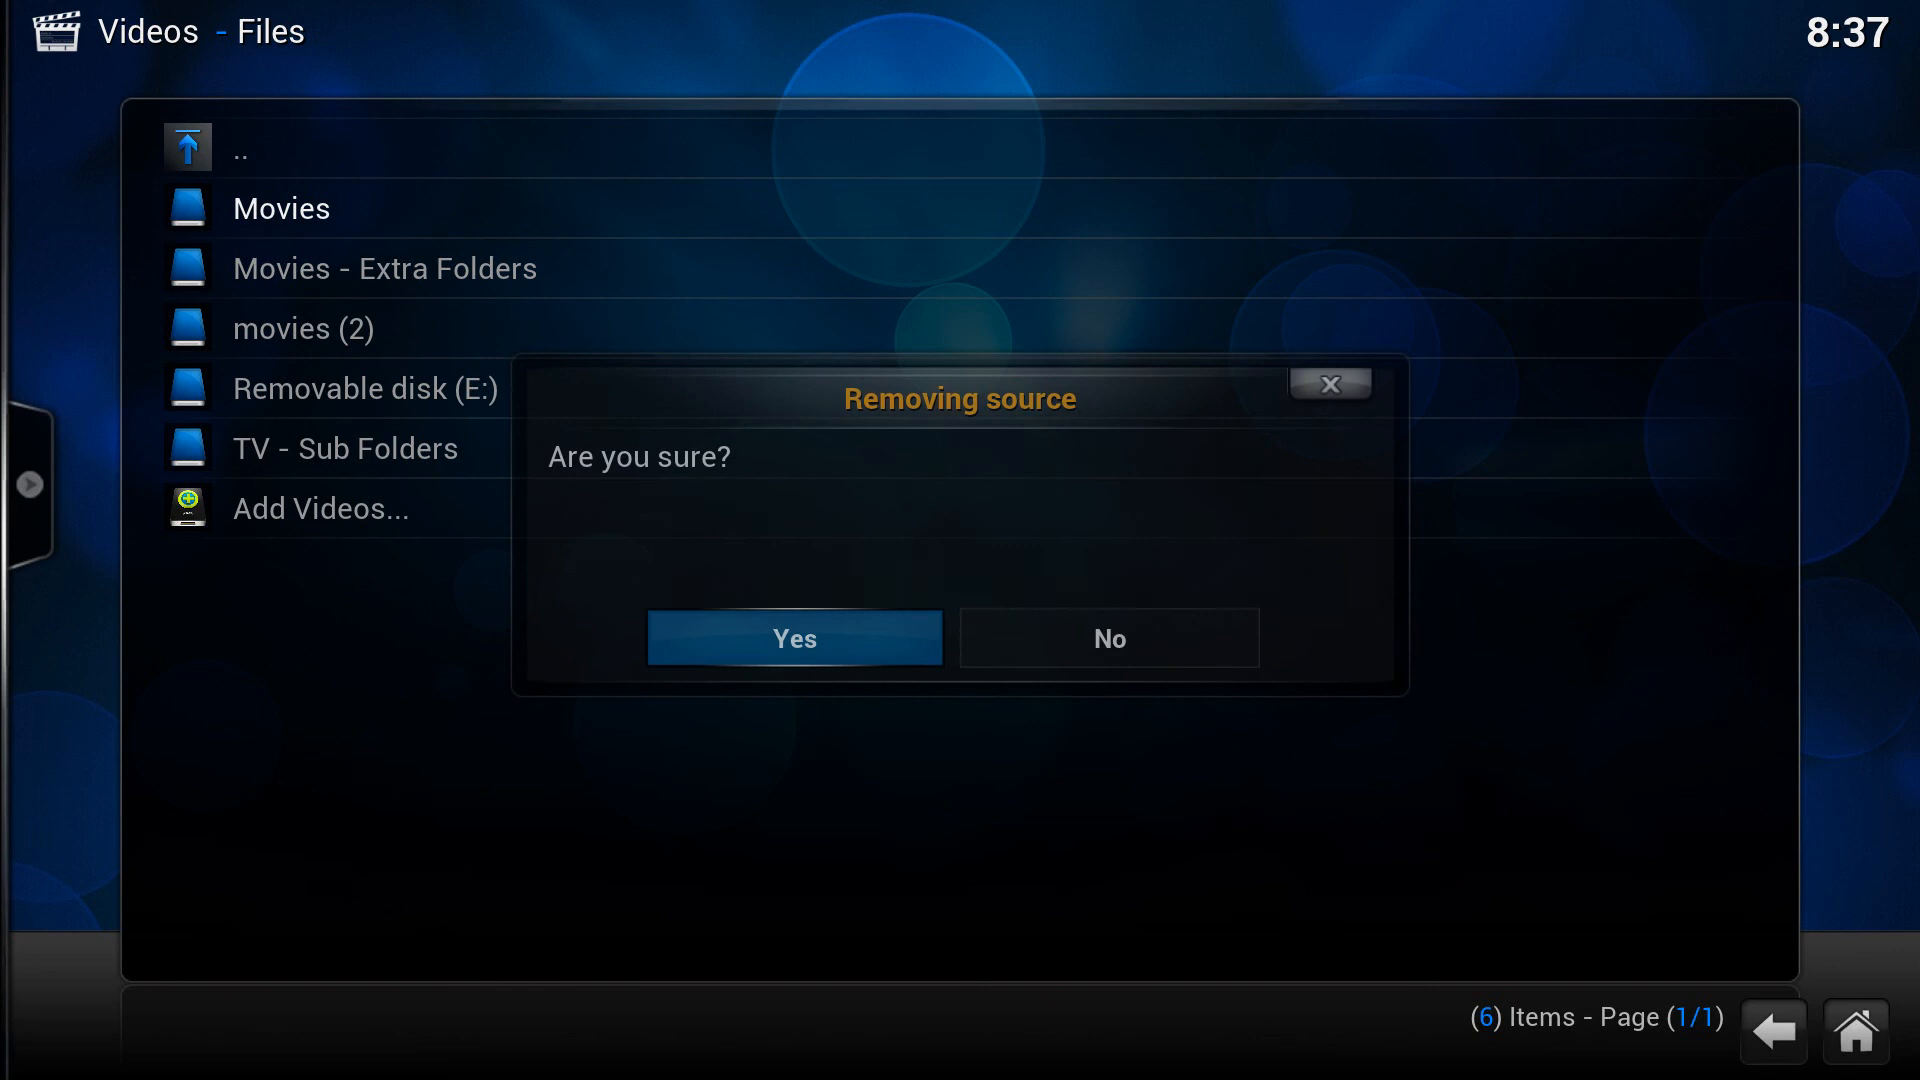
Confirm with Yes to remove the existing video source
click(792, 638)
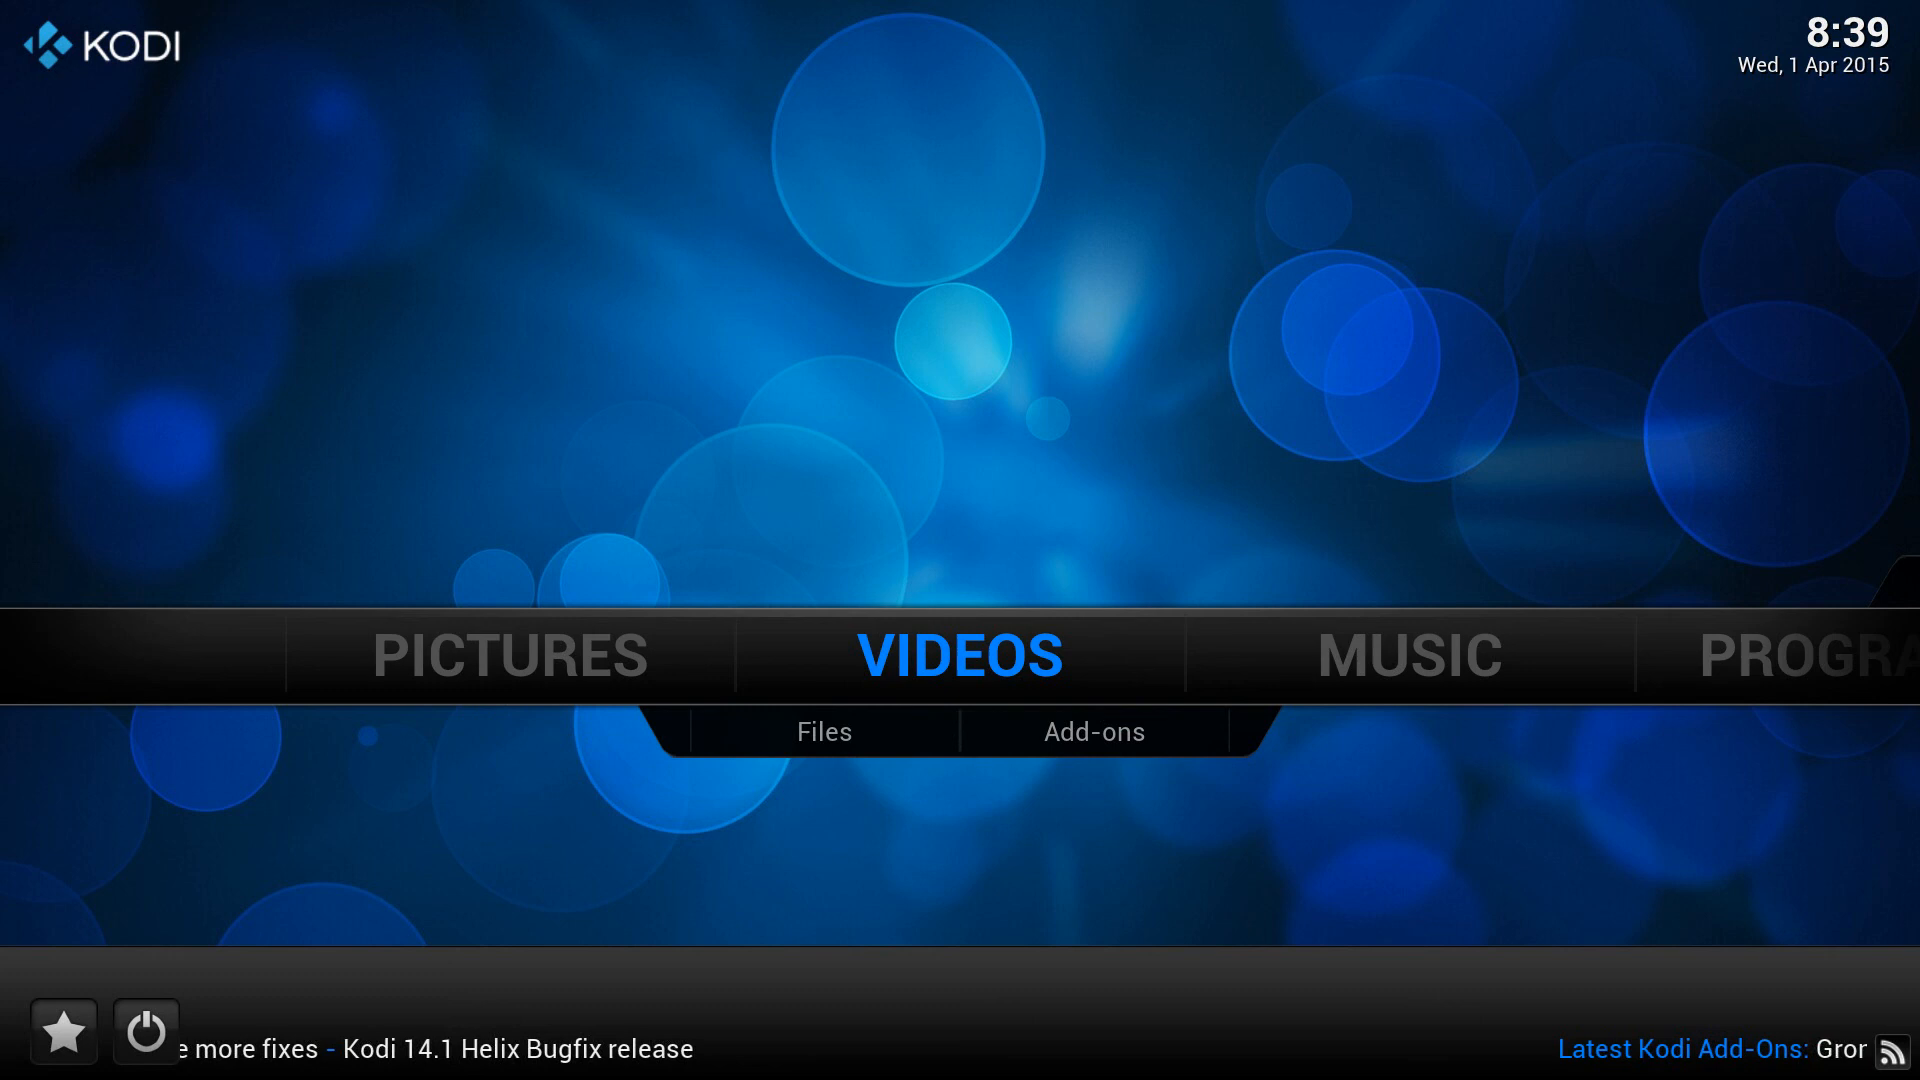
Go to Videos > Files, now listing only Removable disk (E:), and start Add Videos..
click(822, 732)
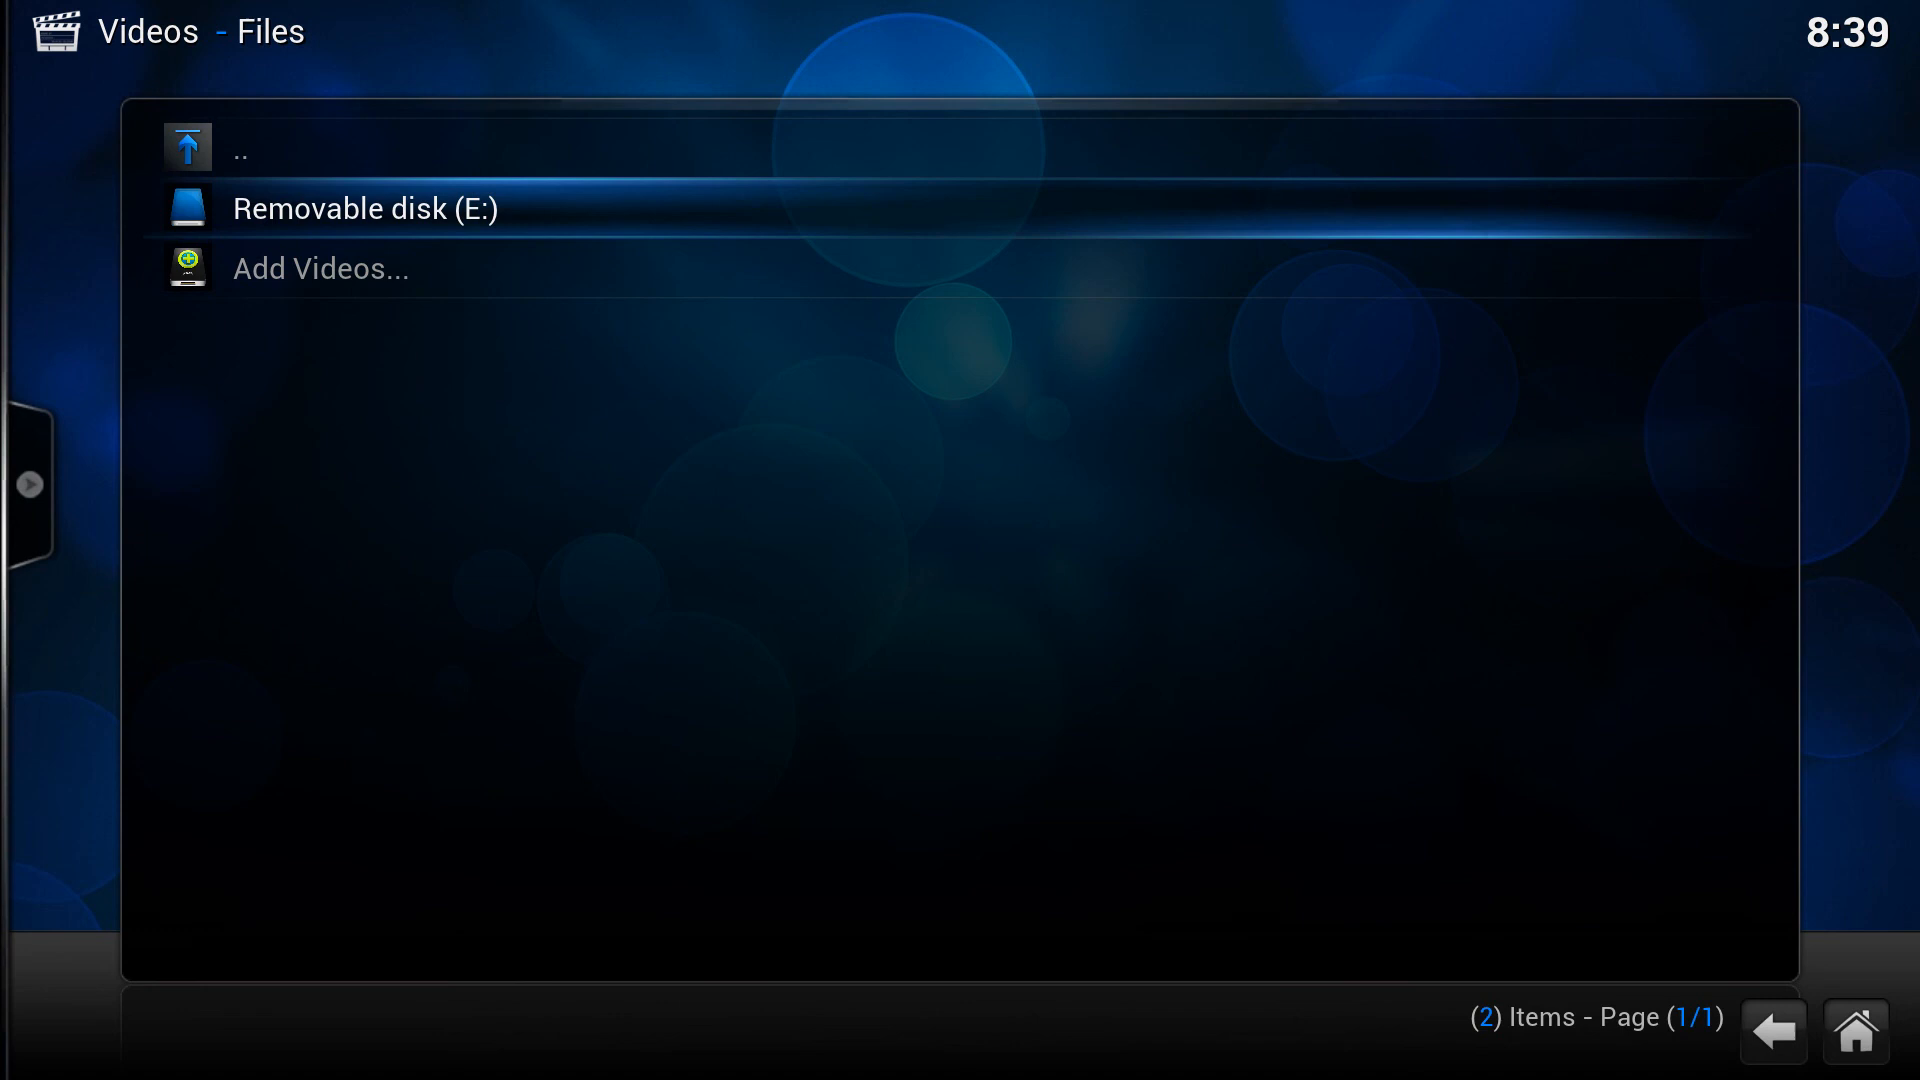
click(320, 268)
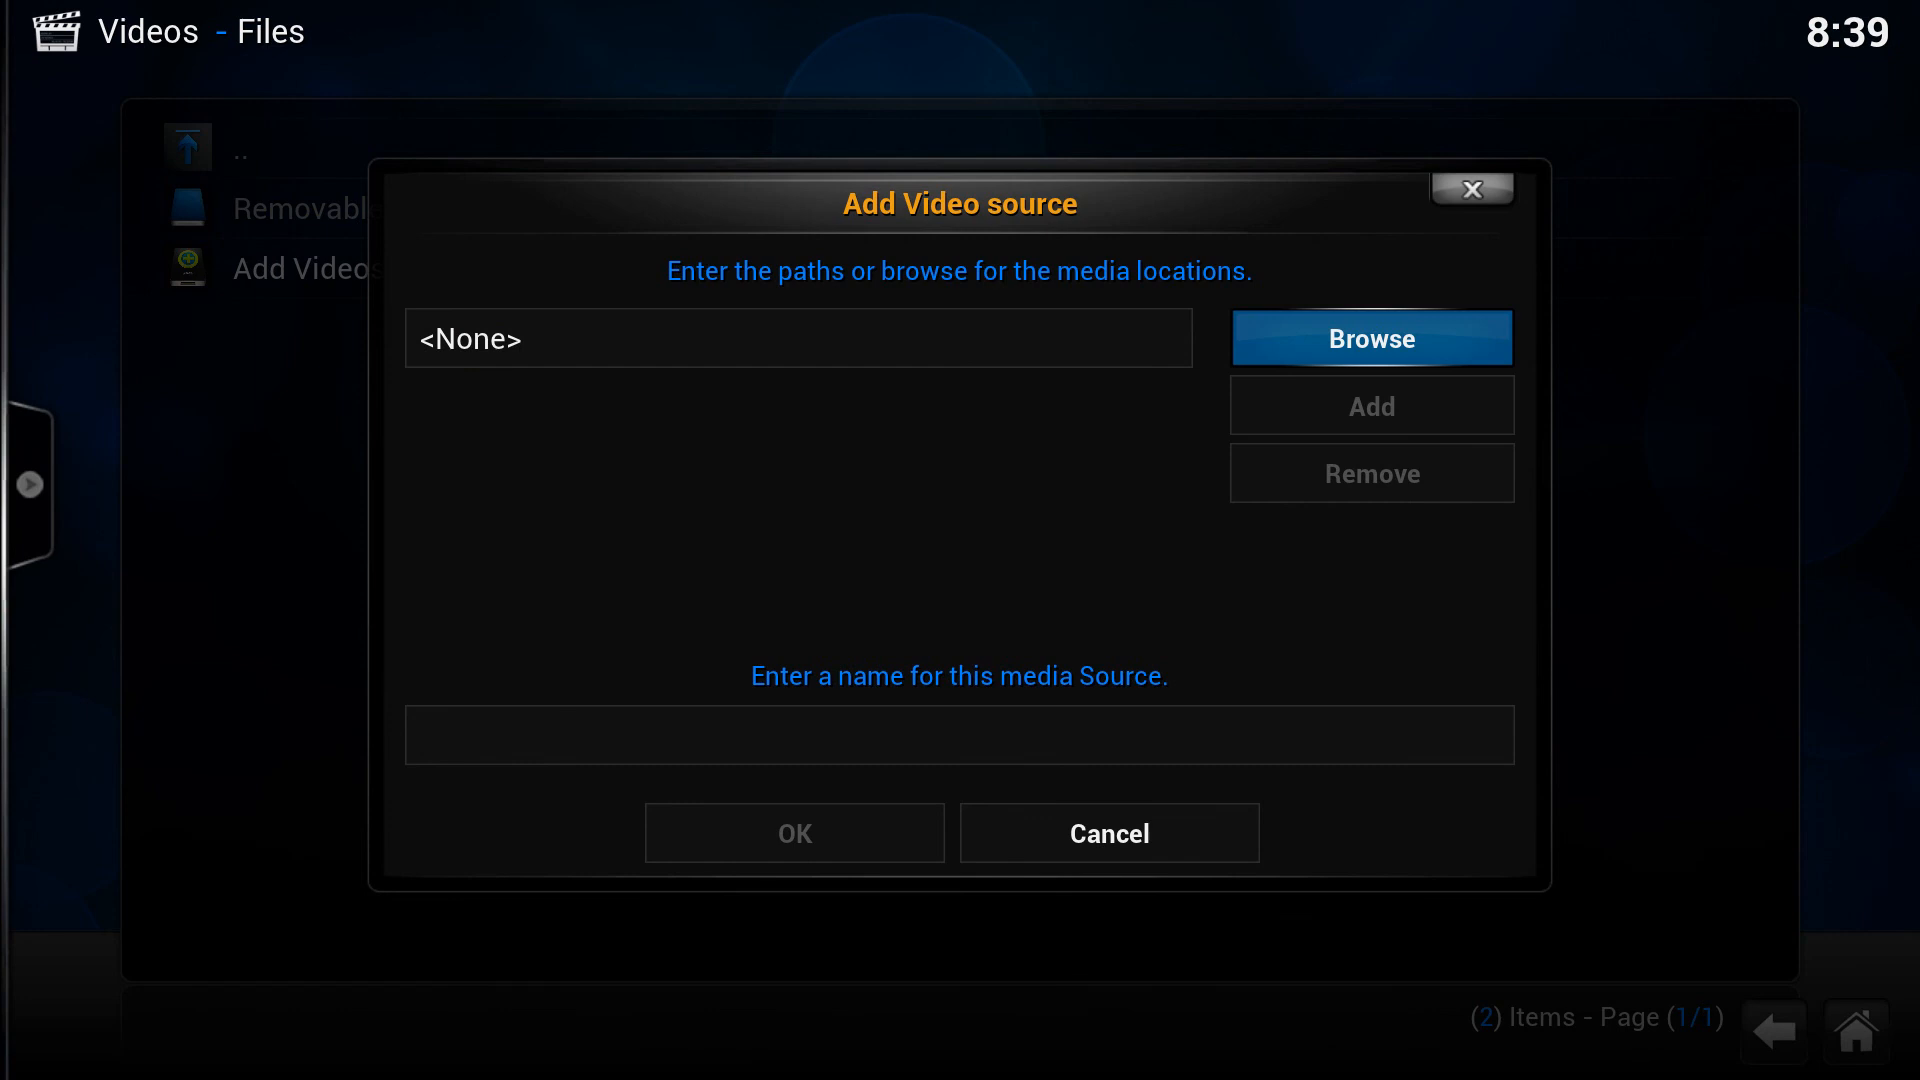
Add H:\testfiles\Movies\ as a video source named Movies and confirm it
click(1370, 338)
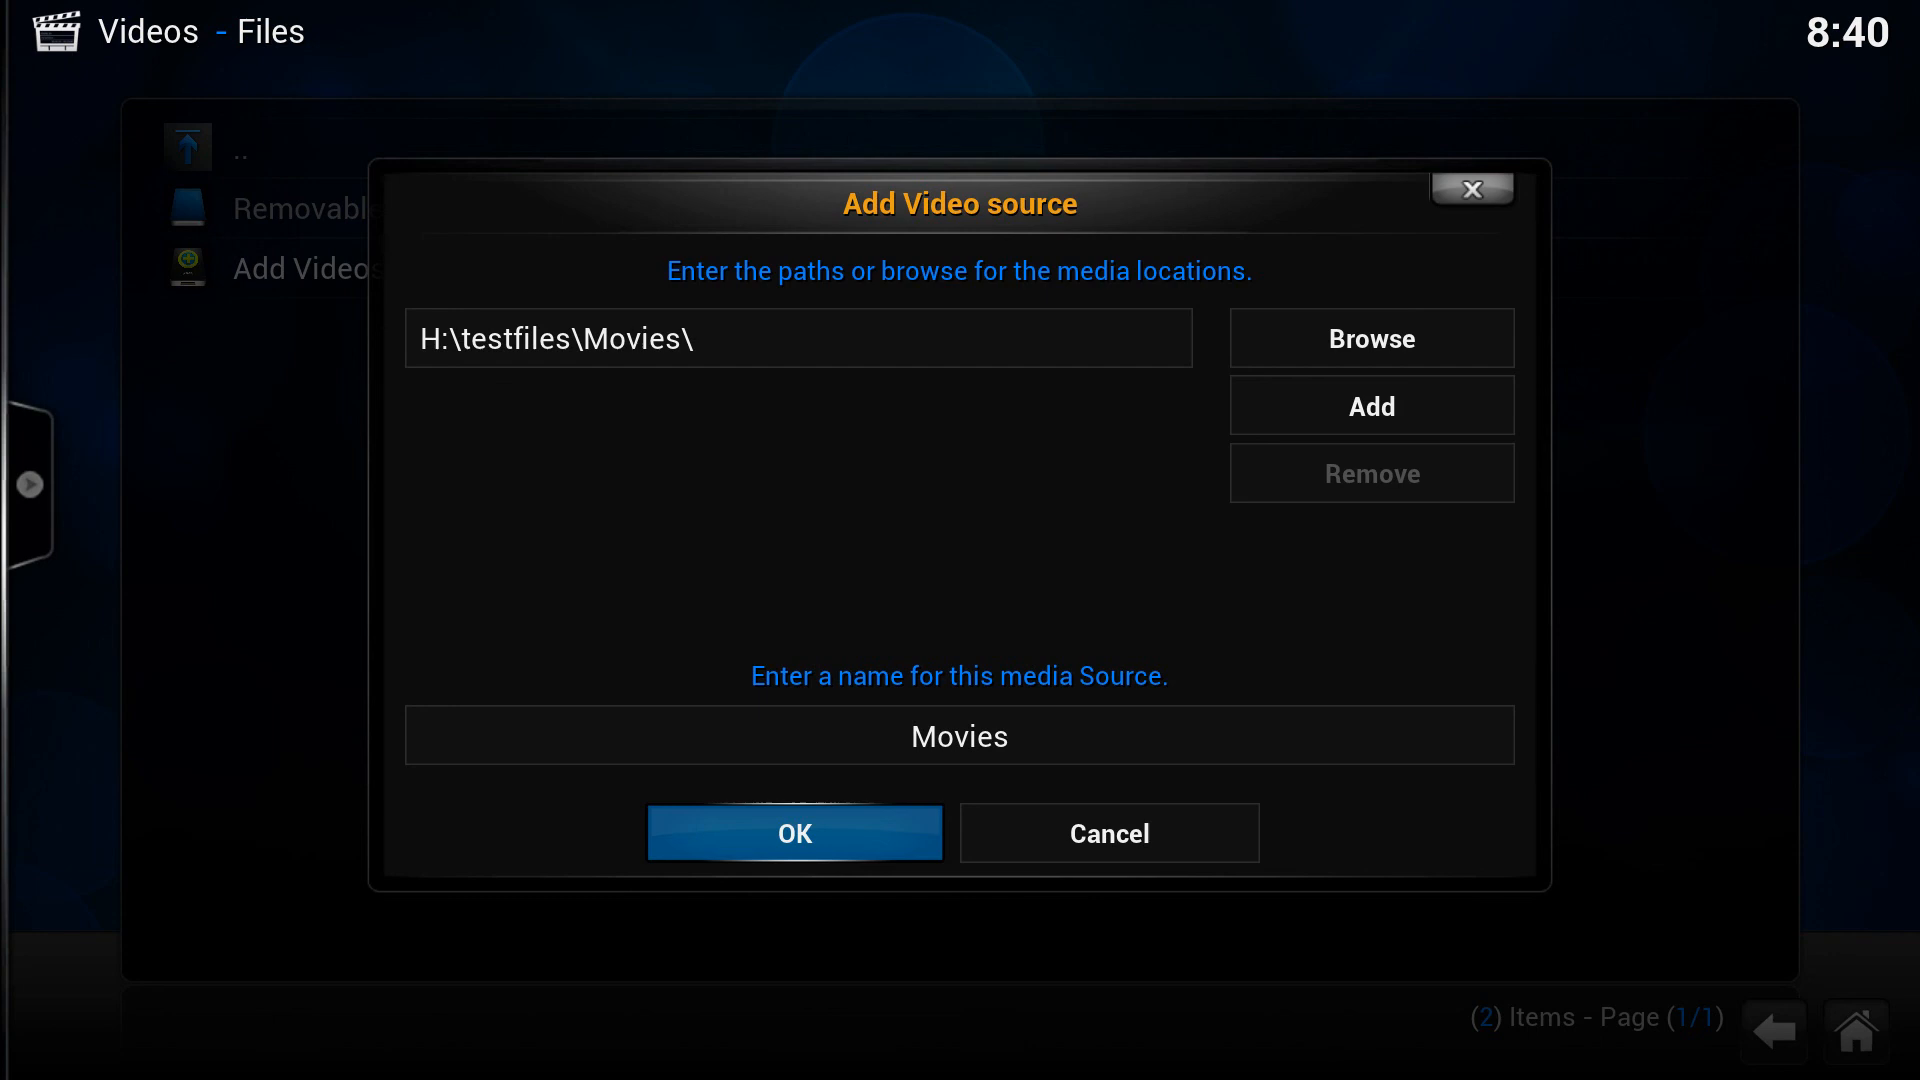
click(794, 832)
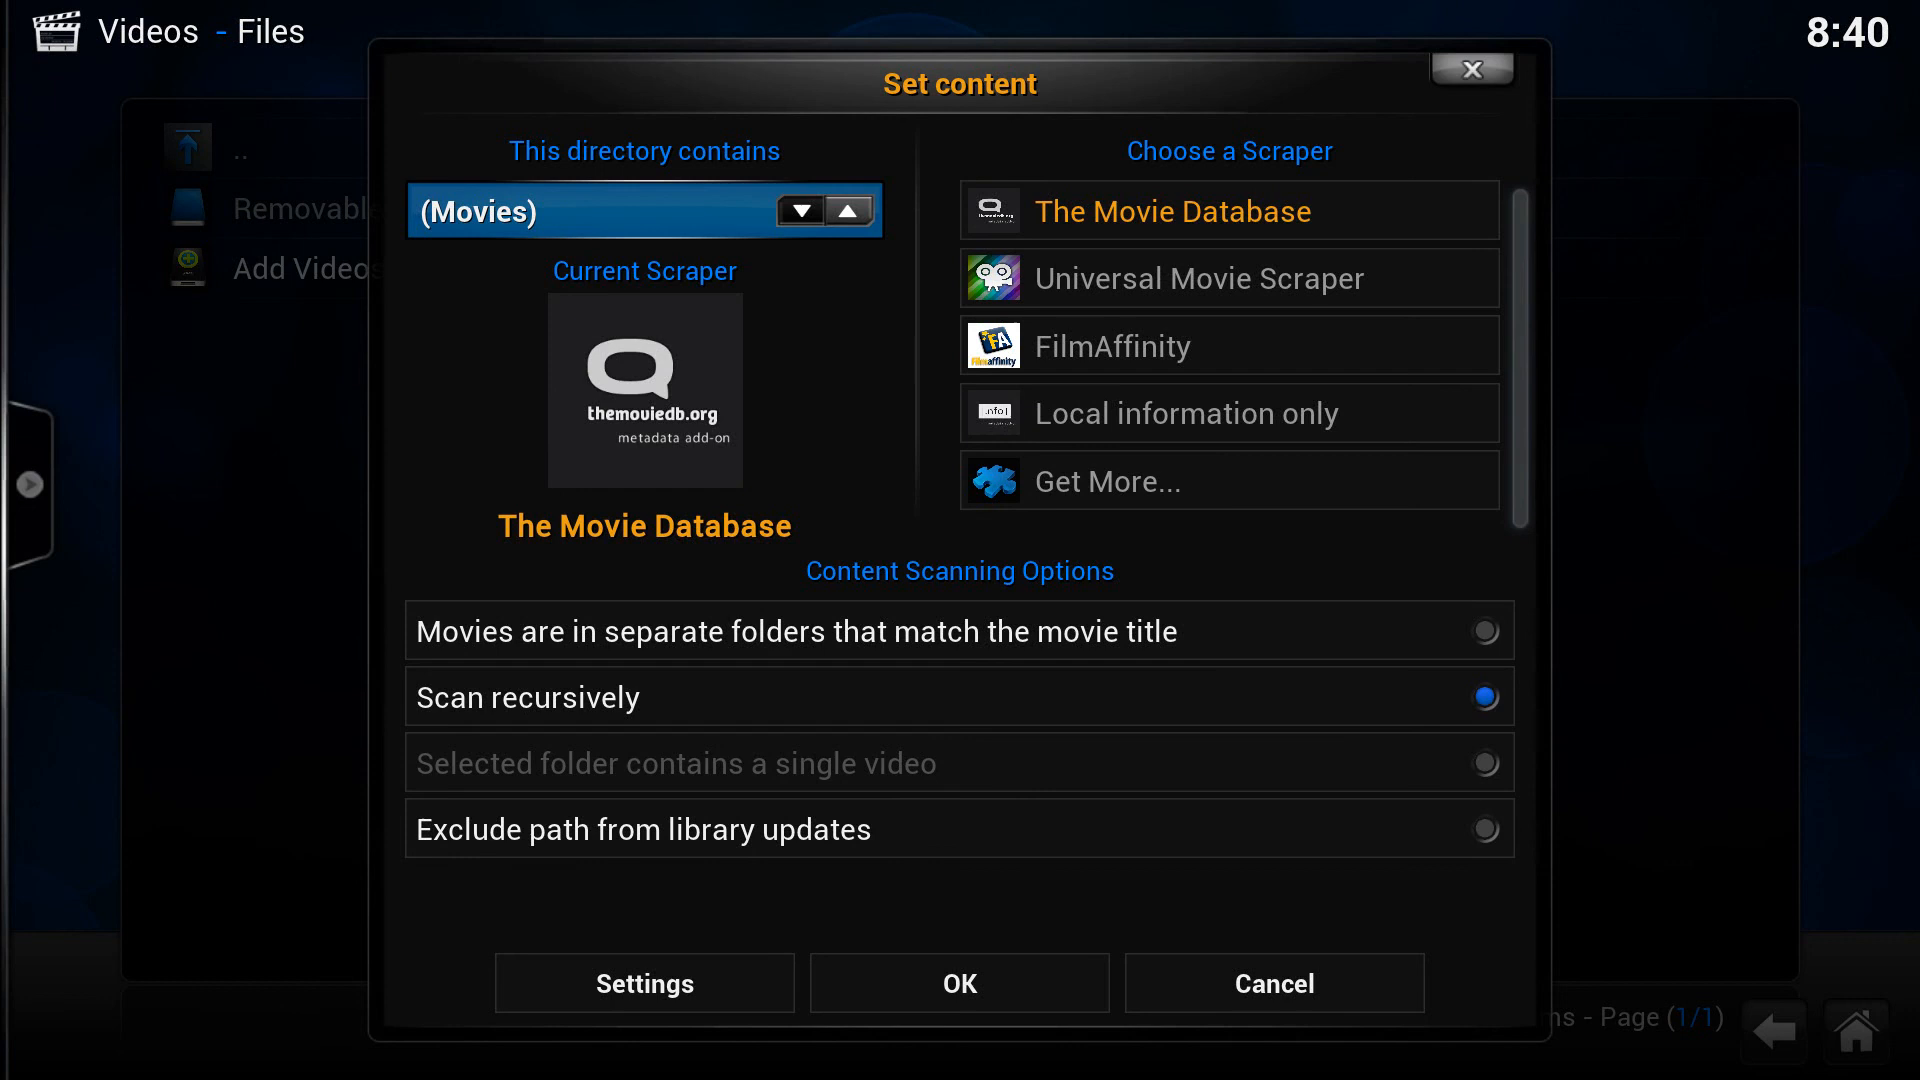
Assign the Local information only scraper to Movies and start the library scan
click(1230, 412)
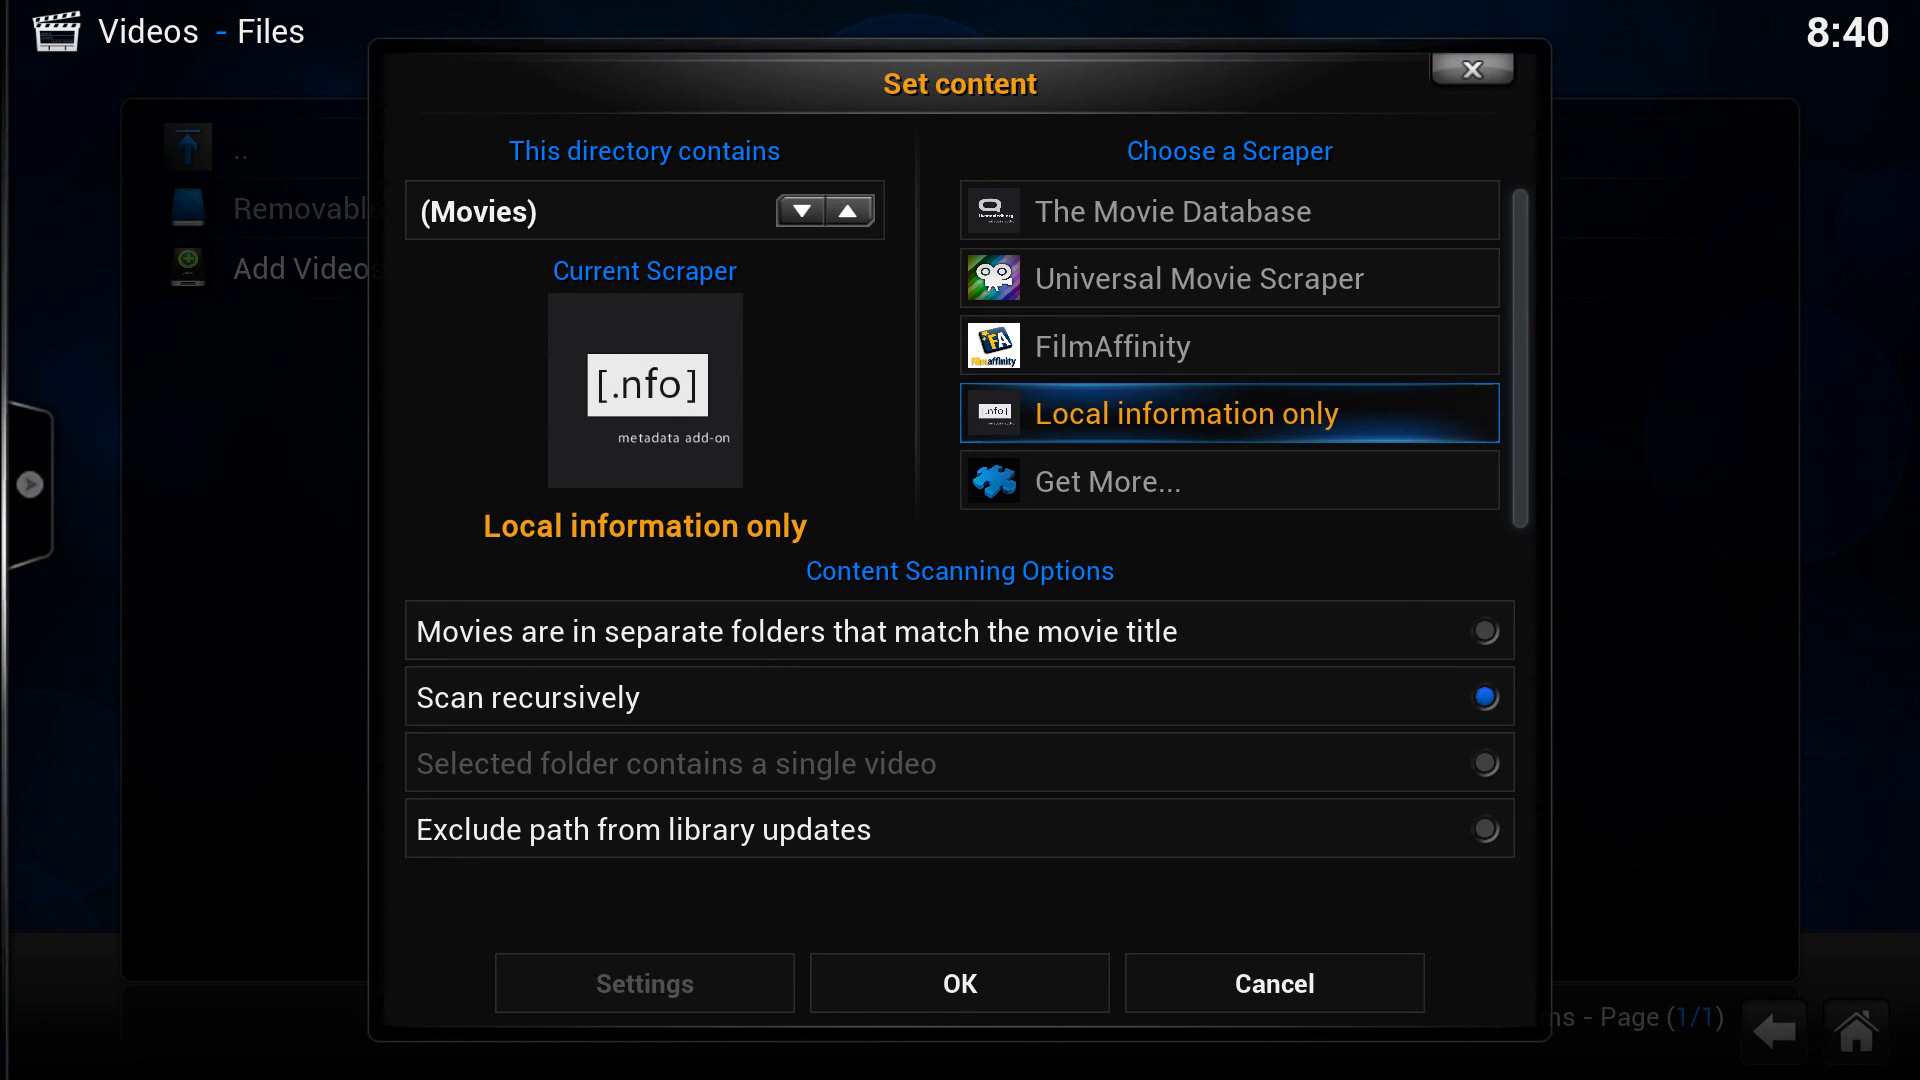
mouse_move(958, 982)
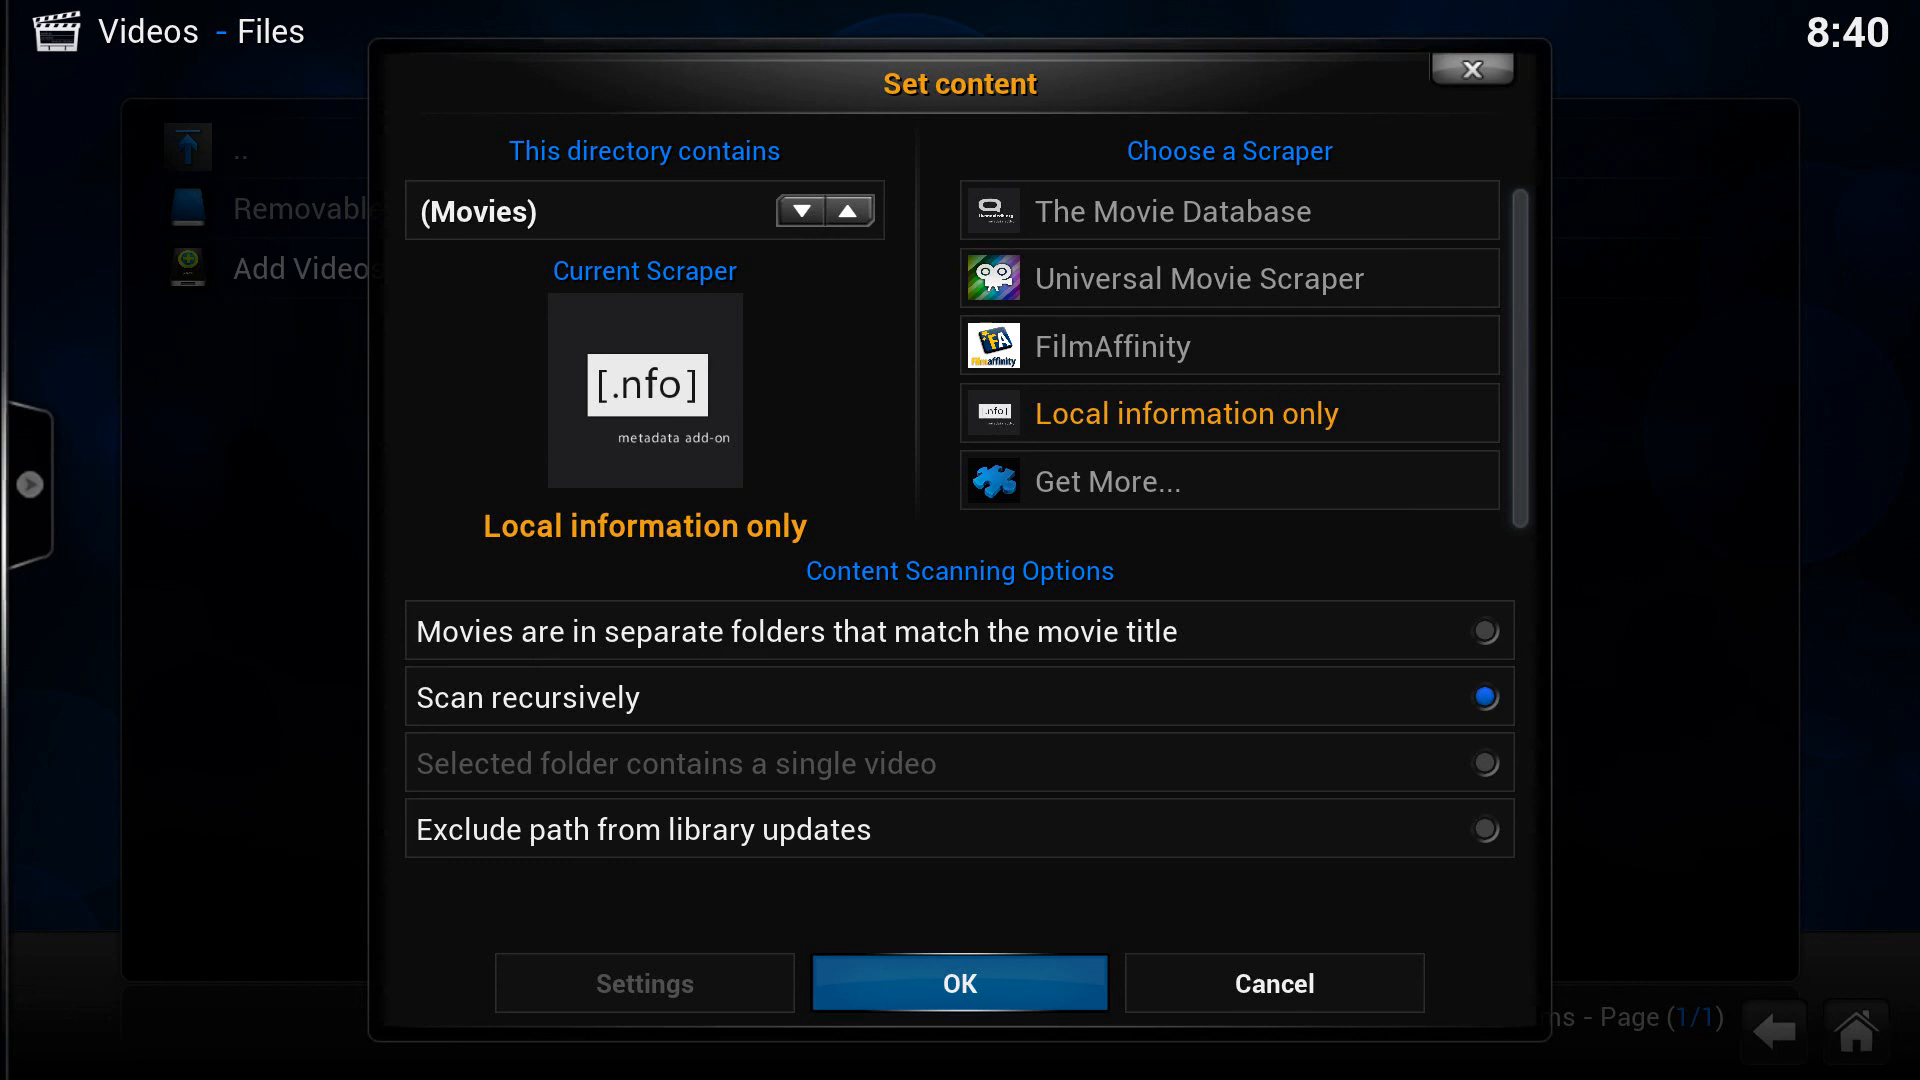
click(958, 980)
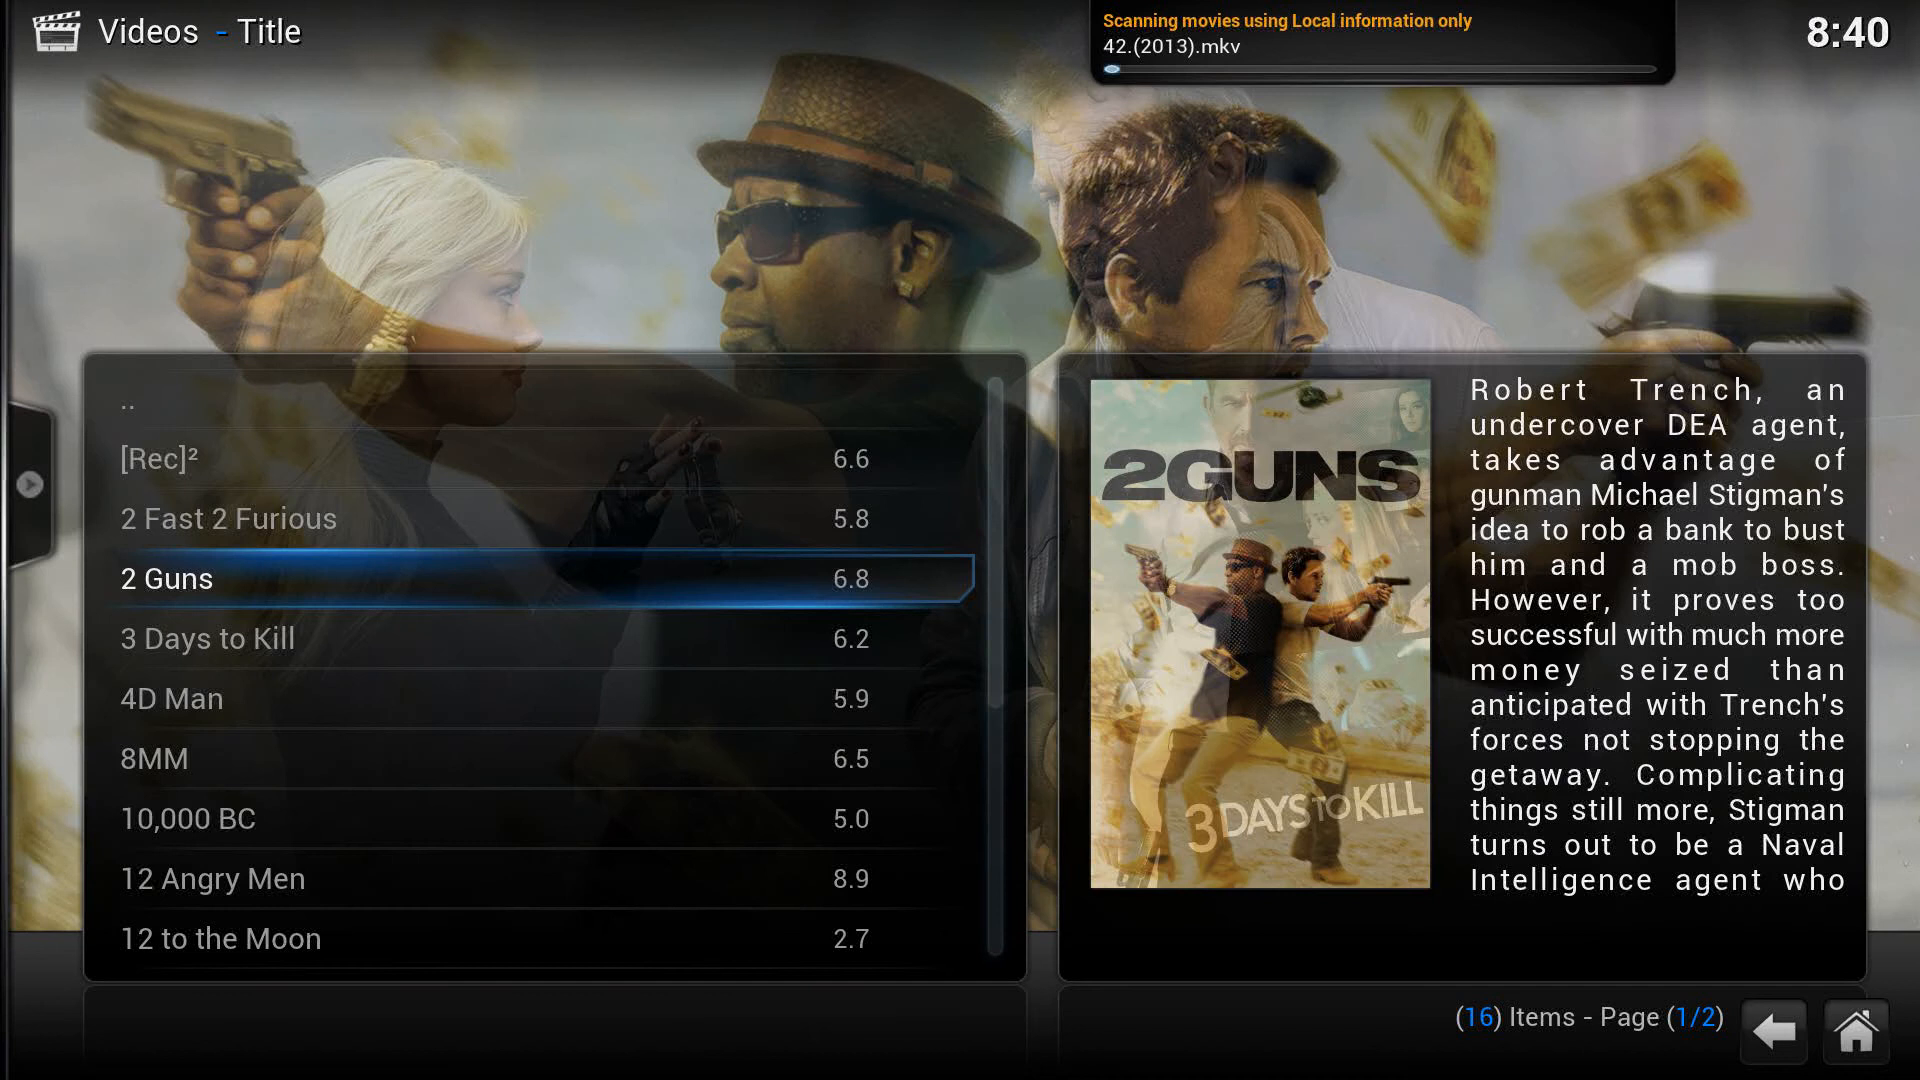
Review the plot and cast of [Rec]² in its information dialog, then return home
key(Up)
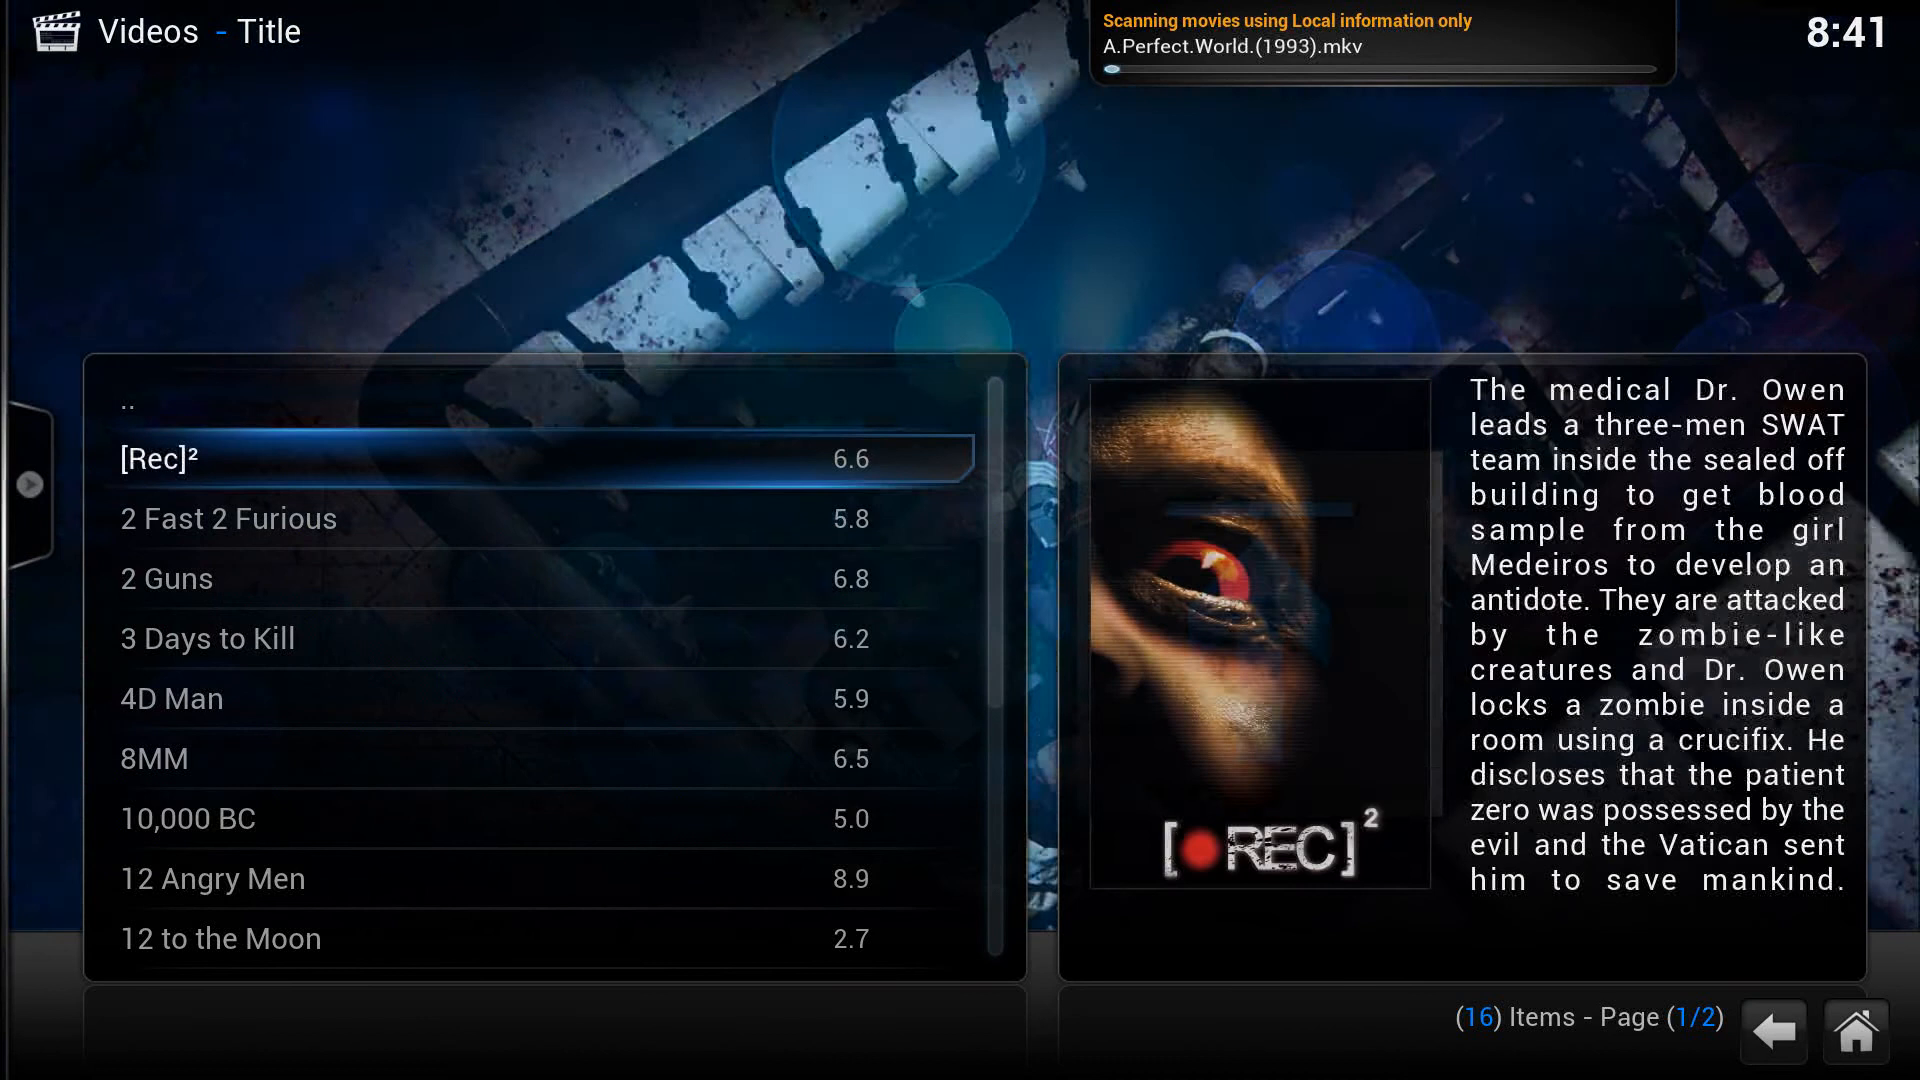
click(156, 458)
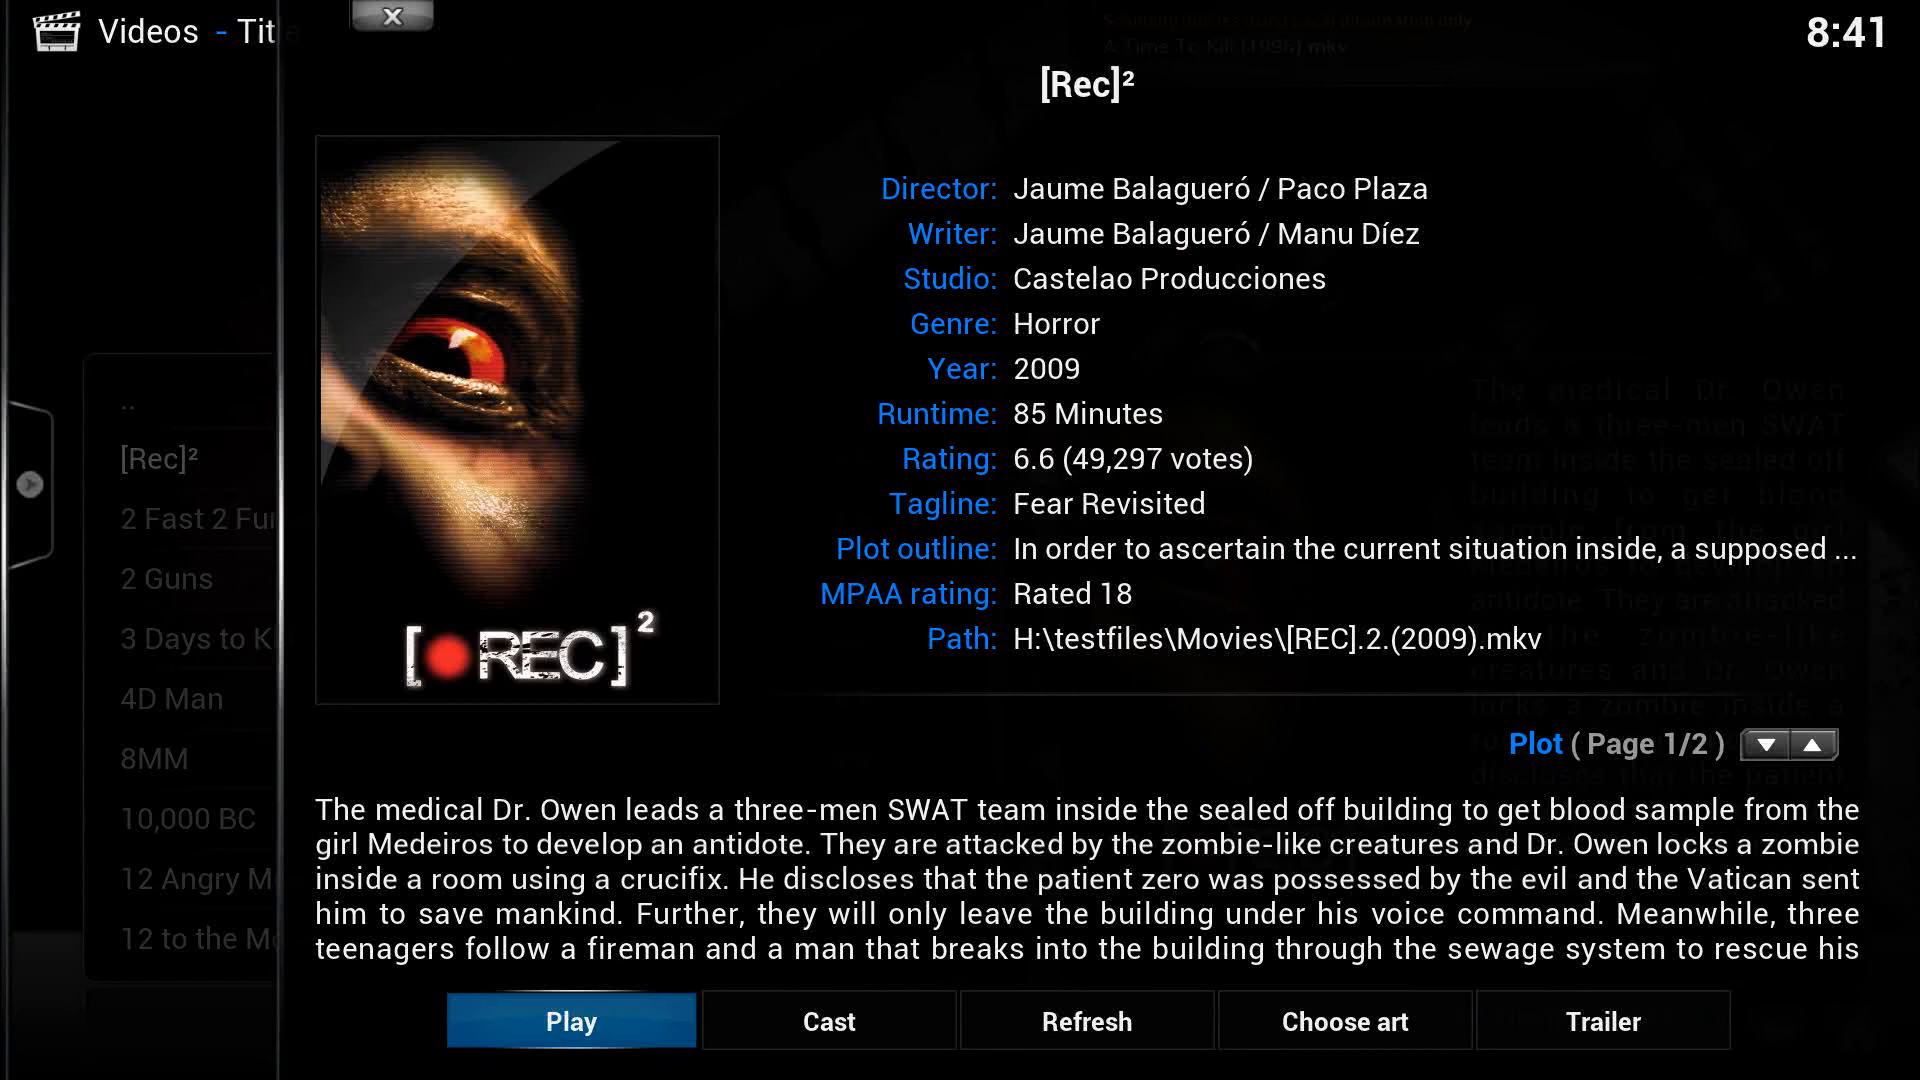
click(828, 1020)
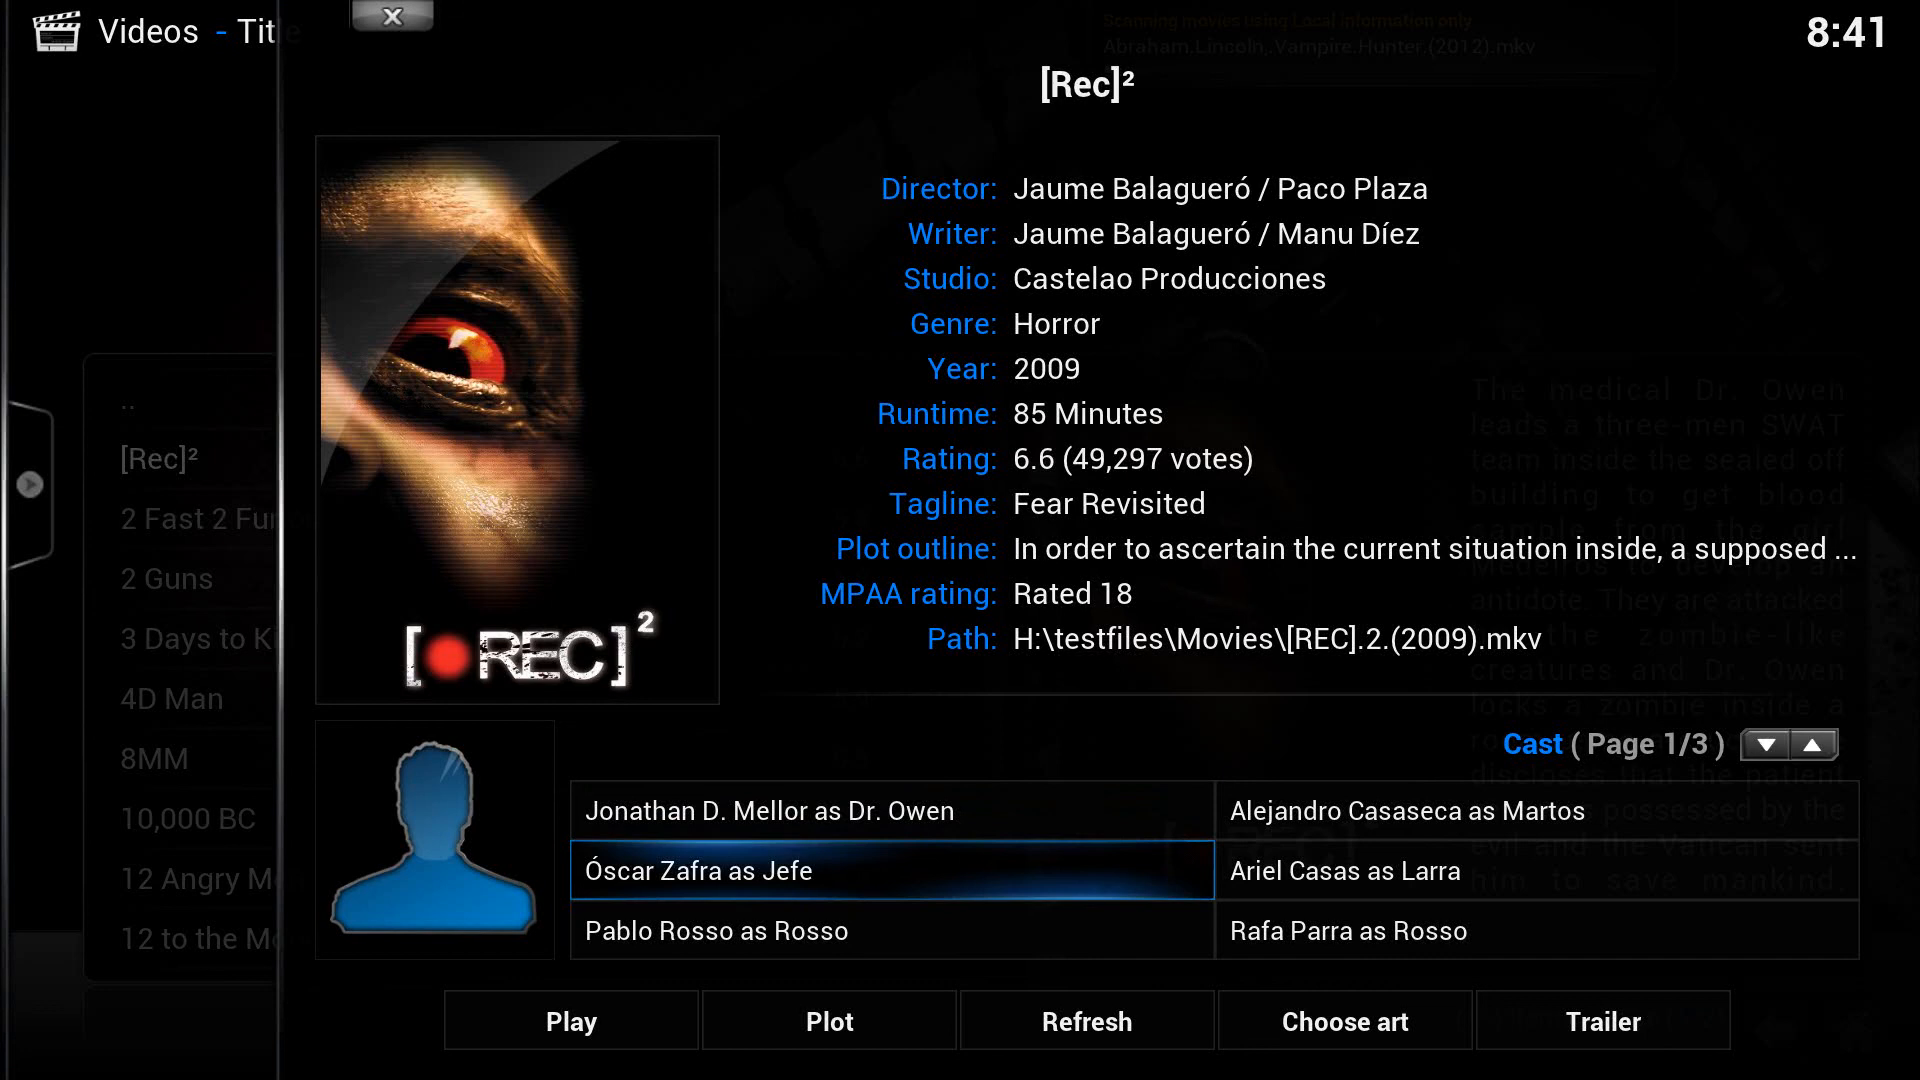
click(392, 18)
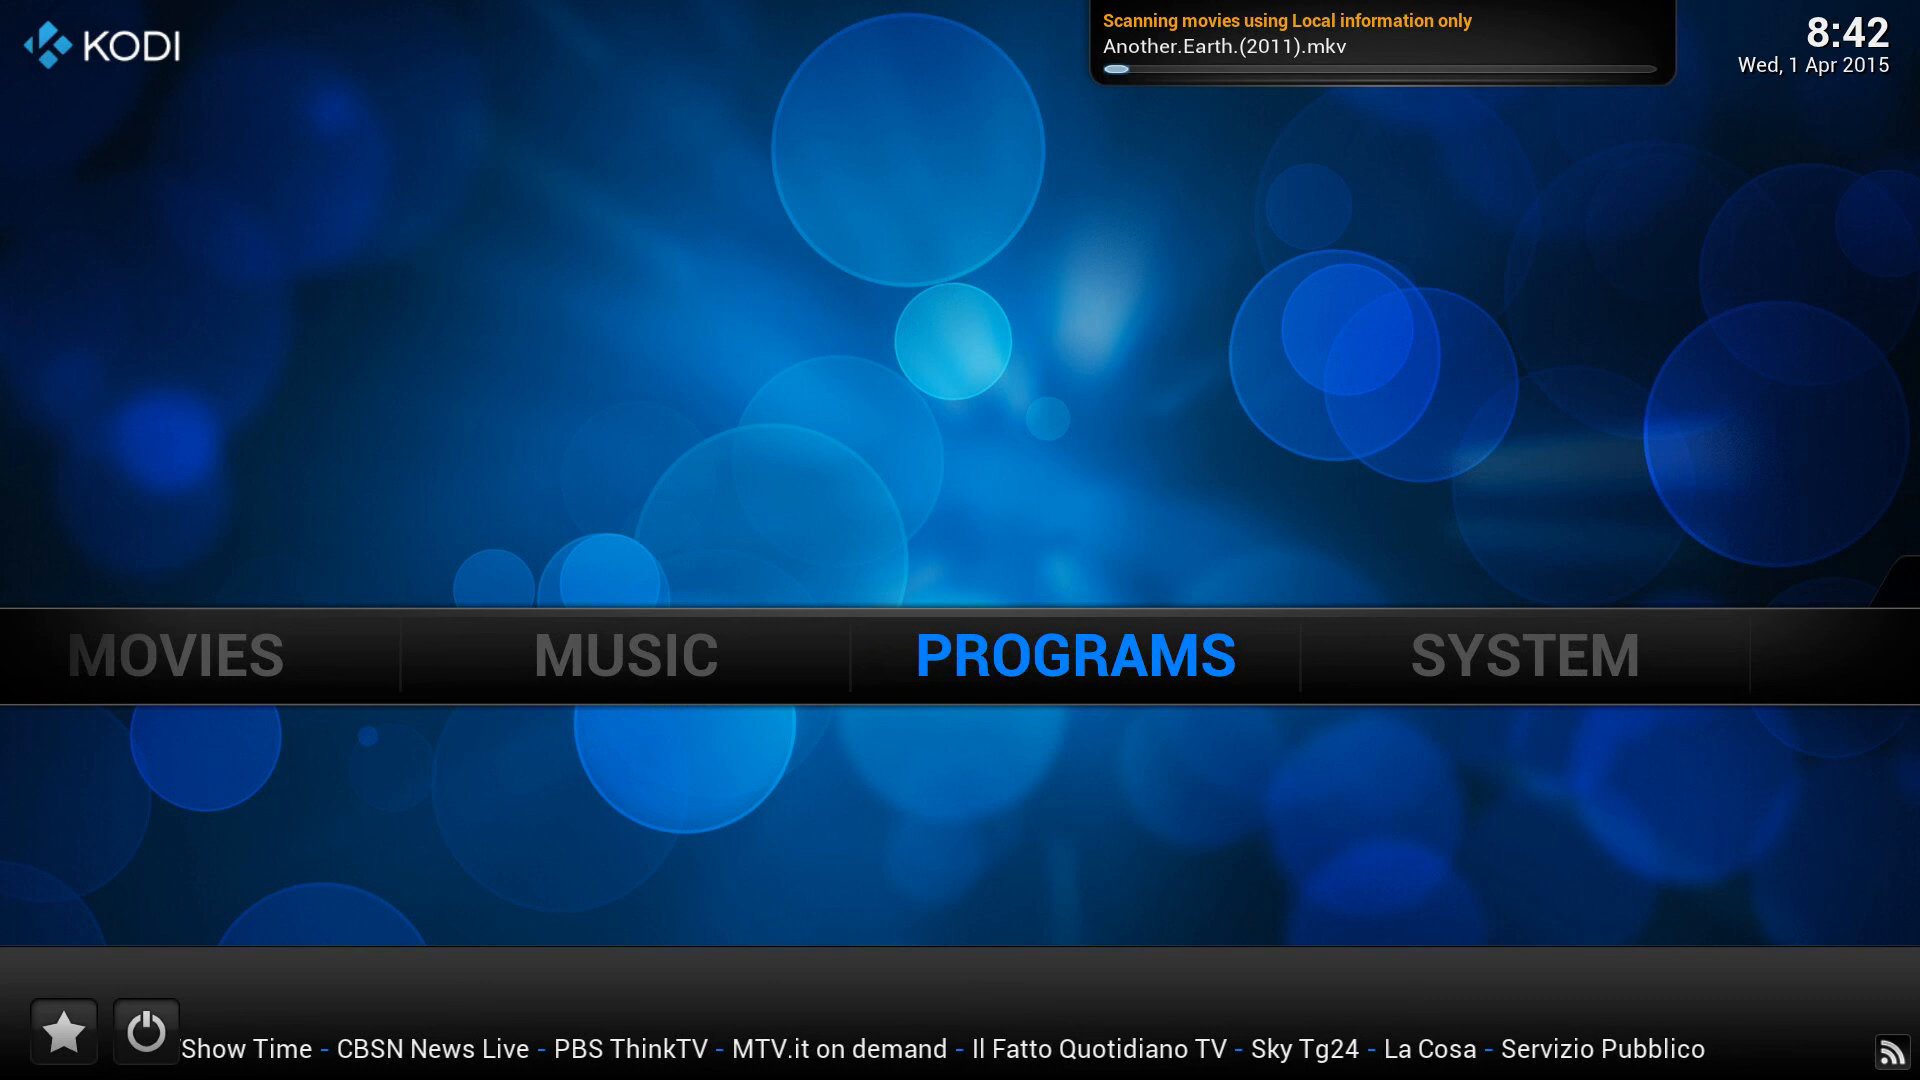
scroll(left, 3)
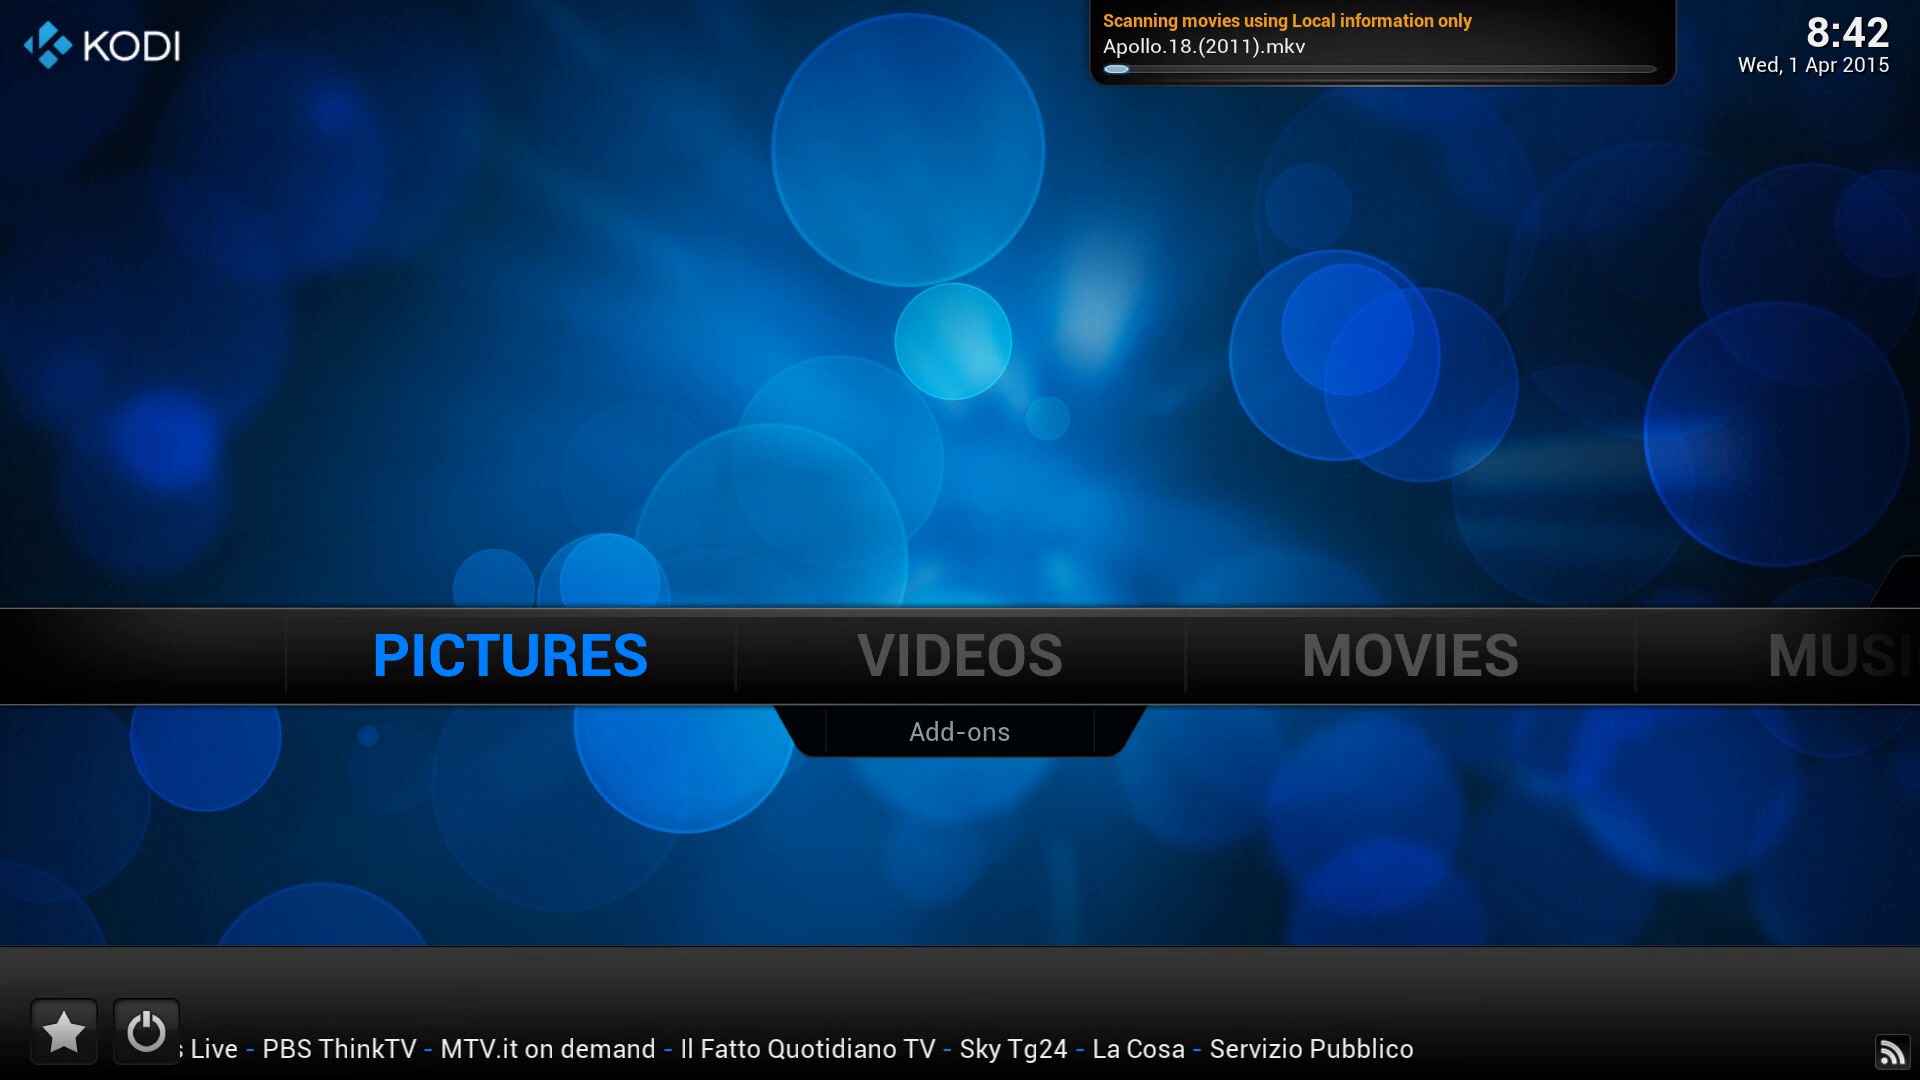